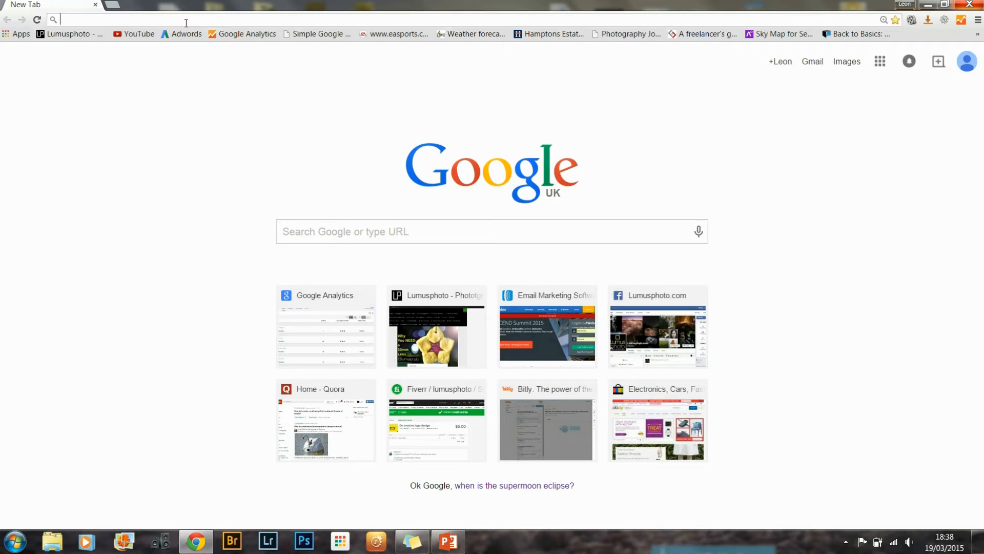
# Step: On godaddy.com, search the domain box for mutsnutsphotography to check its availability
pyautogui.write('godaddy.com')
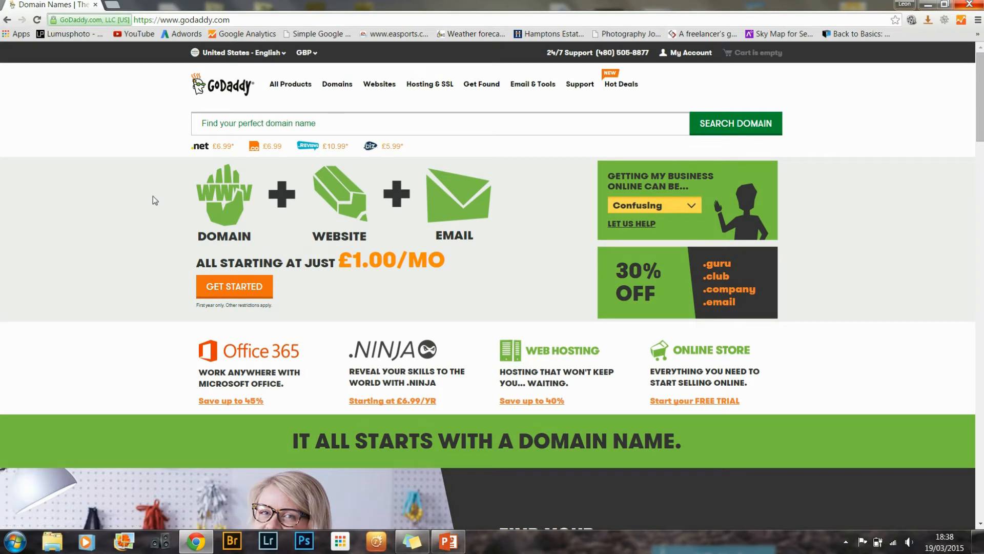
pyautogui.click(376, 123)
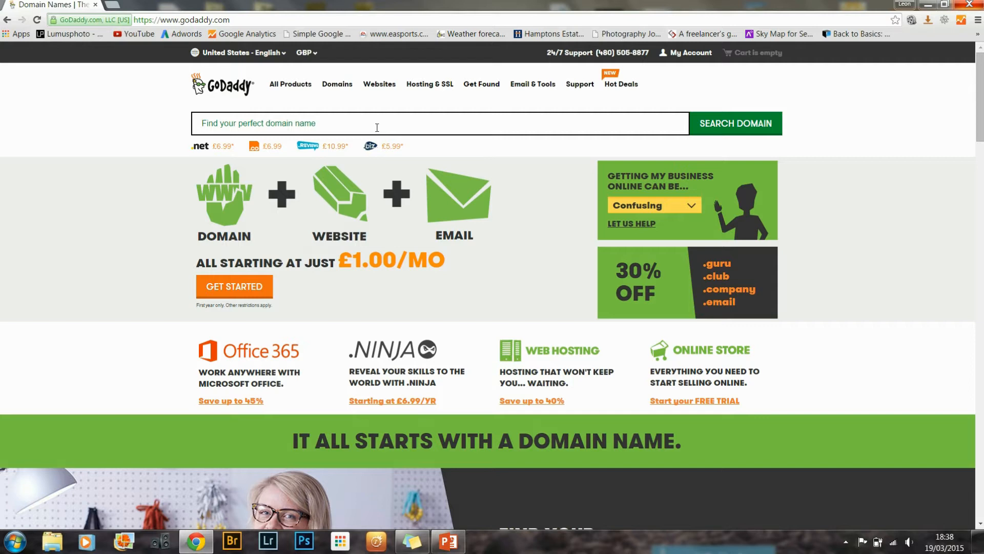
pyautogui.write('m')
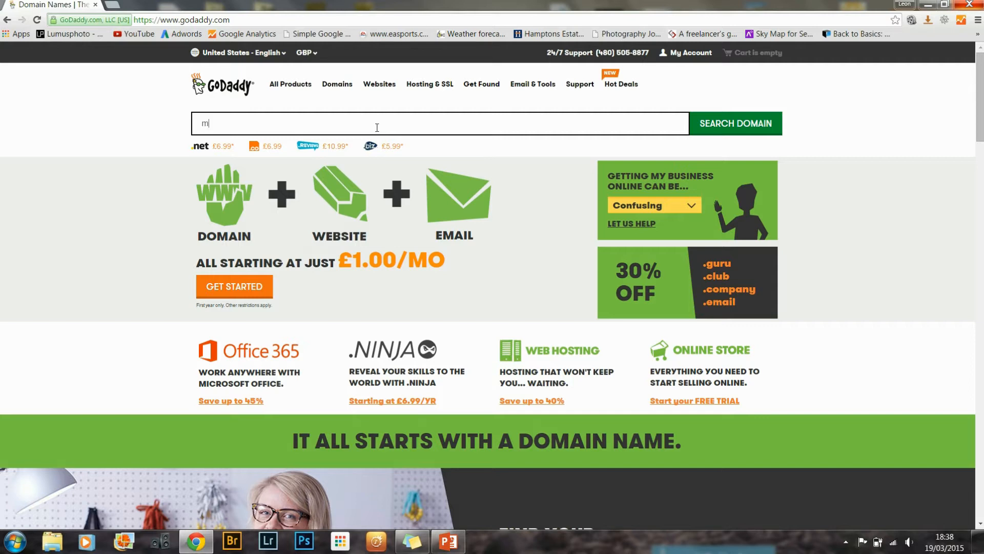
pyautogui.write('utsnutsphotography')
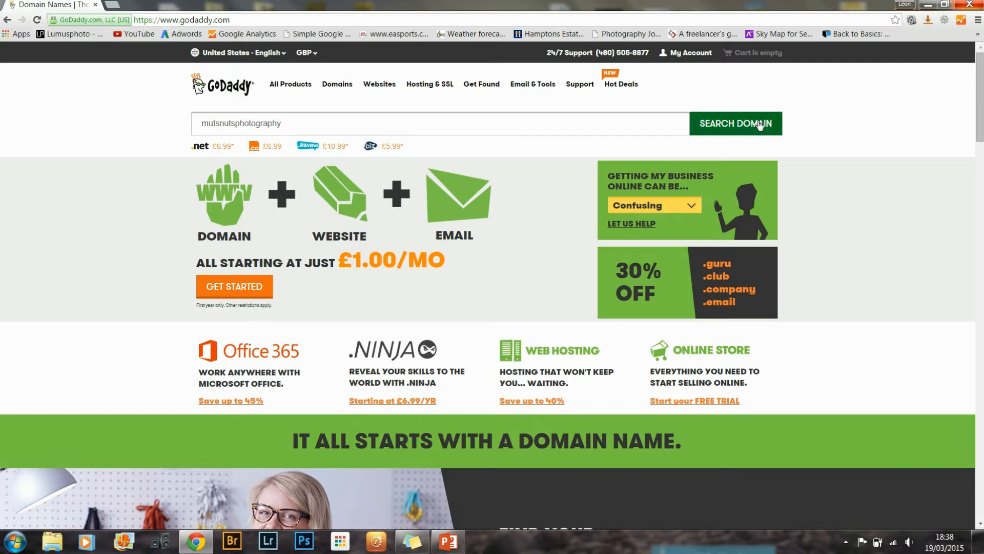
pyautogui.click(736, 123)
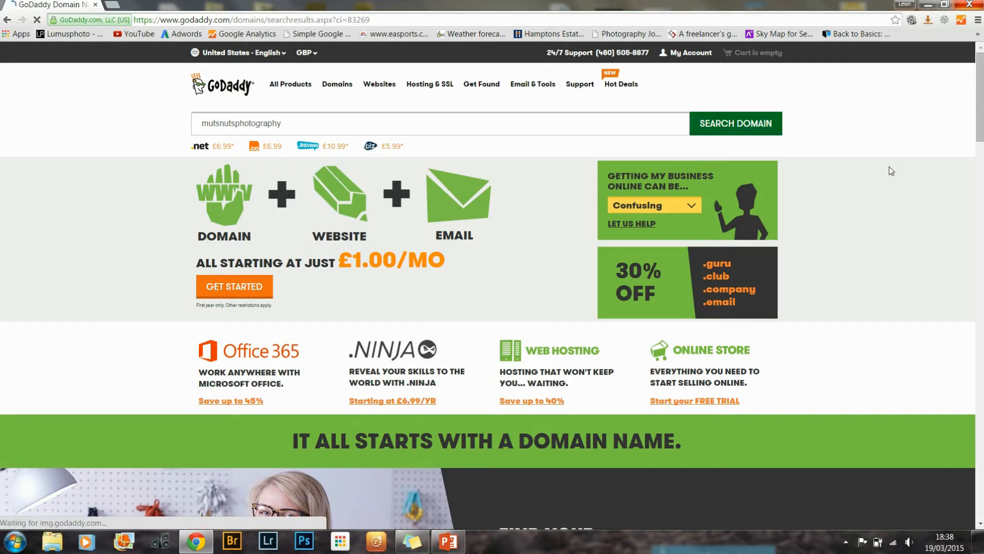
# Step: Submit the domain search again to load the mutsnutsphotography.com results
pyautogui.click(735, 123)
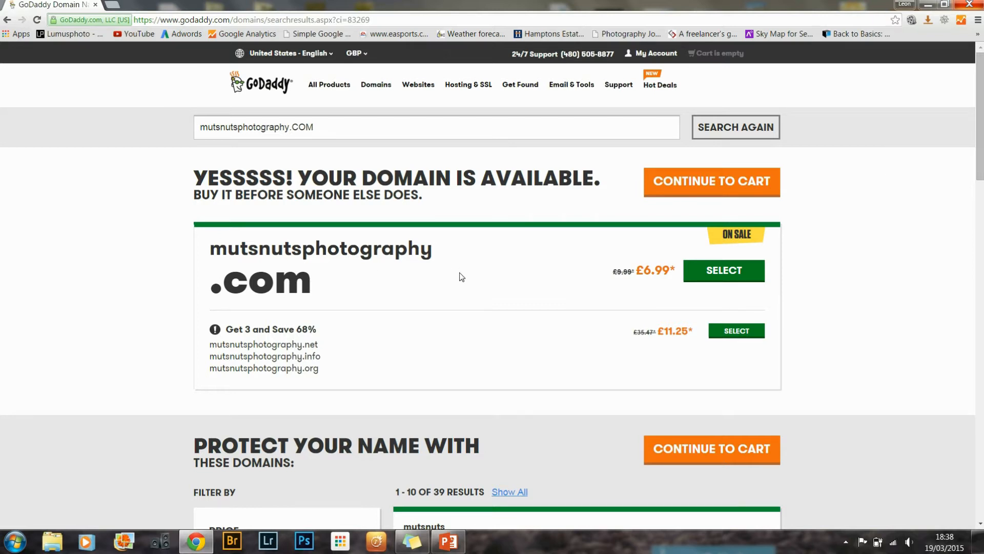
pyautogui.moveTo(175, 298)
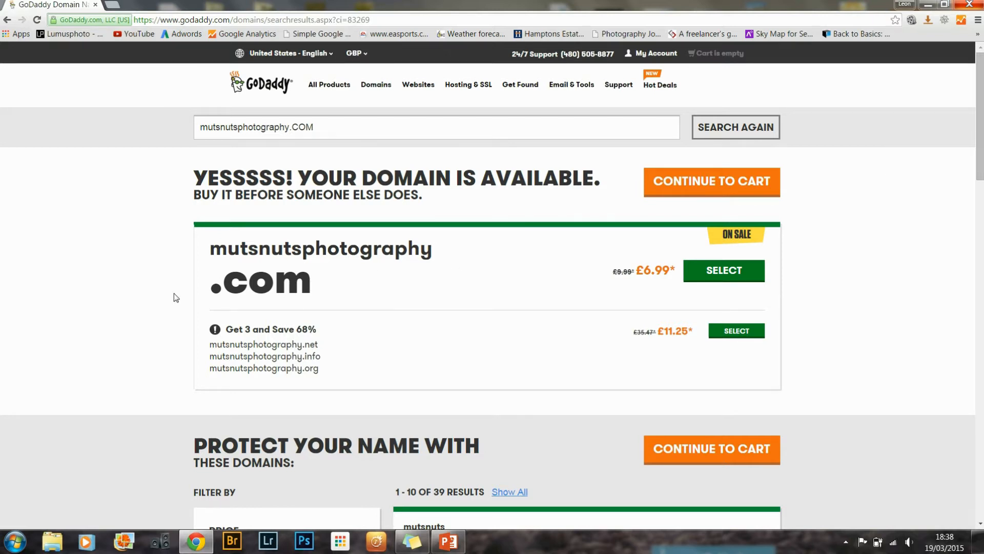
pyautogui.moveTo(705, 277)
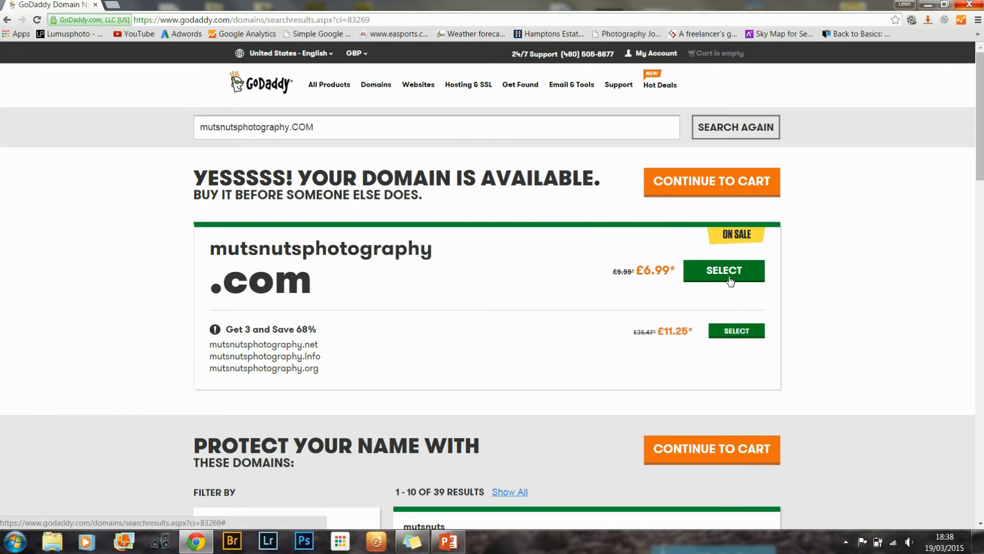
pyautogui.moveTo(866, 301)
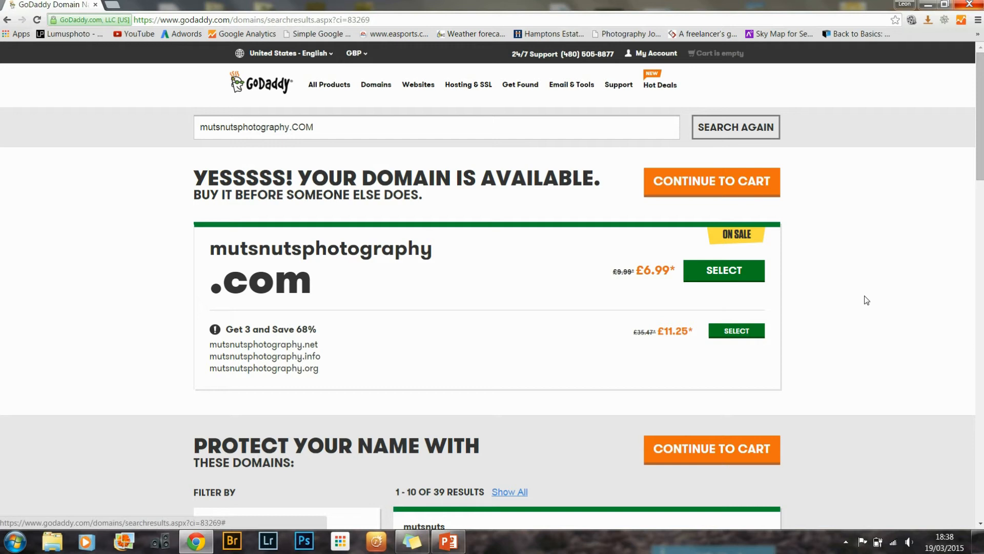
pyautogui.moveTo(829, 298)
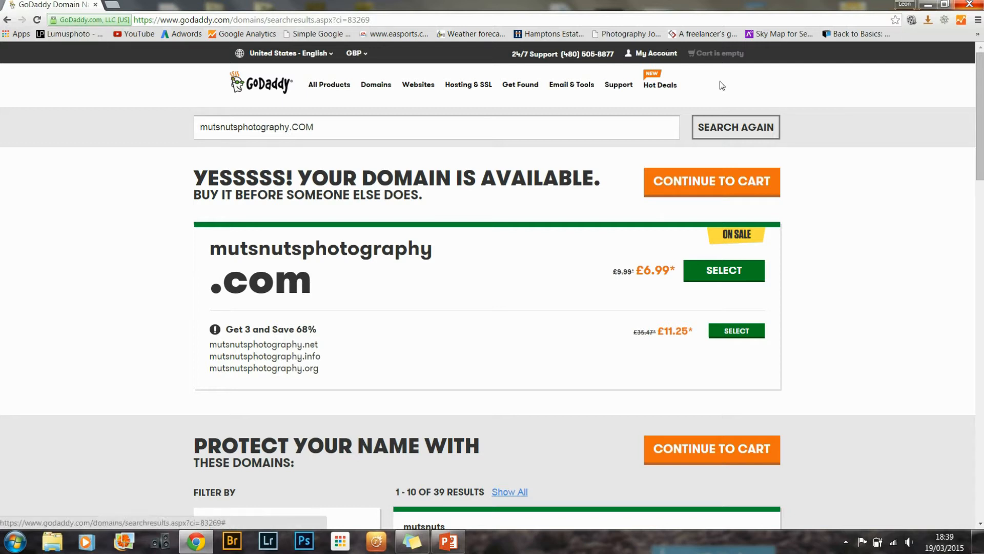
pyautogui.moveTo(782, 116)
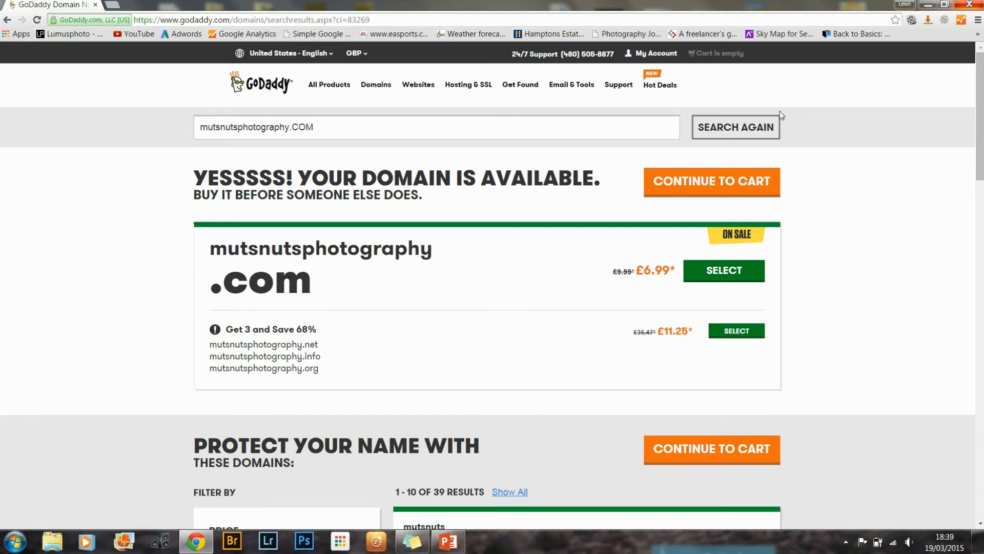
pyautogui.moveTo(737, 303)
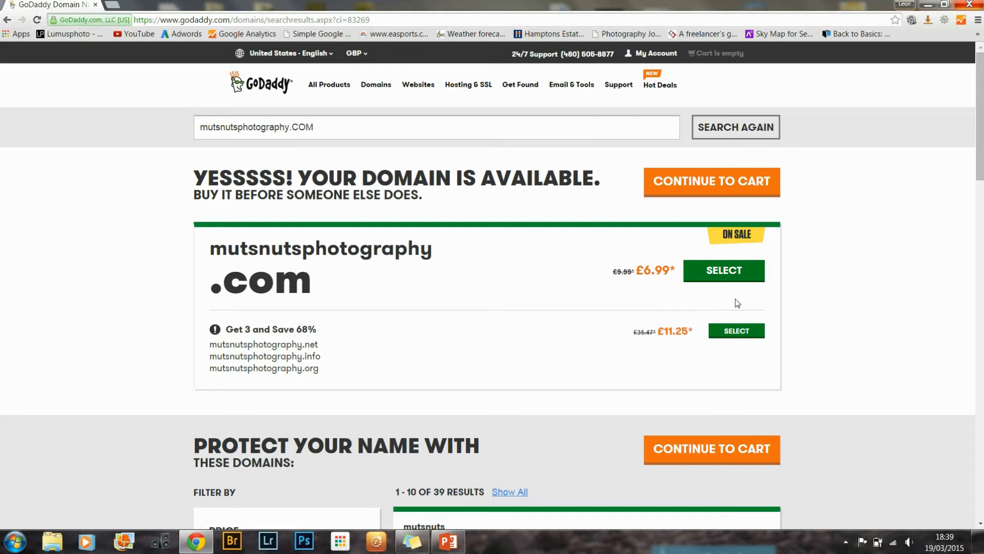
pyautogui.moveTo(804, 170)
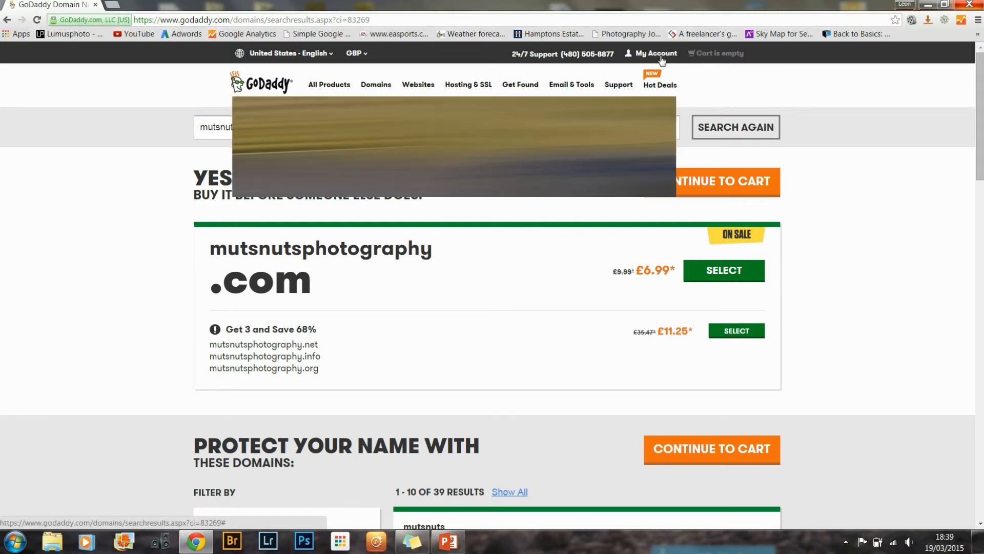
# Step: From My Account's Products overview, go to Manage for the Web Hosting product
pyautogui.click(657, 53)
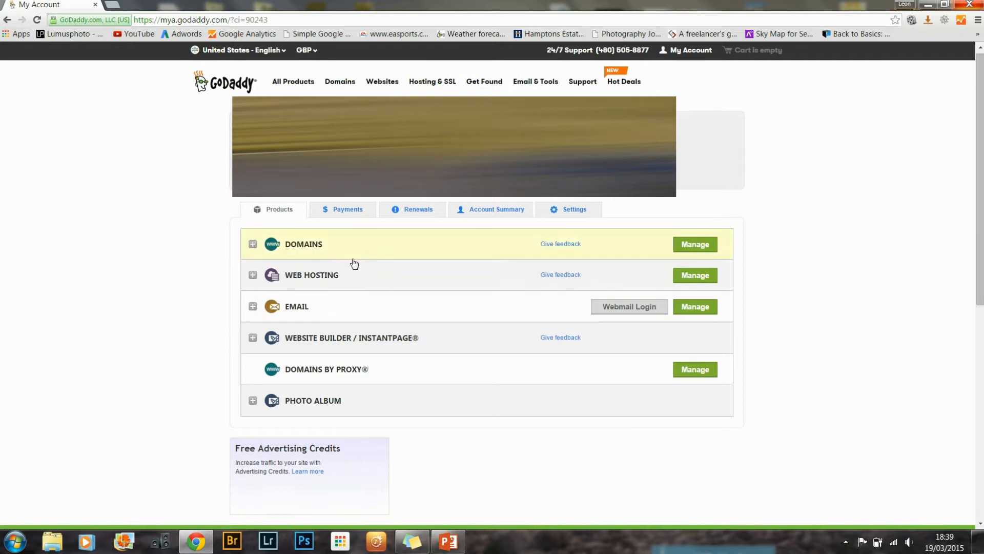
pyautogui.moveTo(331, 281)
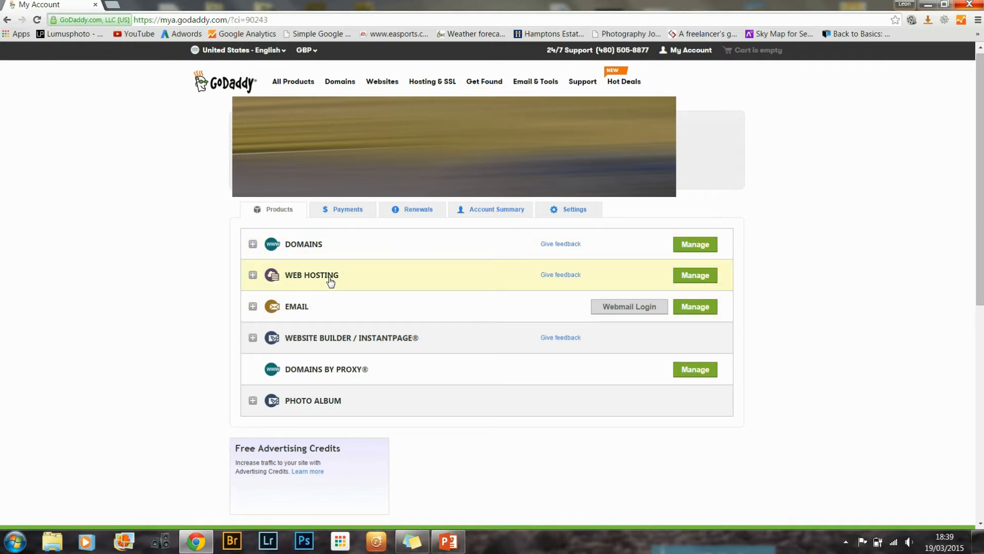
pyautogui.moveTo(785, 273)
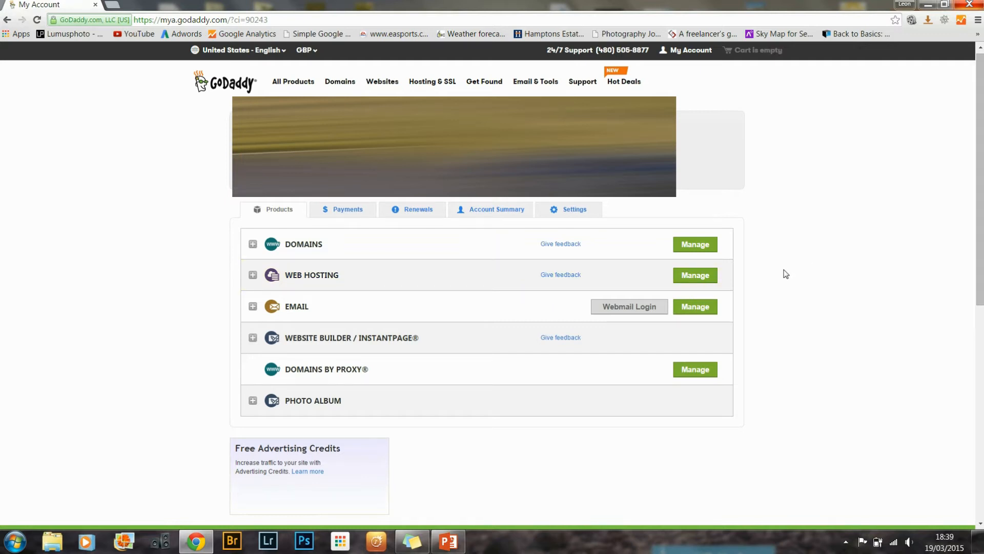
pyautogui.moveTo(696, 274)
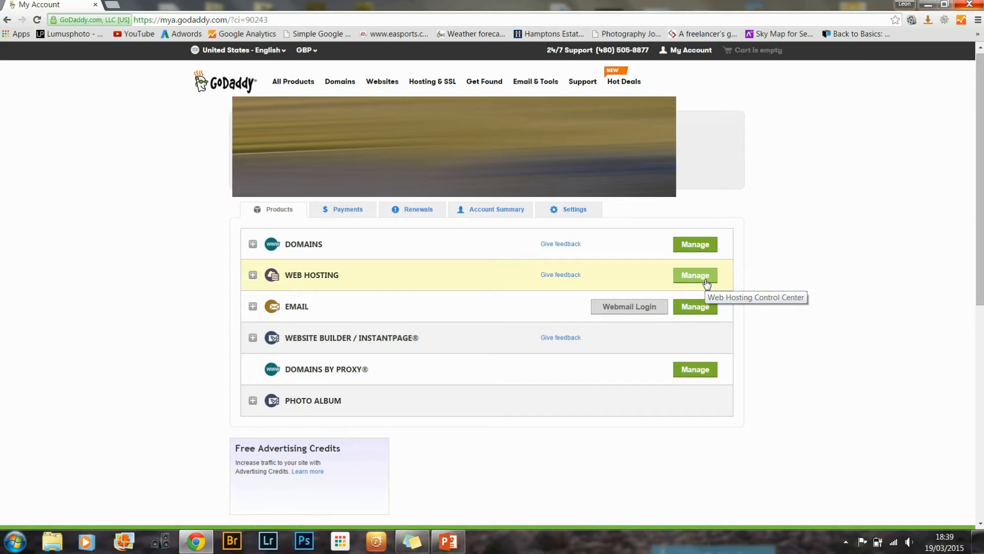
pyautogui.click(695, 275)
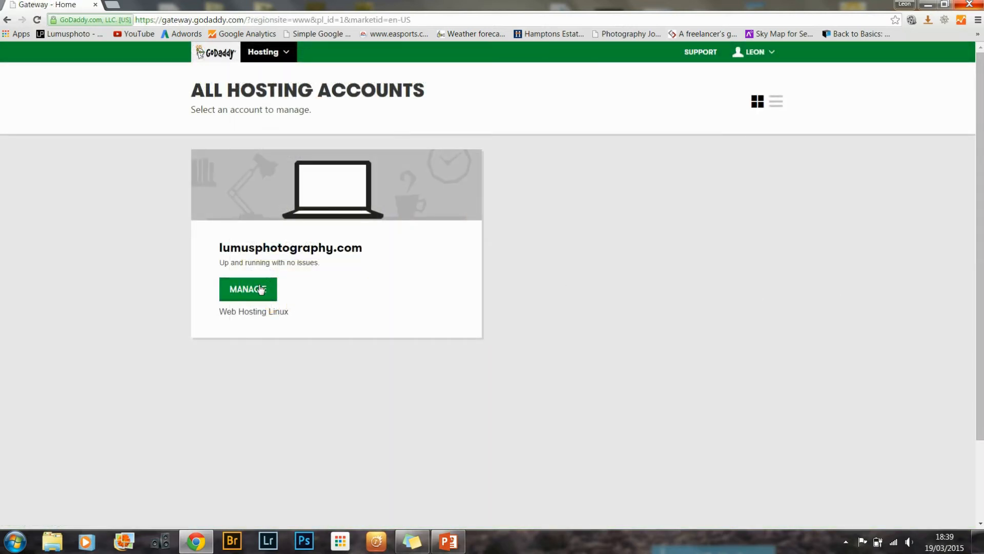
# Step: Open lumusphotography.com hosting's Manage Applications list and start a WordPress install
pyautogui.click(247, 289)
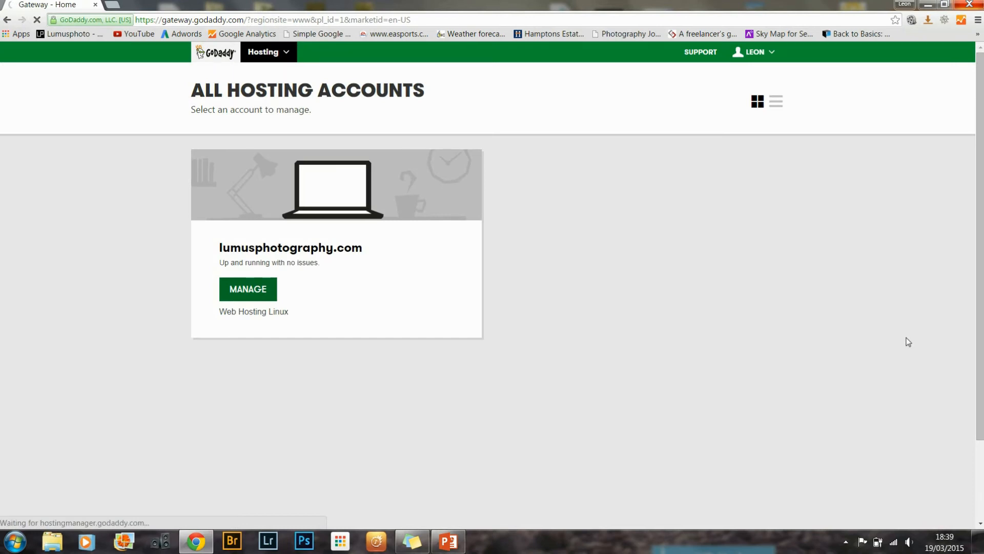
pyautogui.click(247, 289)
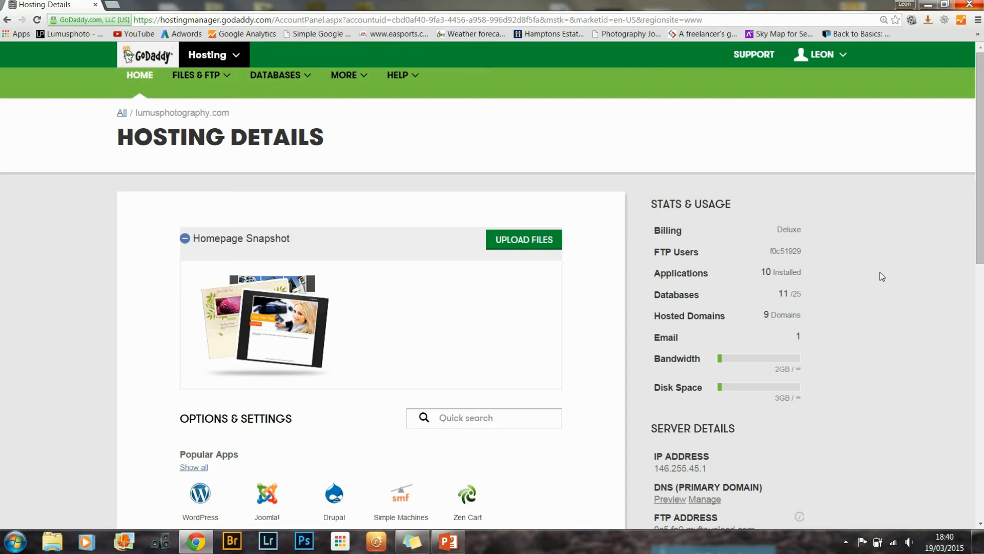
pyautogui.moveTo(844, 271)
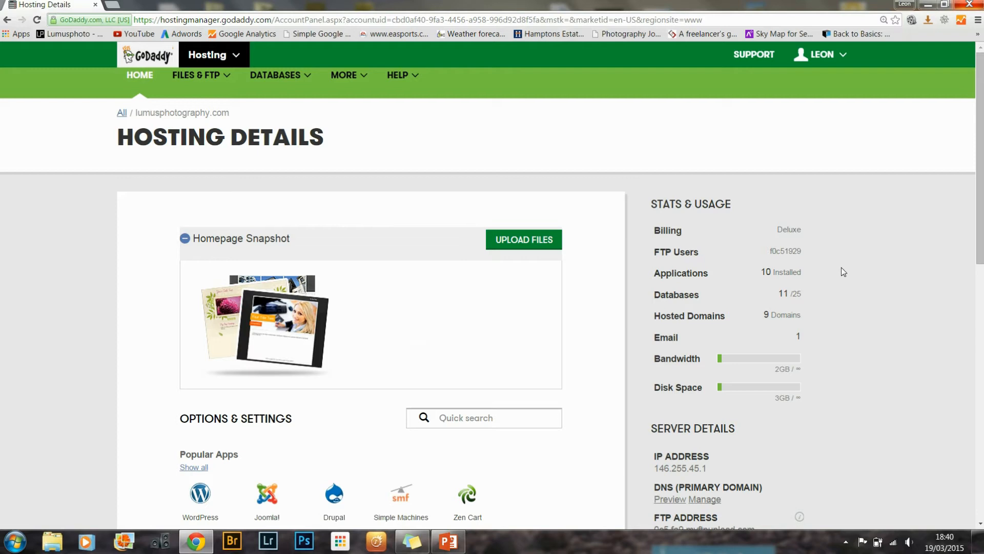
pyautogui.moveTo(708, 278)
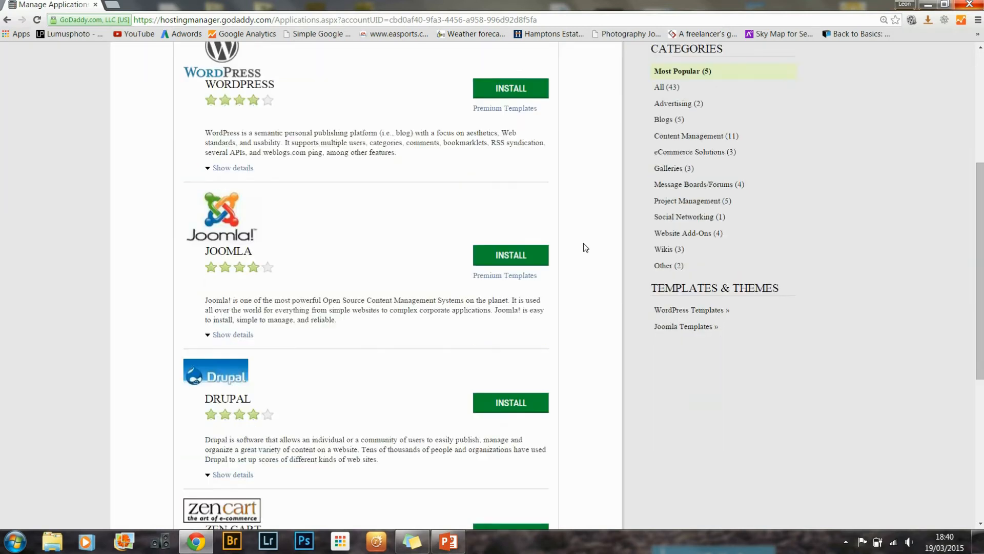
pyautogui.scroll(-3)
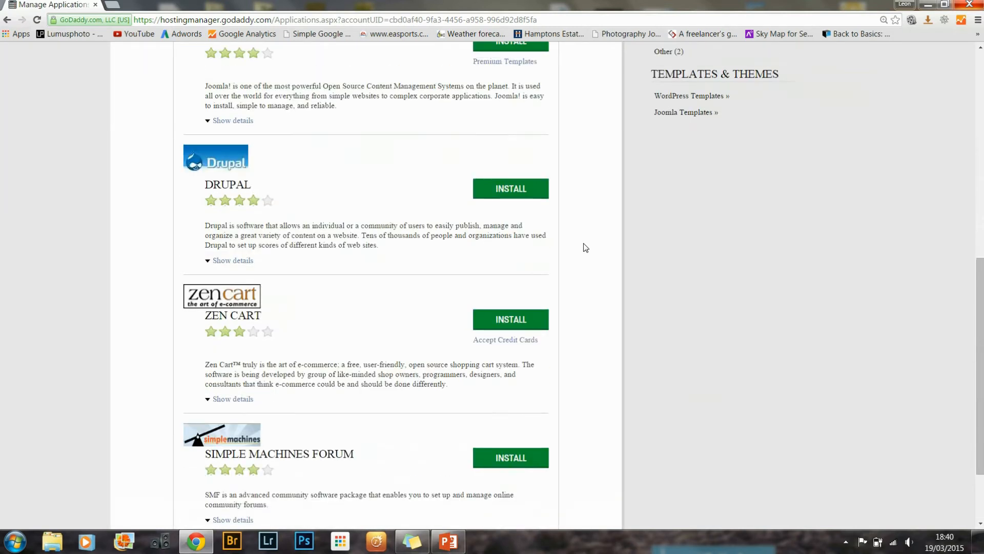
pyautogui.scroll(3)
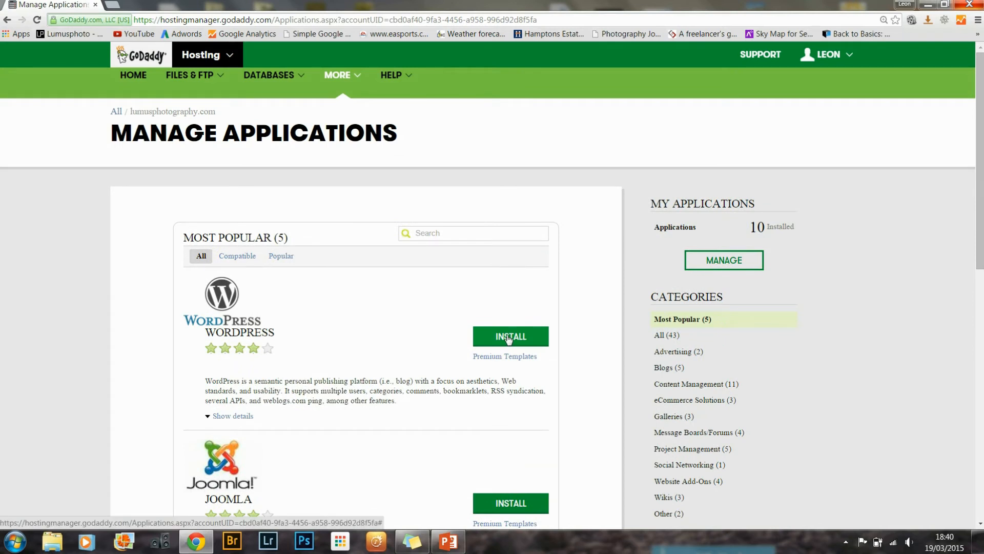
pyautogui.click(510, 336)
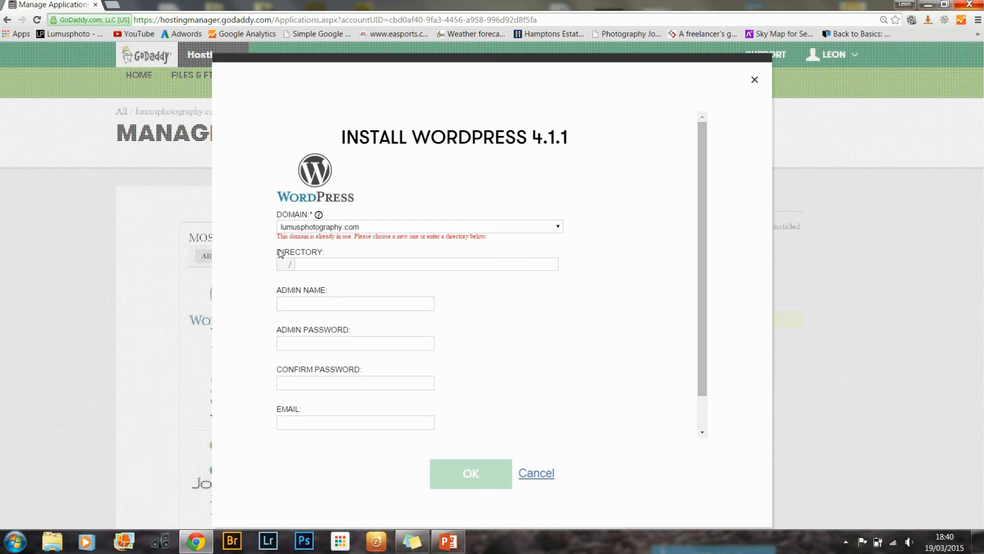
pyautogui.moveTo(268, 241)
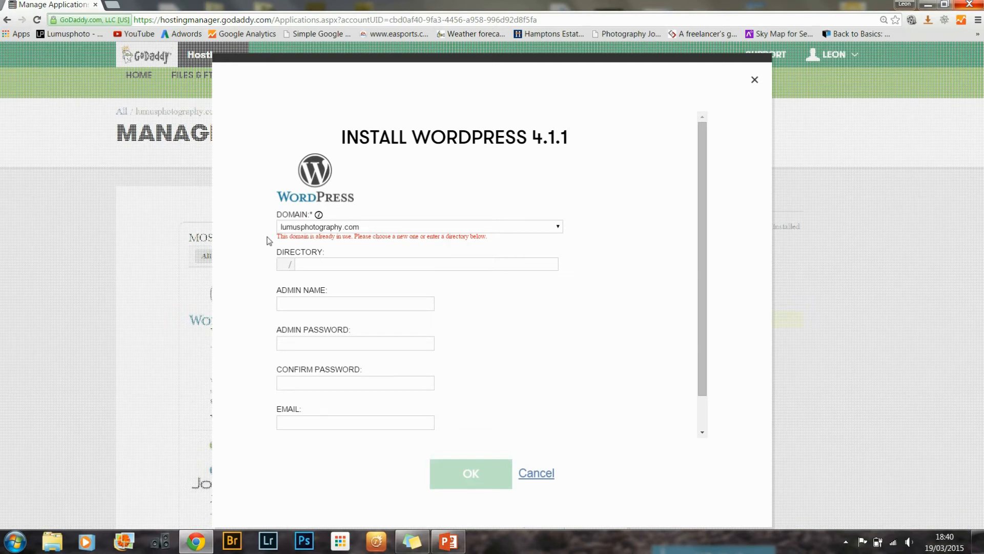
pyautogui.moveTo(409, 245)
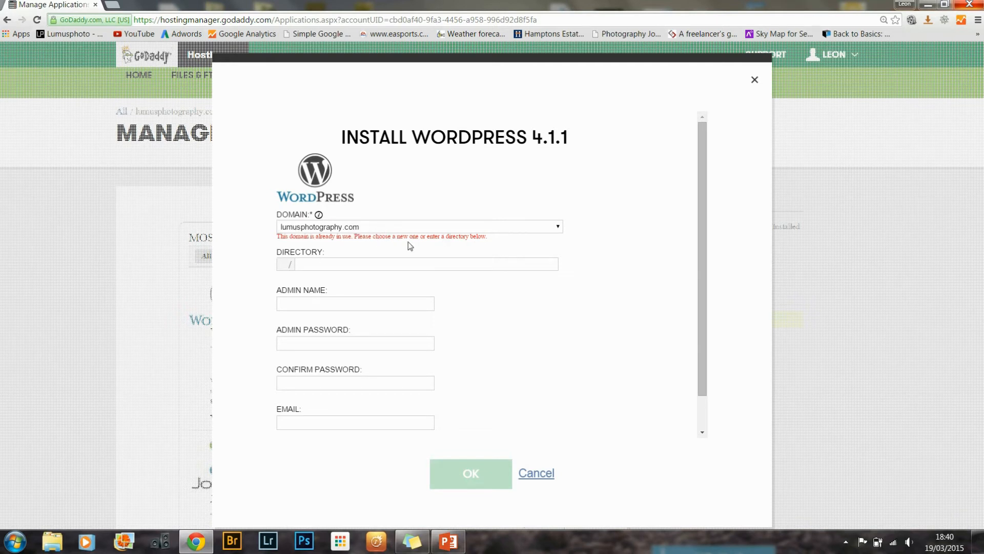
pyautogui.moveTo(472, 318)
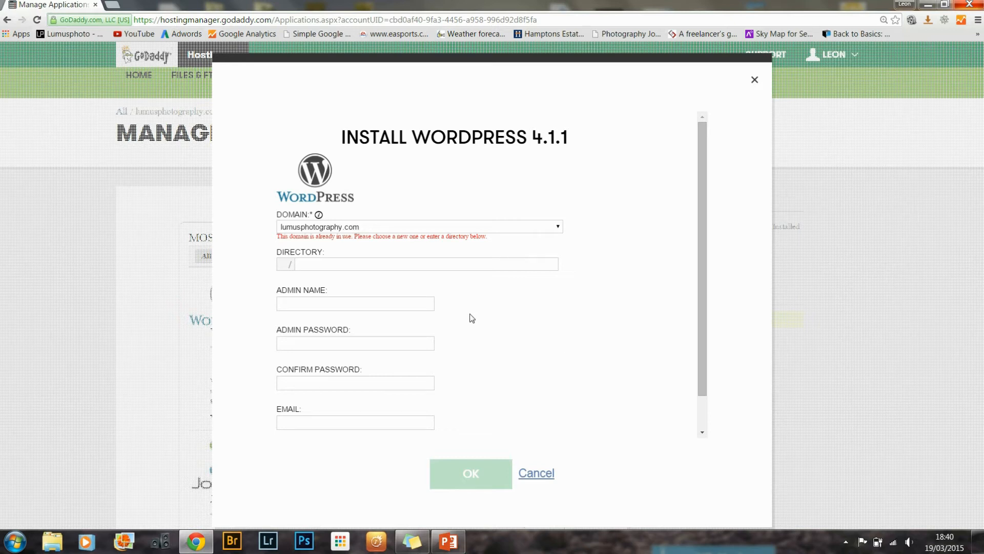
pyautogui.moveTo(563, 231)
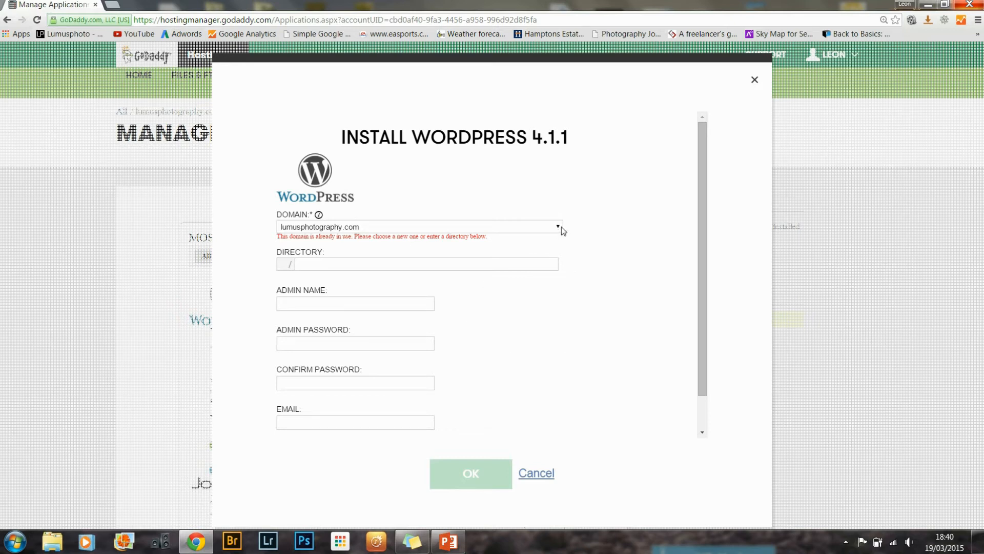
pyautogui.moveTo(356, 290)
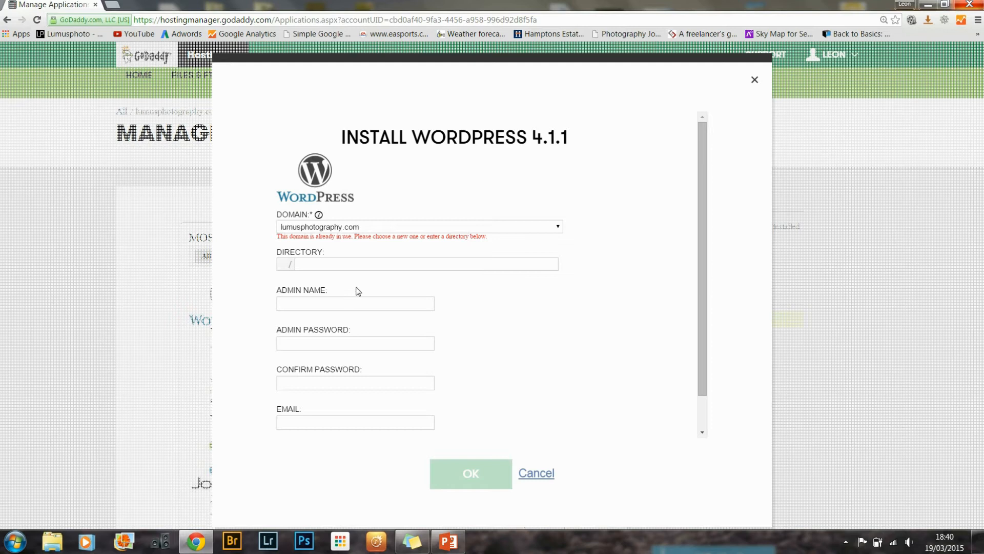
pyautogui.click(355, 304)
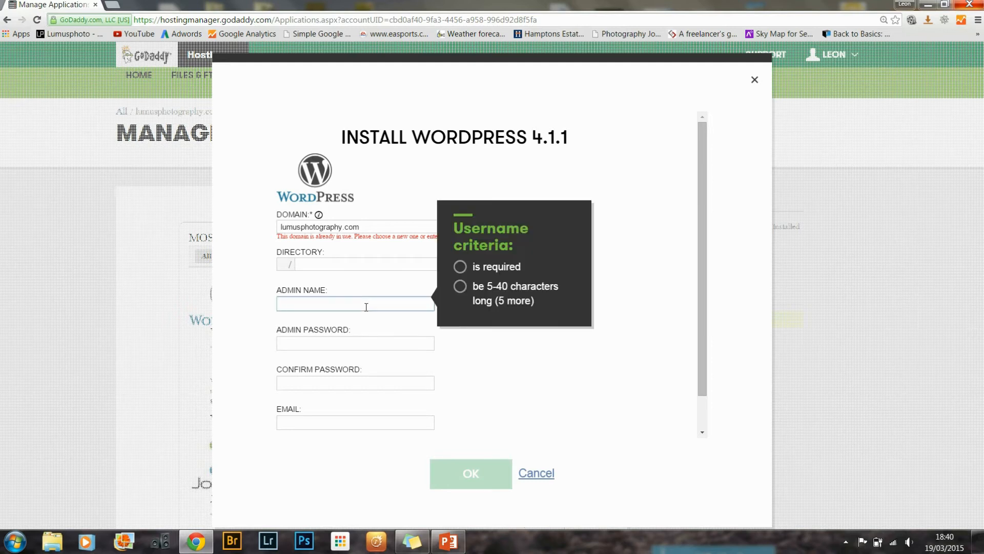
pyautogui.click(354, 342)
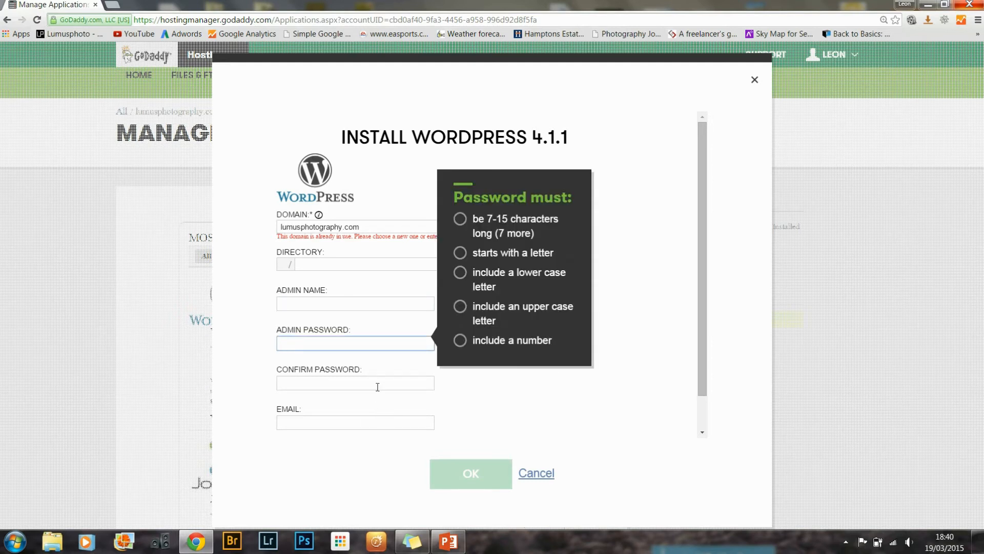
pyautogui.click(354, 423)
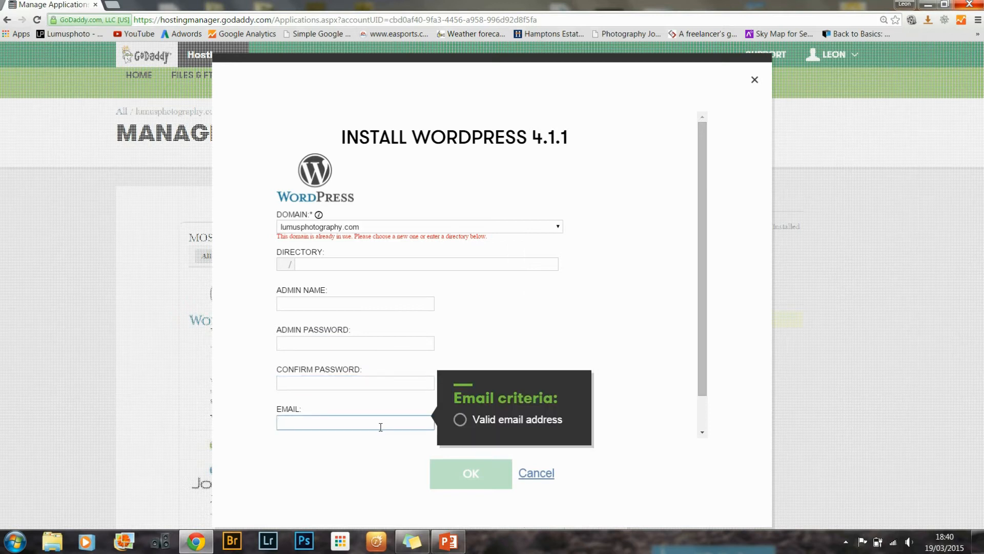
pyautogui.moveTo(676, 376)
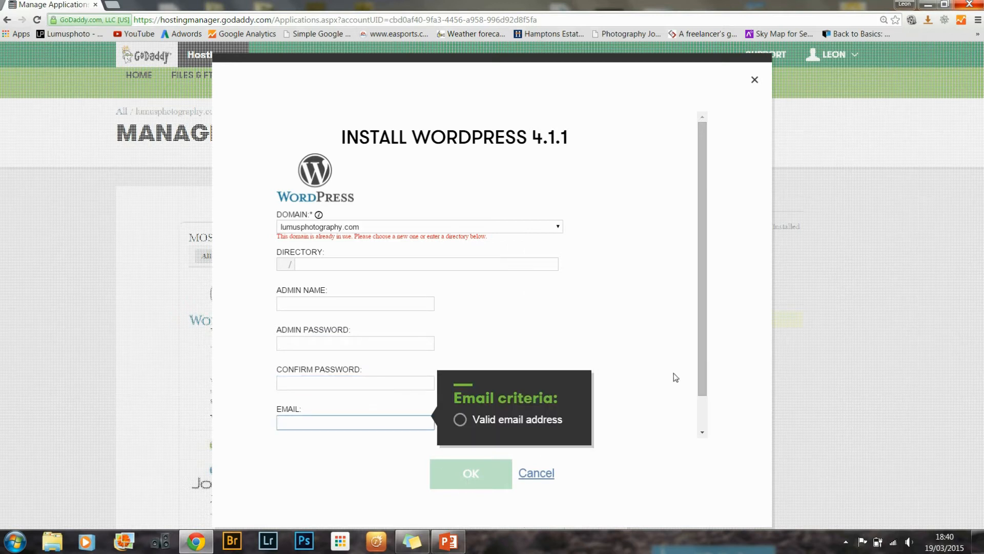
pyautogui.scroll(-3)
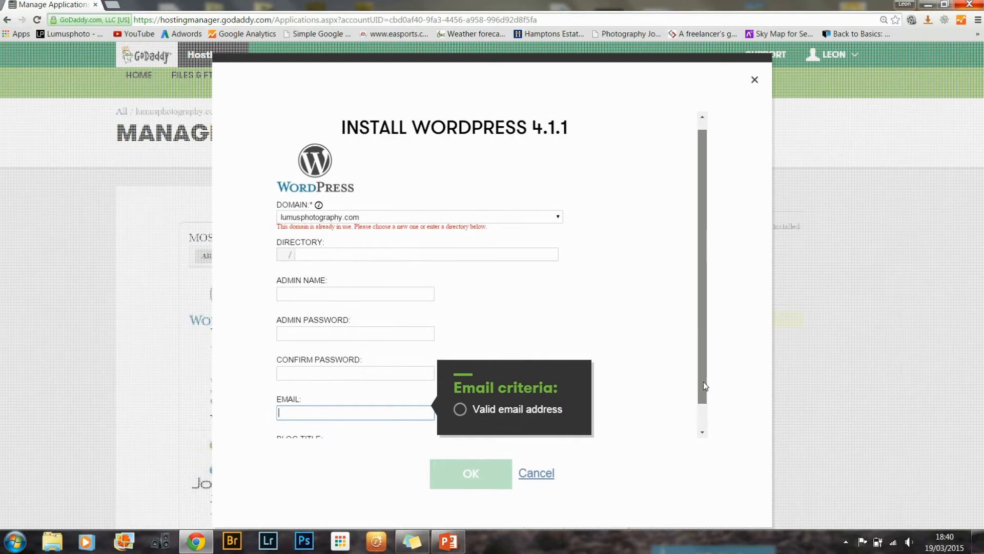
pyautogui.scroll(3)
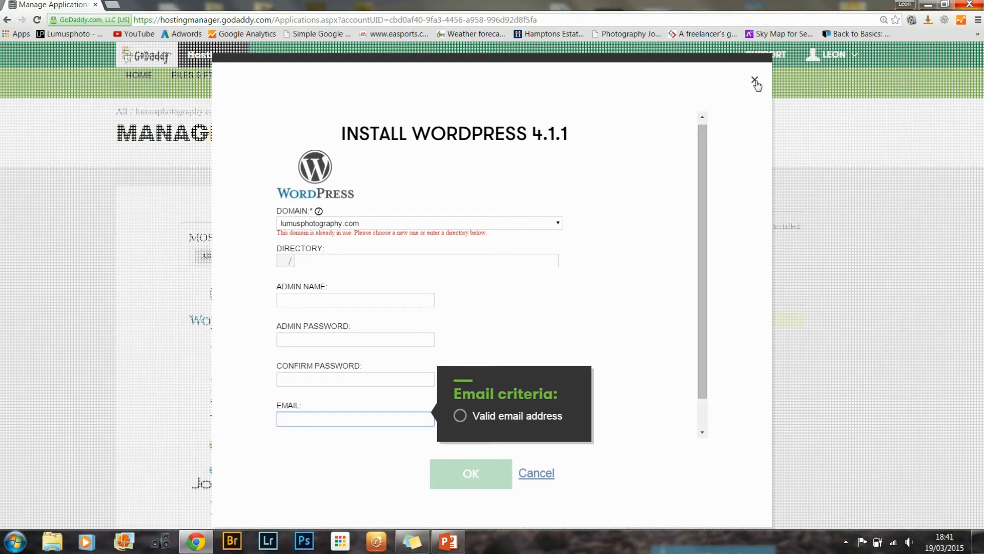
pyautogui.moveTo(753, 97)
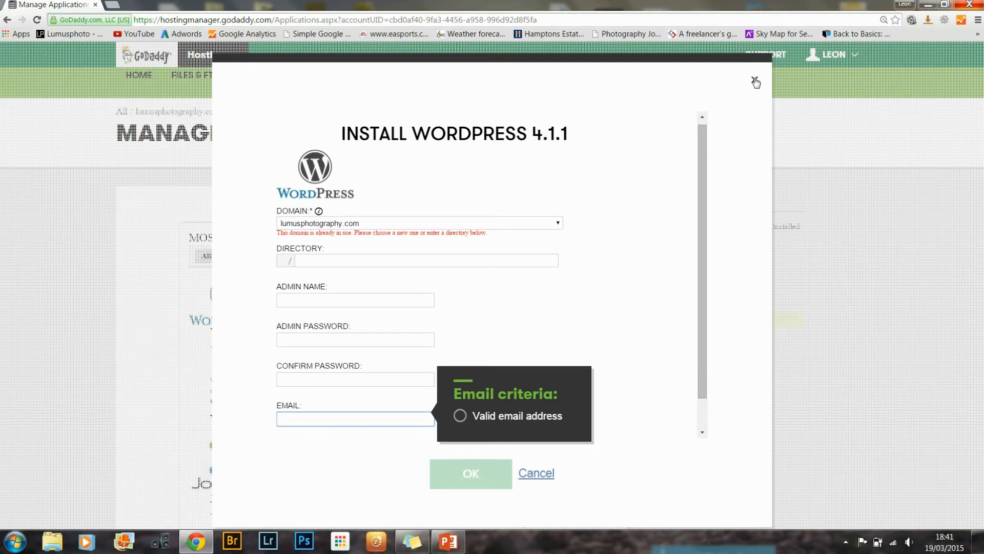
pyautogui.click(536, 473)
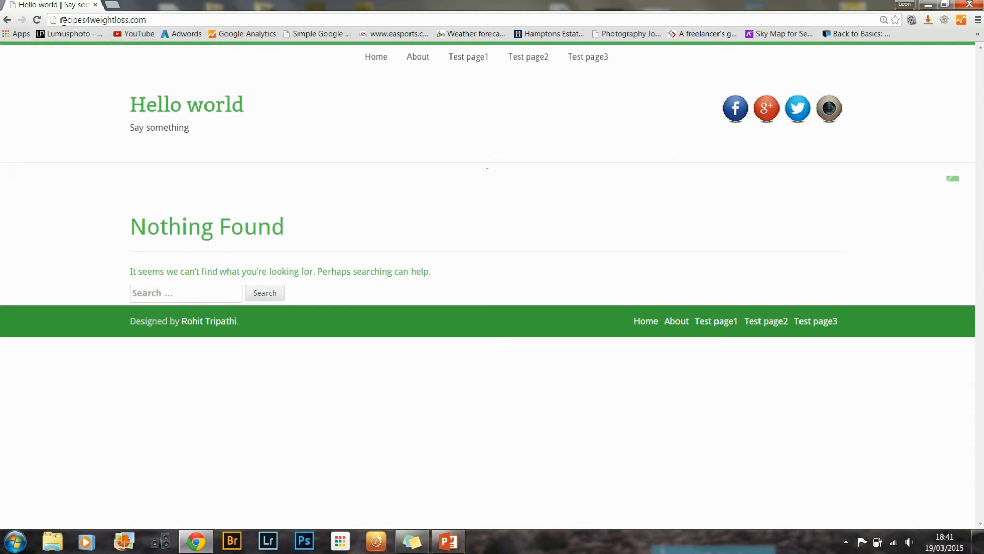
# Step: Edit the site's address to its /wp-admin page and load the login screen
pyautogui.click(101, 19)
pyautogui.write('/wp-admin')
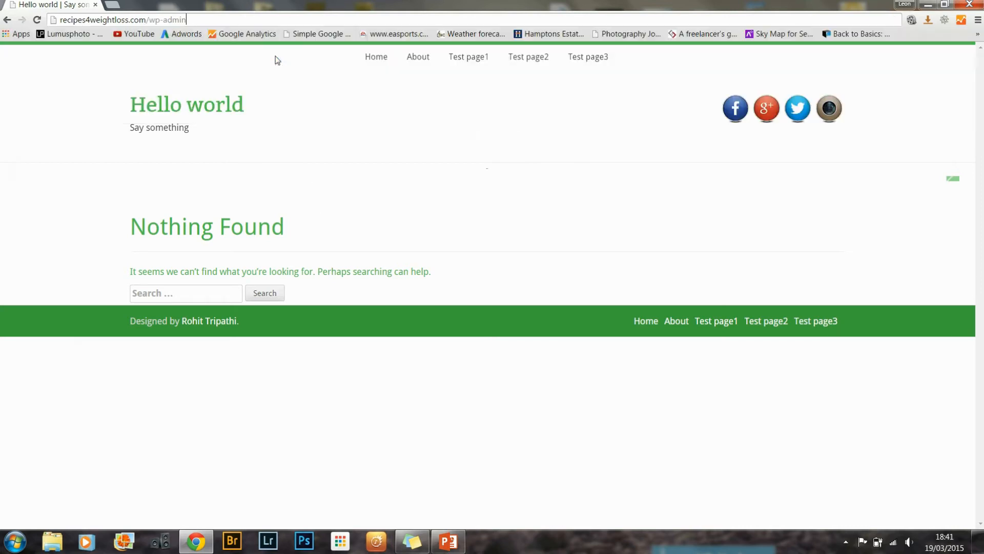
pyautogui.press('Return')
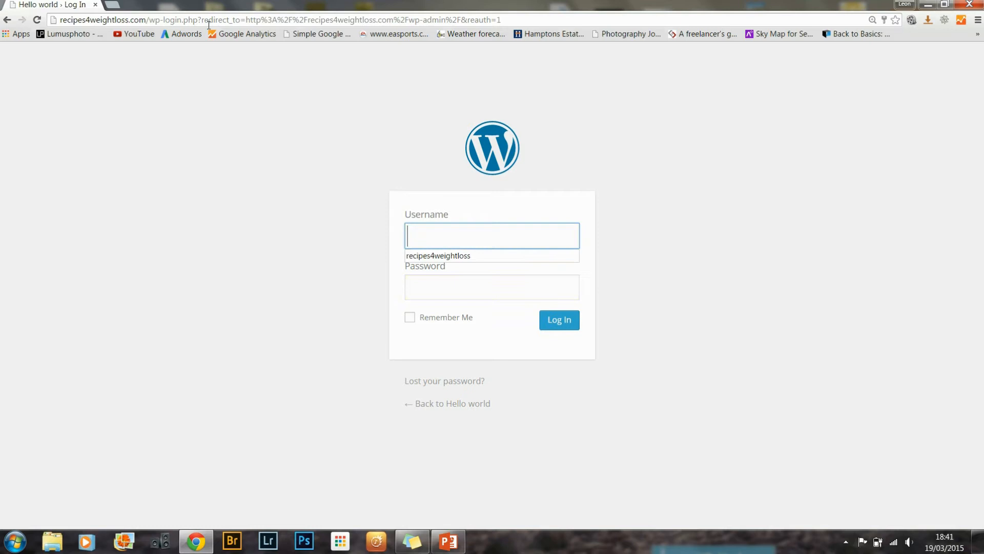
pyautogui.moveTo(240, 107)
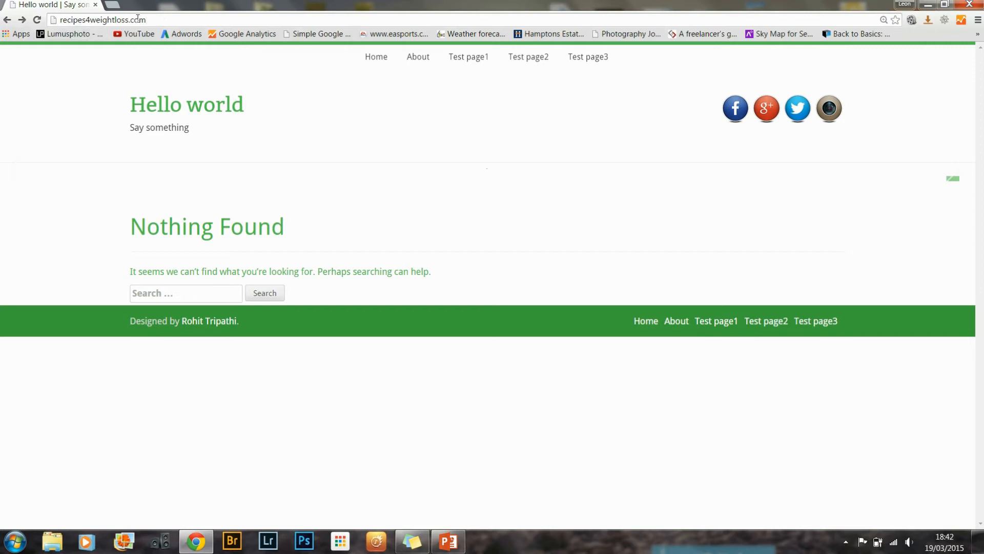
# Step: Append wp-admin to the domain in the address bar to reach the admin login
pyautogui.click(101, 20)
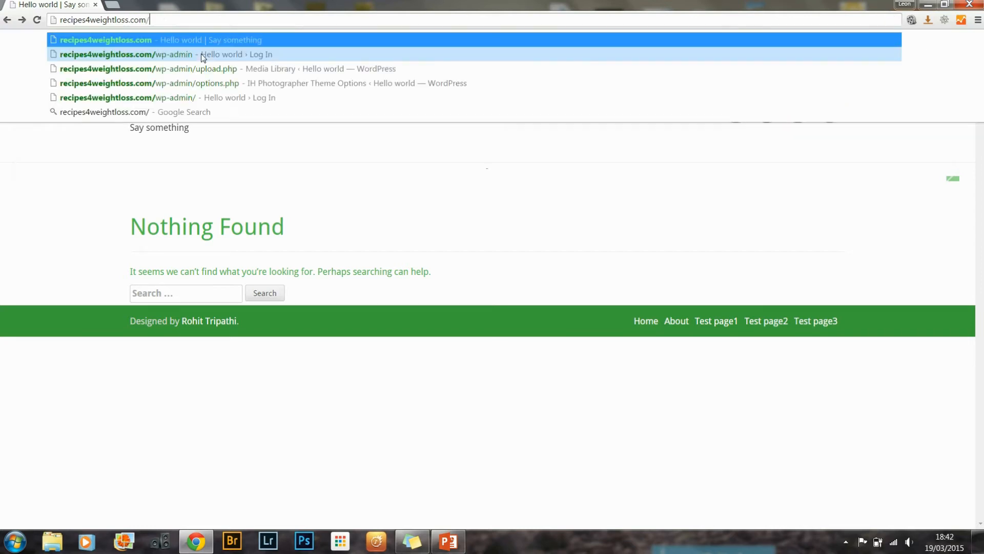
pyautogui.write('wp-admin%2F&reauth=1')
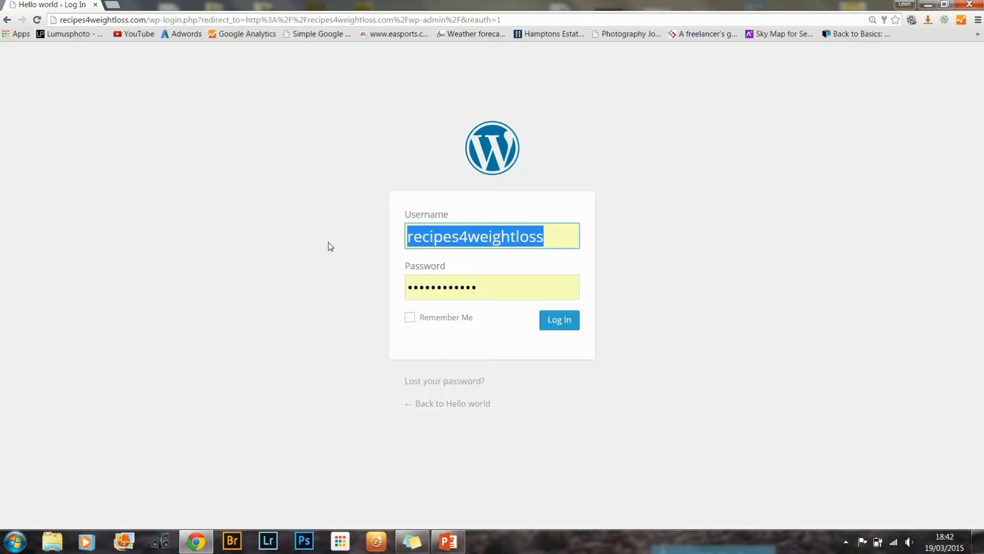
pyautogui.moveTo(475, 300)
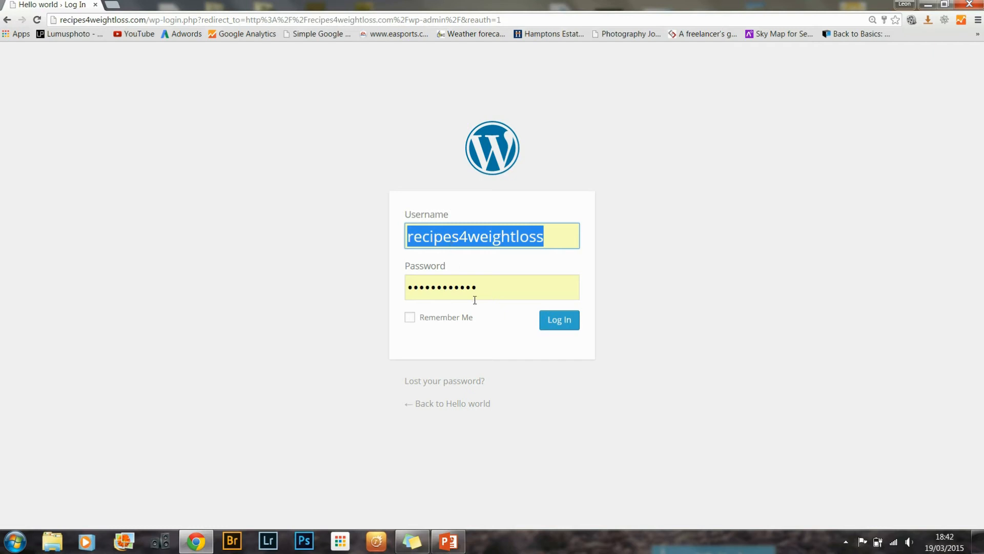
pyautogui.moveTo(210, 377)
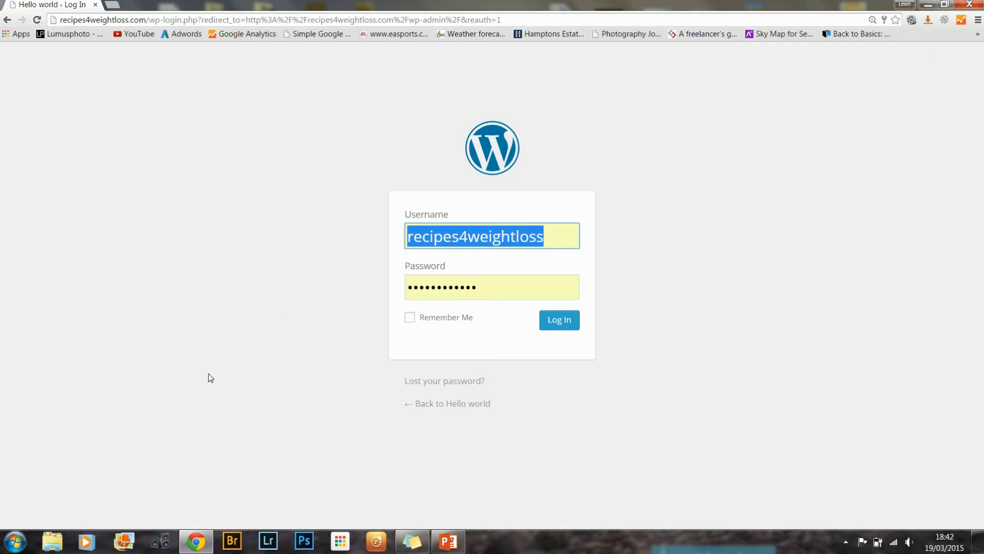
pyautogui.moveTo(532, 174)
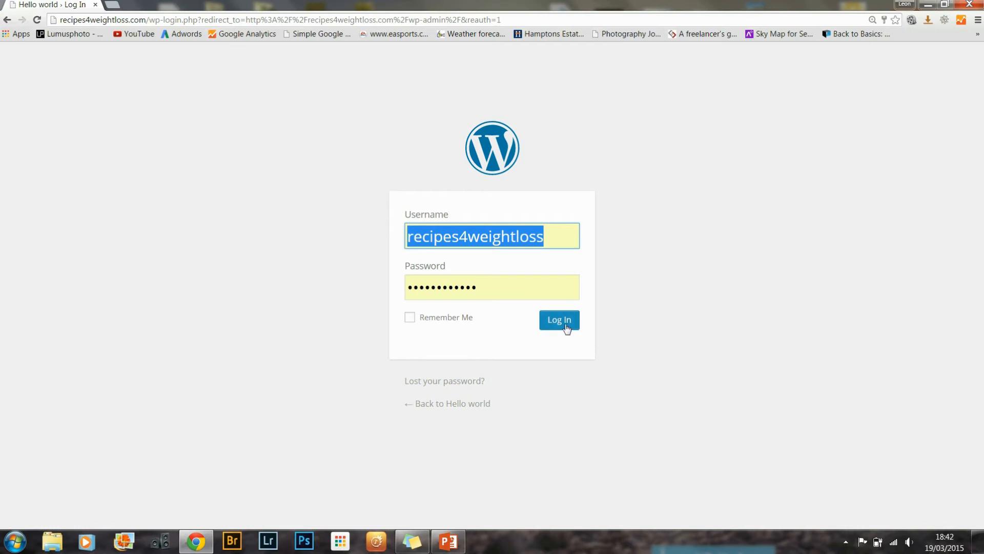
# Step: Log in to reach the Hello world site's WordPress dashboard
pyautogui.click(558, 320)
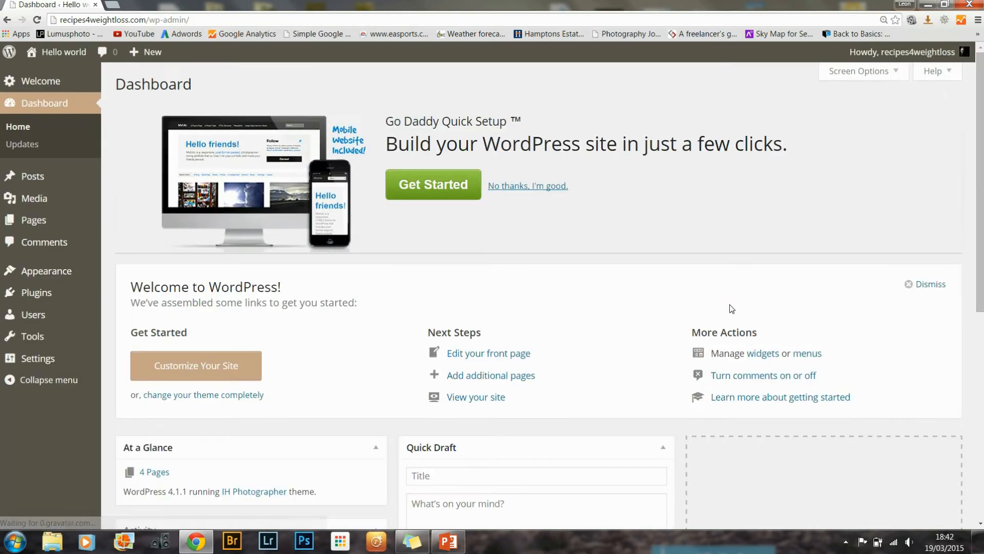
pyautogui.moveTo(388, 224)
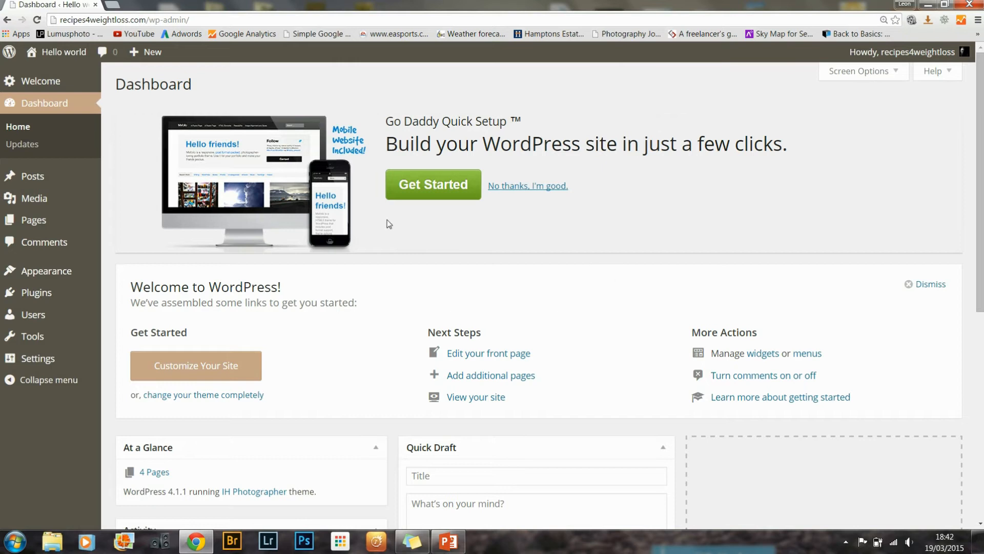
pyautogui.moveTo(326, 247)
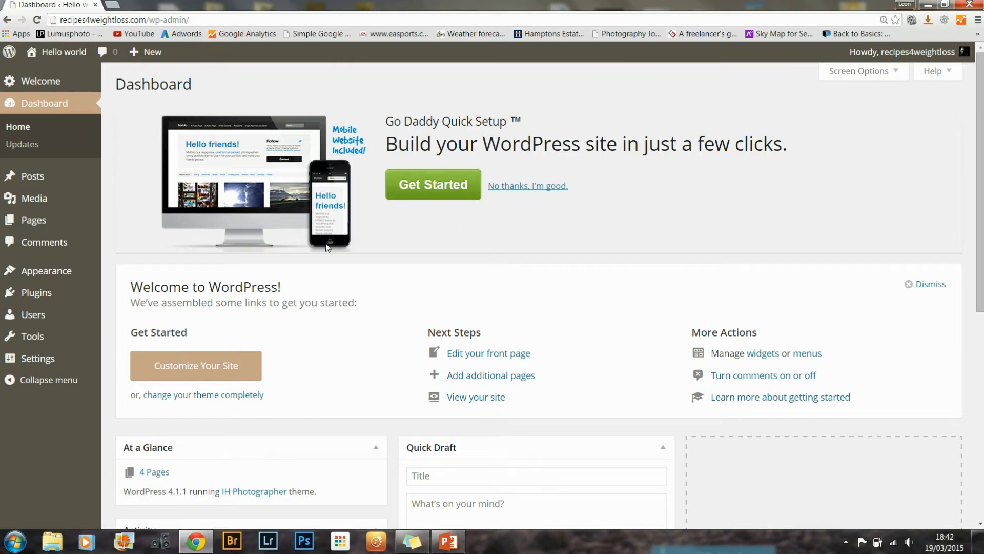
pyautogui.moveTo(475, 136)
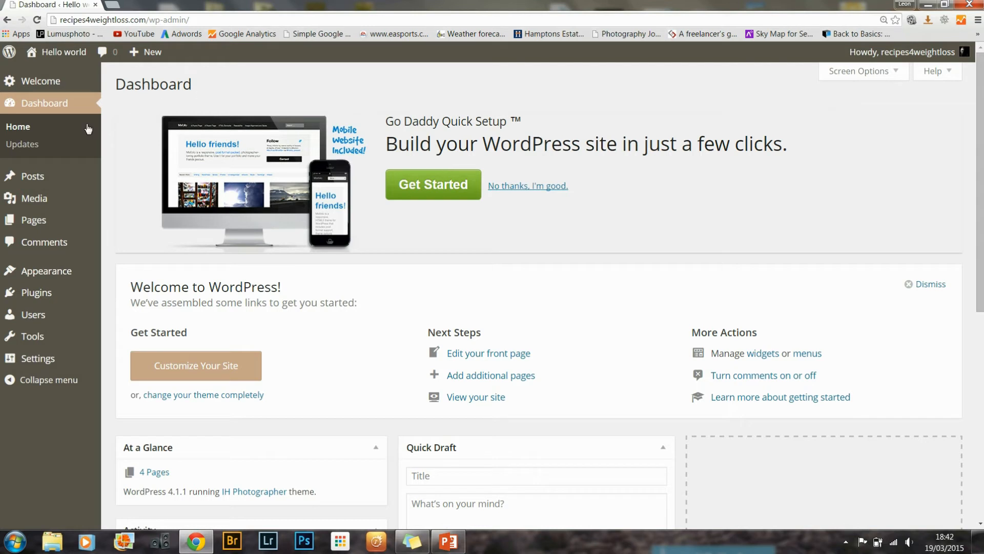
pyautogui.moveTo(336, 274)
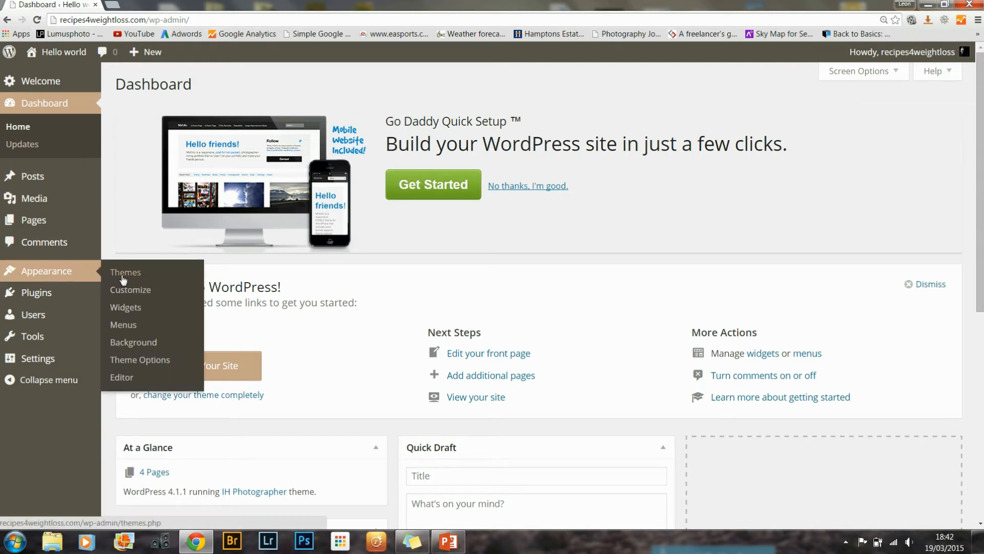
pyautogui.moveTo(44, 275)
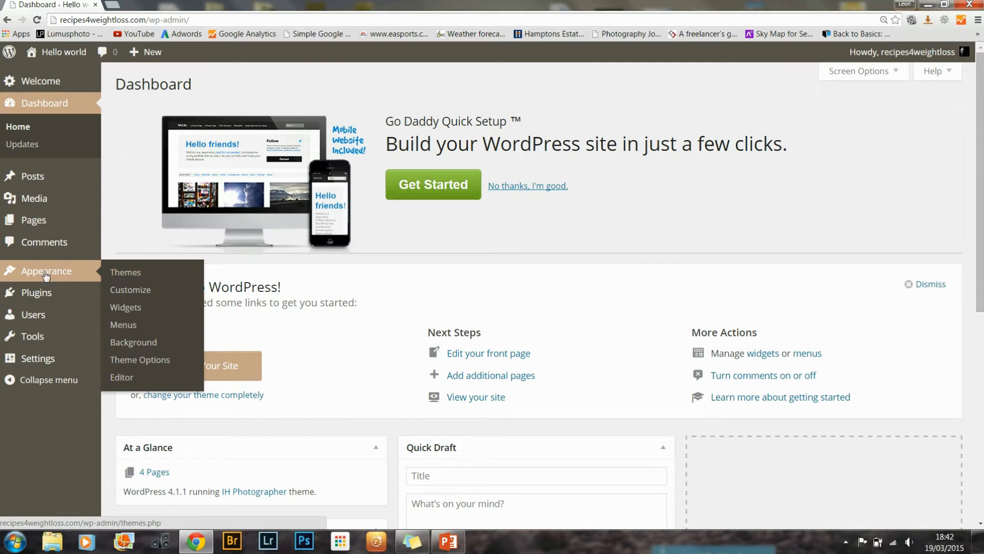
pyautogui.moveTo(125, 272)
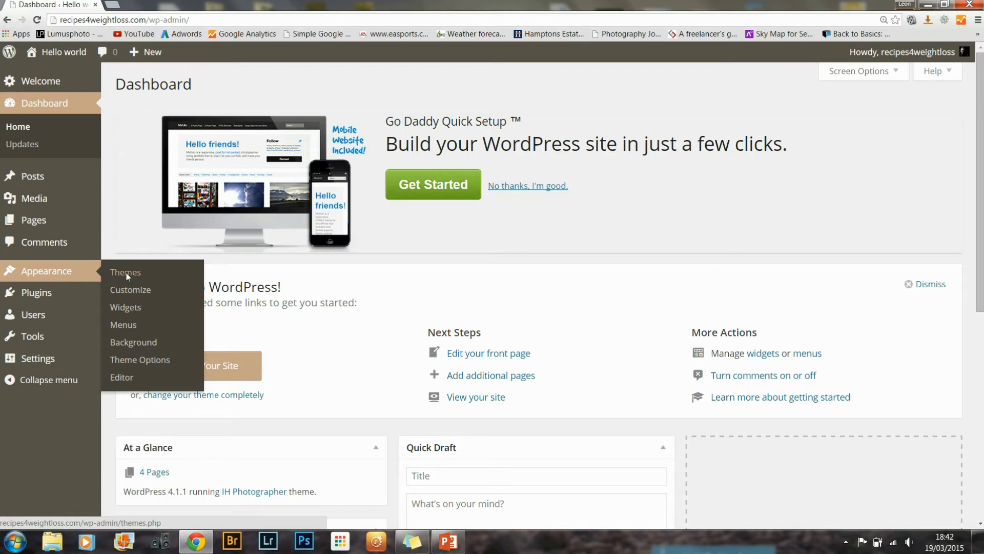
# Step: Go to Appearance > Themes and look through the six installed themes
pyautogui.click(125, 272)
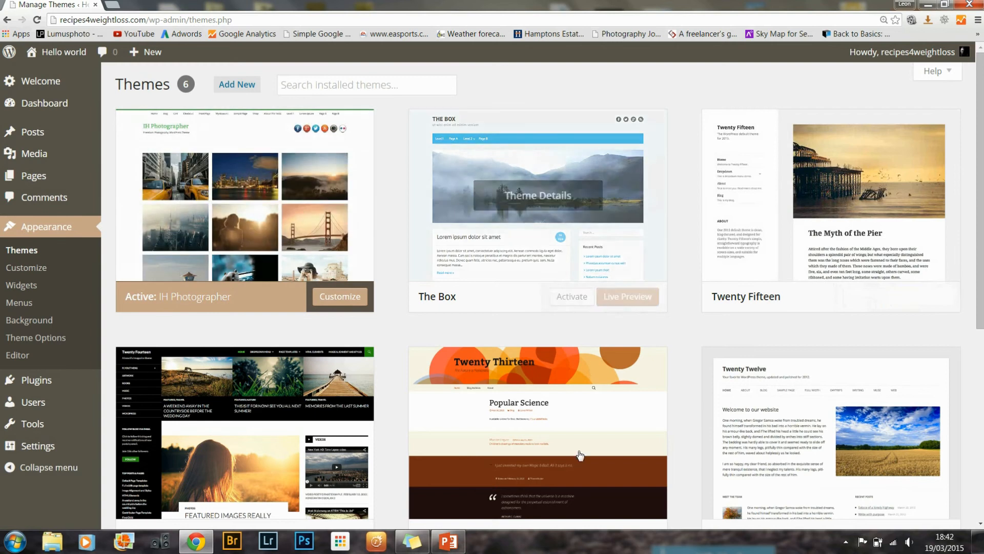
pyautogui.scroll(-3)
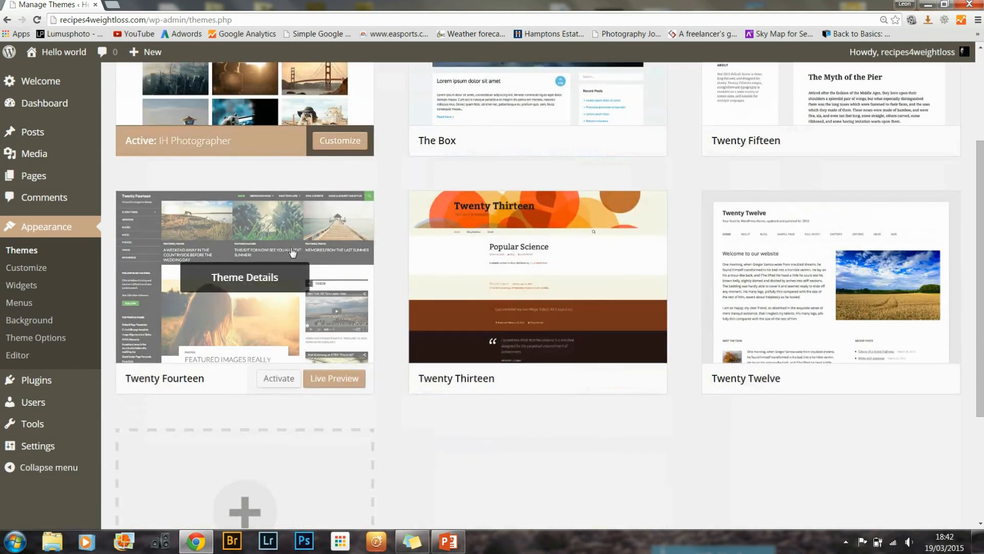
pyautogui.scroll(3)
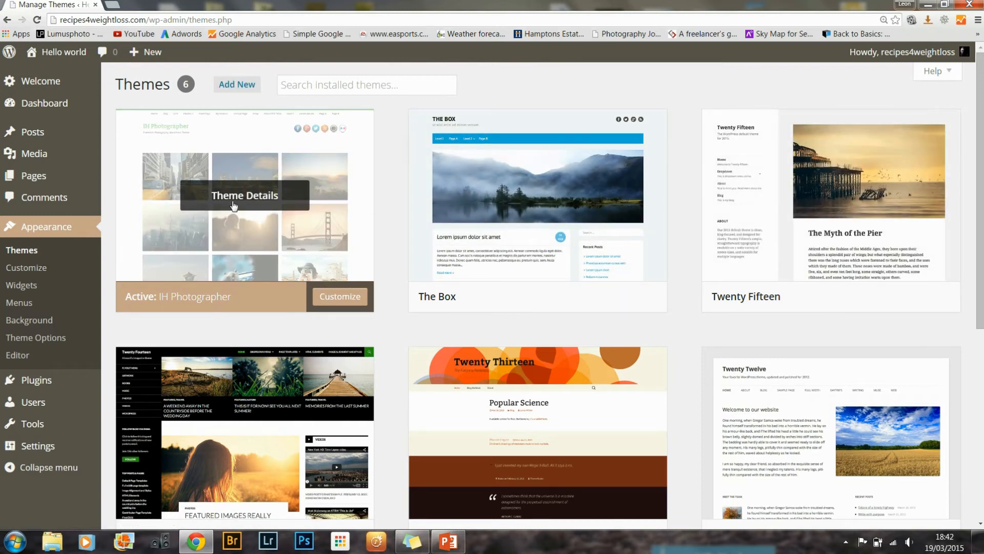
pyautogui.moveTo(250, 204)
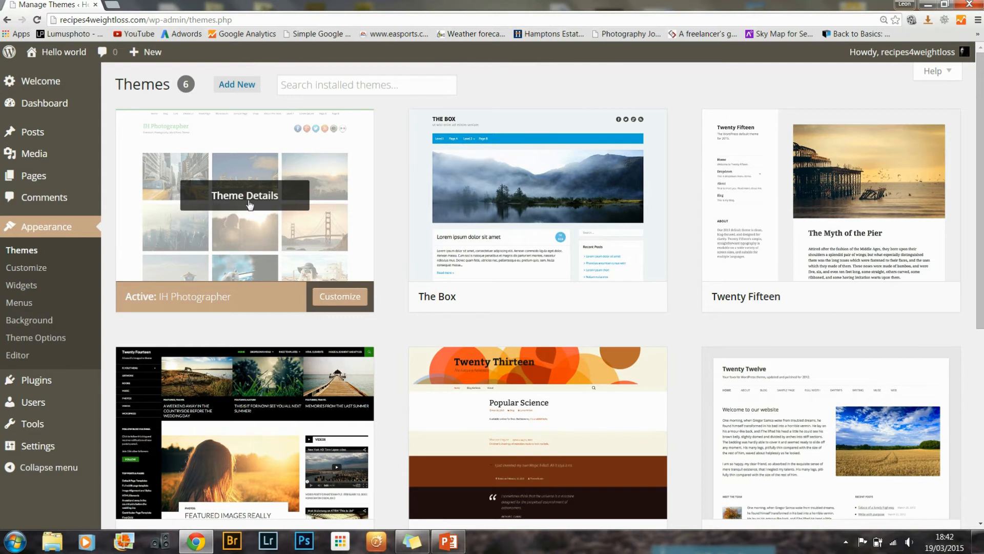
pyautogui.moveTo(258, 224)
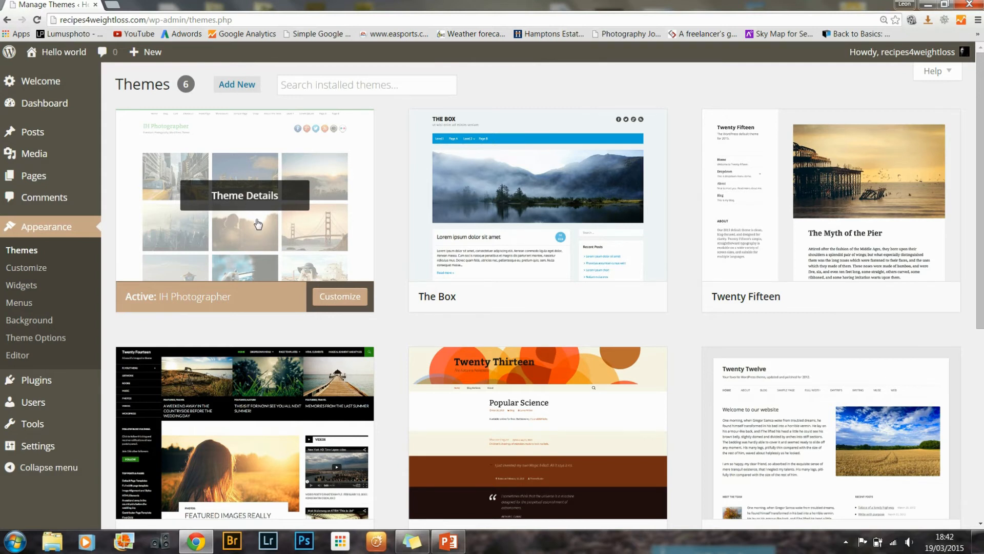
# Step: View the IH Photographer theme's details, then move on to the customizer
pyautogui.click(244, 195)
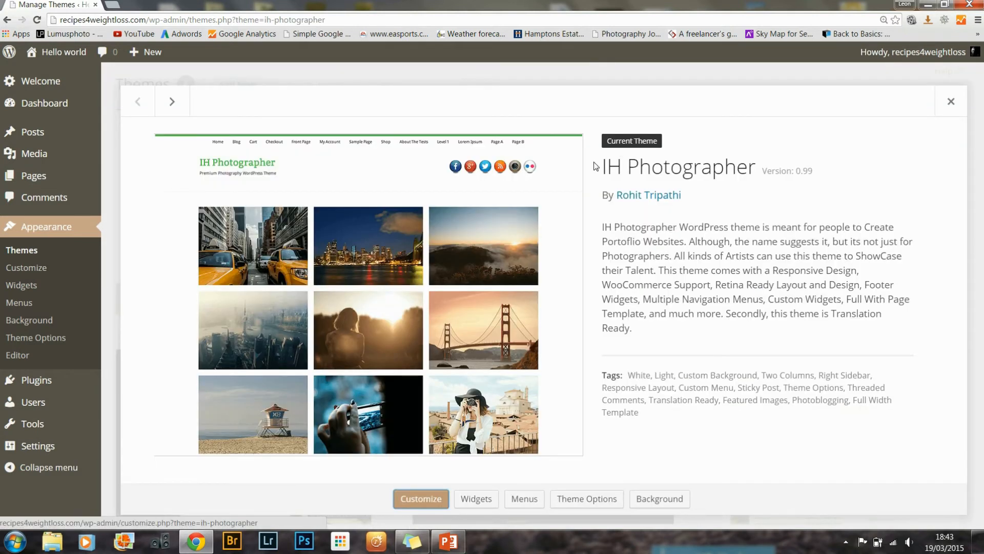
pyautogui.moveTo(725, 178)
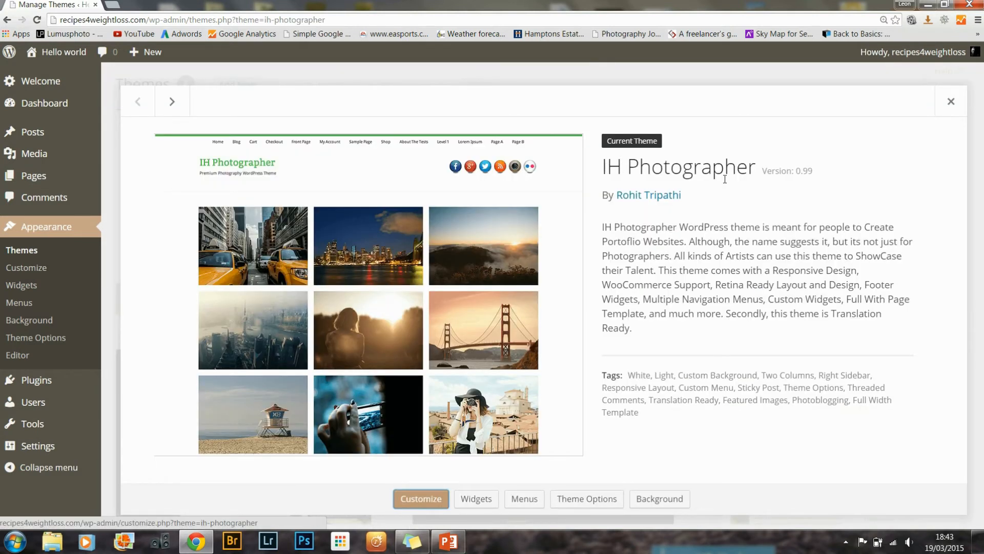
pyautogui.moveTo(746, 325)
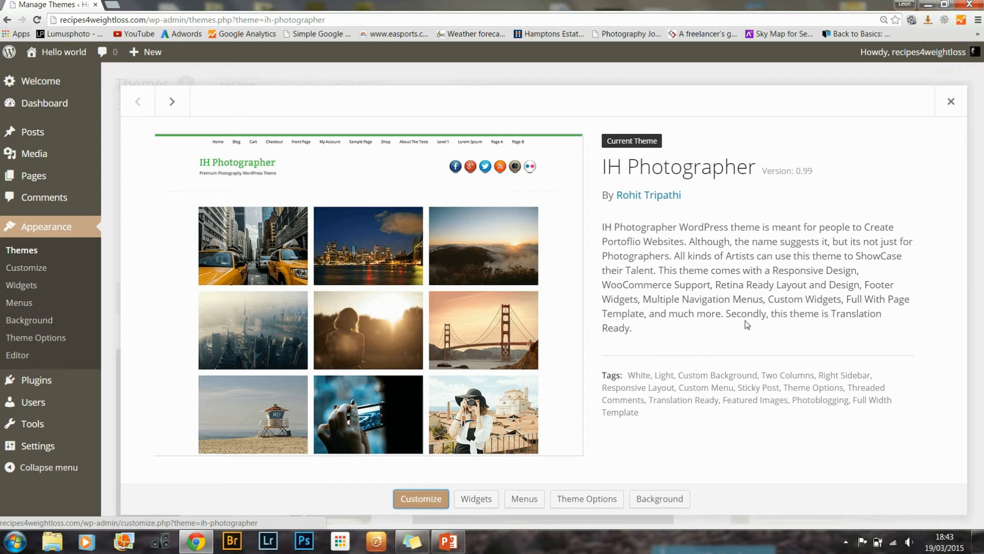
pyautogui.click(950, 102)
pyautogui.write('Mu')
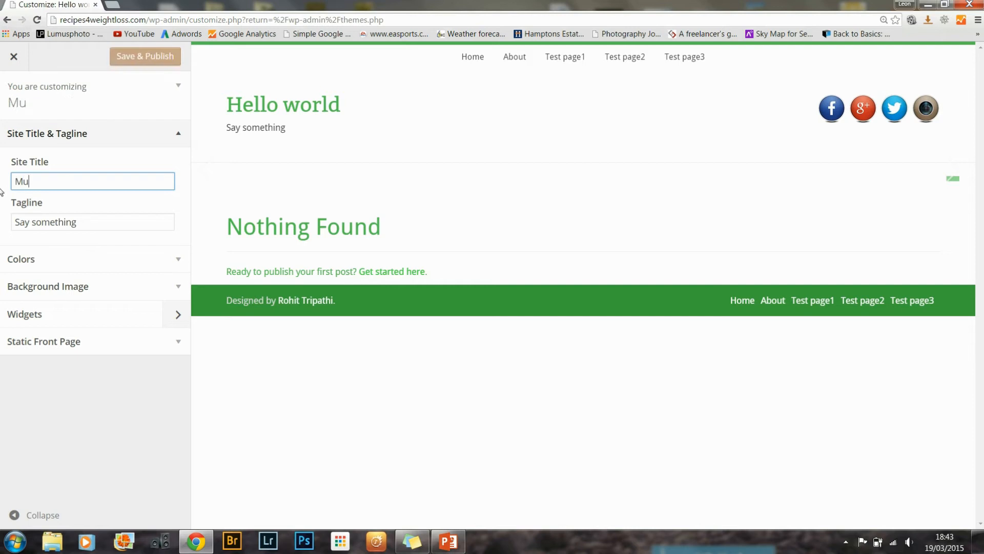
# Step: Set the Site Title to Mutsnutsphotography in the customizer
pyautogui.write('tsnutsp')
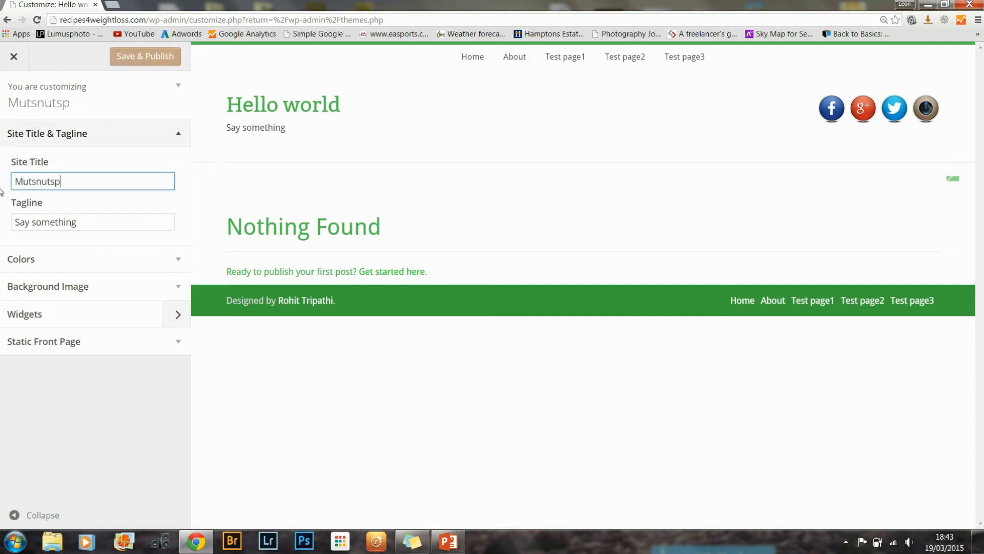
pyautogui.write('hotography')
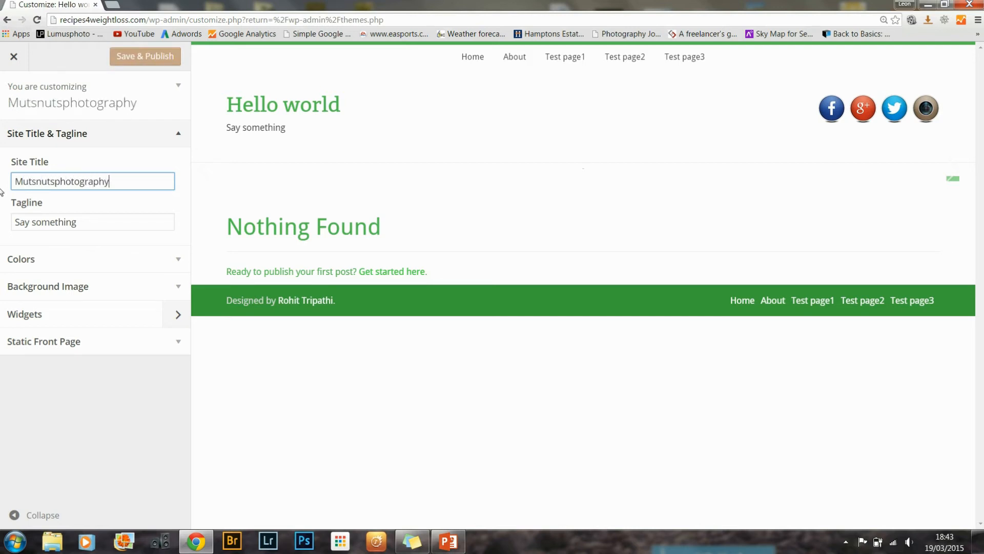
# Step: Replace the Say something tagline with "We are the nuts bitches"
pyautogui.tripleClick(92, 221)
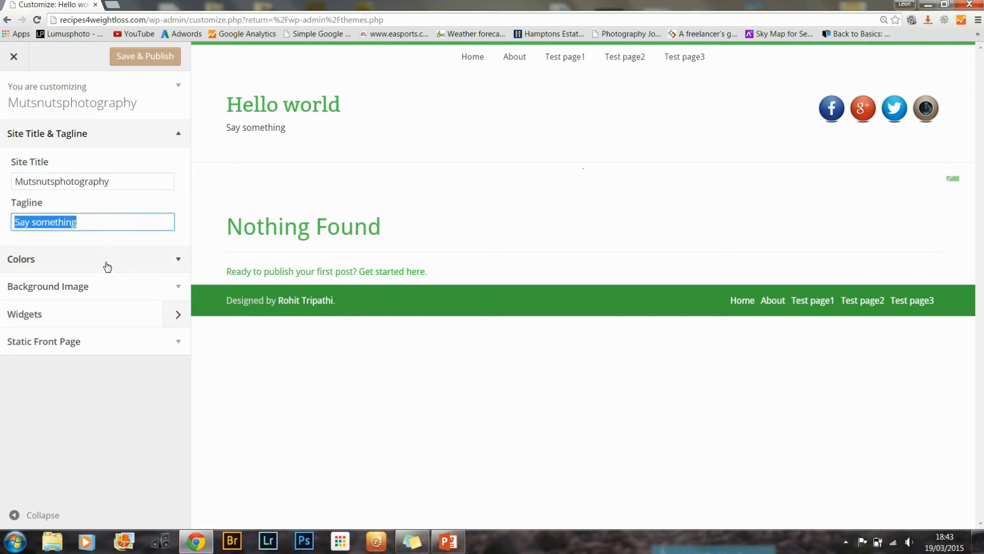
pyautogui.write('W')
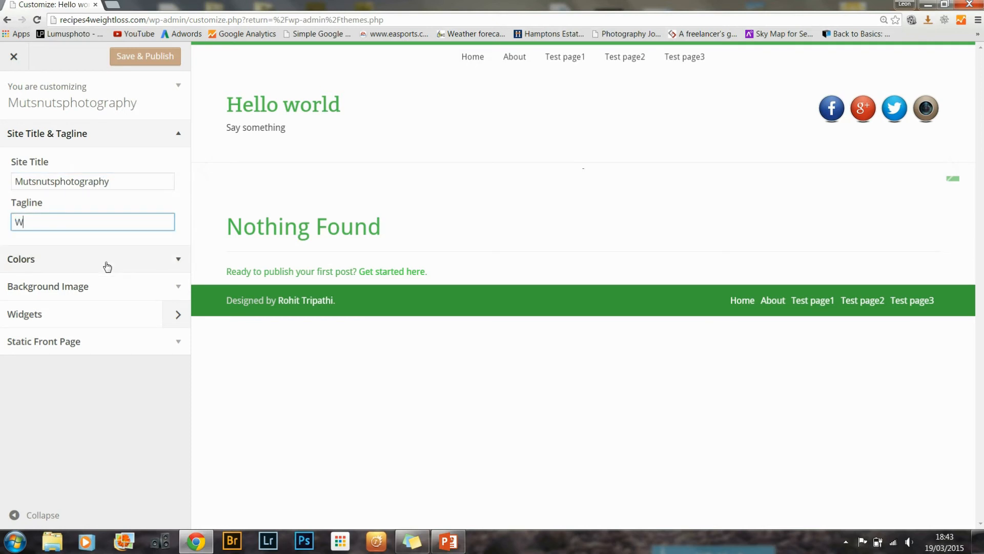
pyautogui.write('e are the')
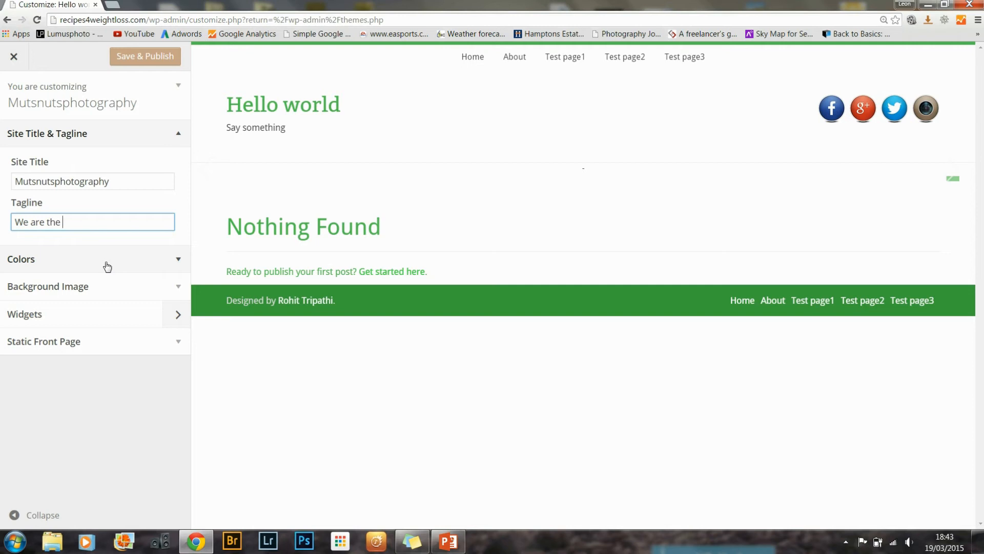
pyautogui.write('nuts bitch')
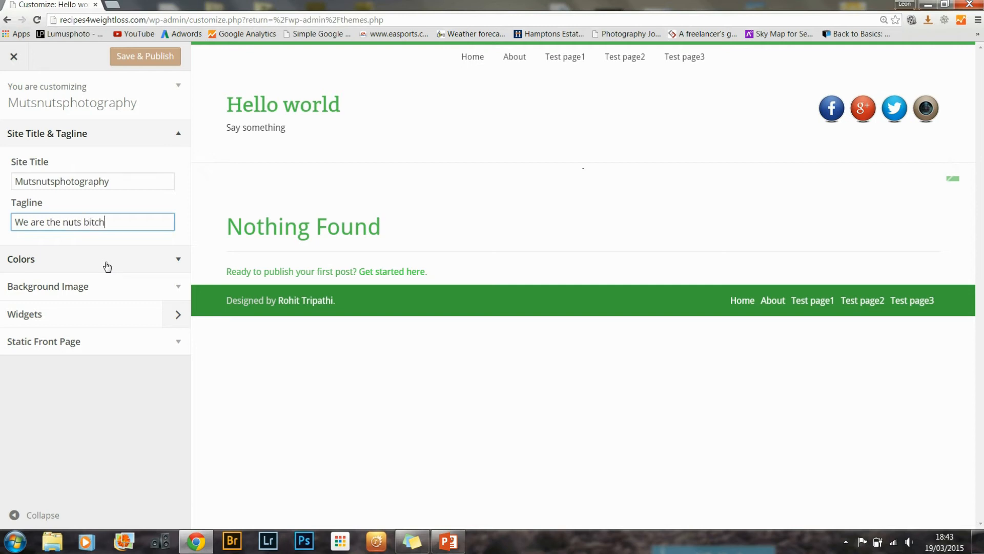
pyautogui.write('es')
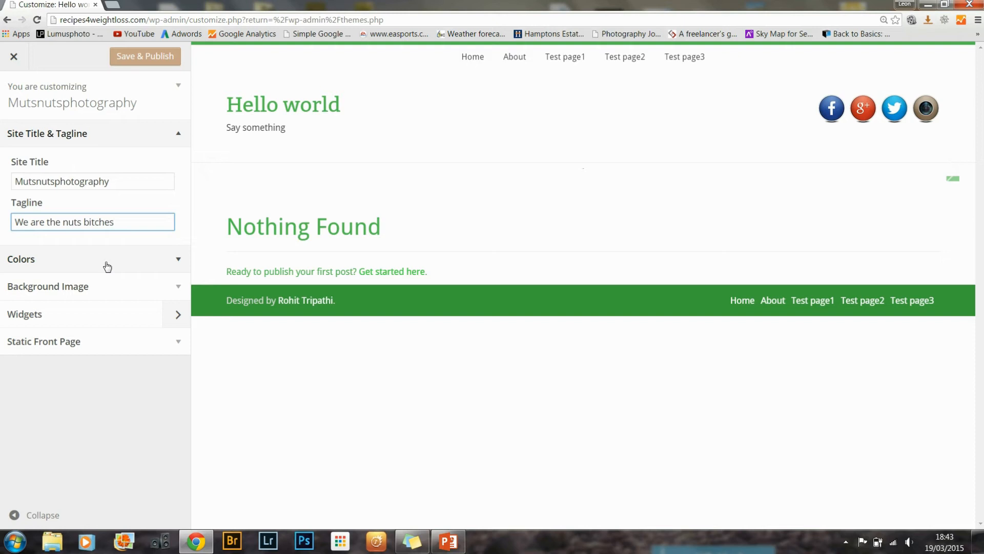
pyautogui.moveTo(169, 202)
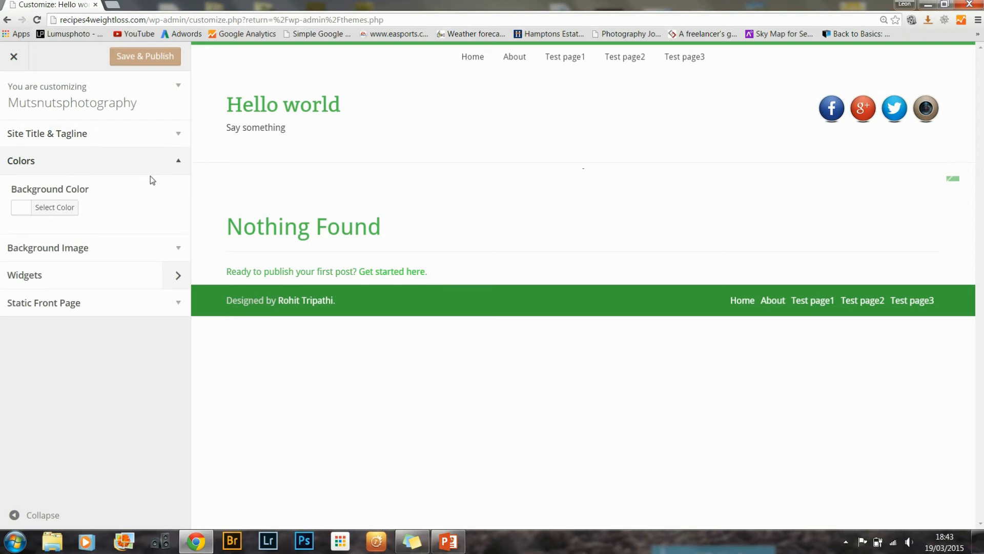
# Step: Collapse Colors, Save & Publish the title and tagline changes, then exit the Customizer to Themes
pyautogui.click(55, 207)
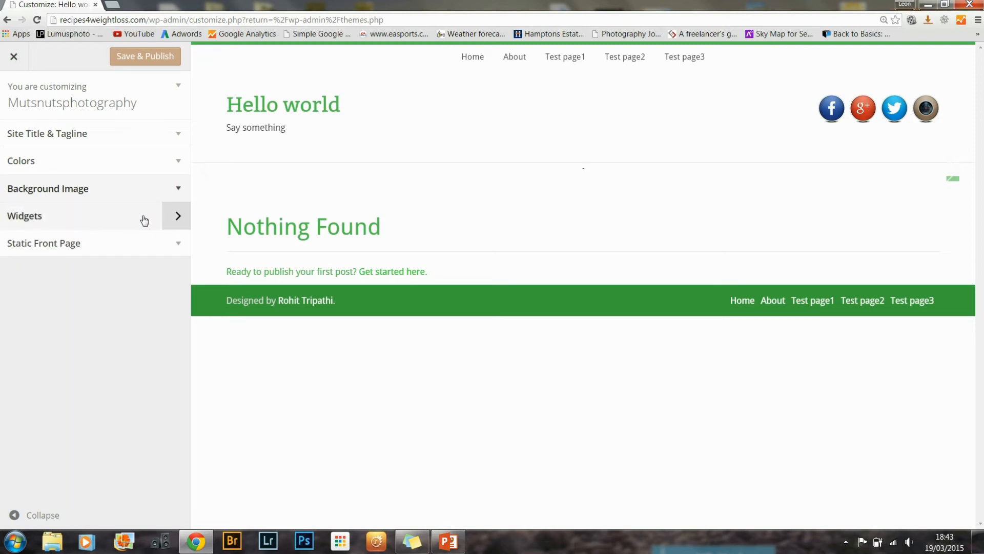
pyautogui.click(145, 55)
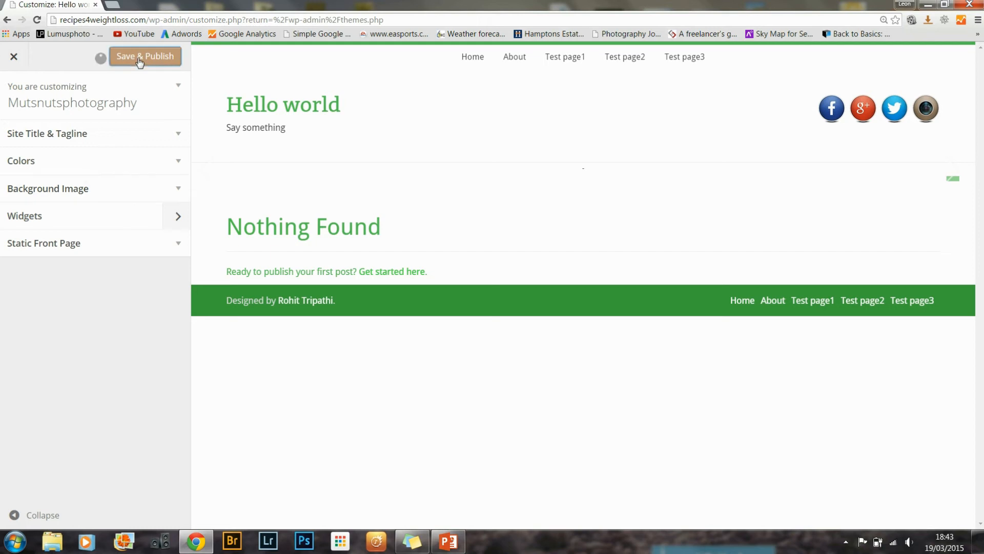
pyautogui.click(144, 55)
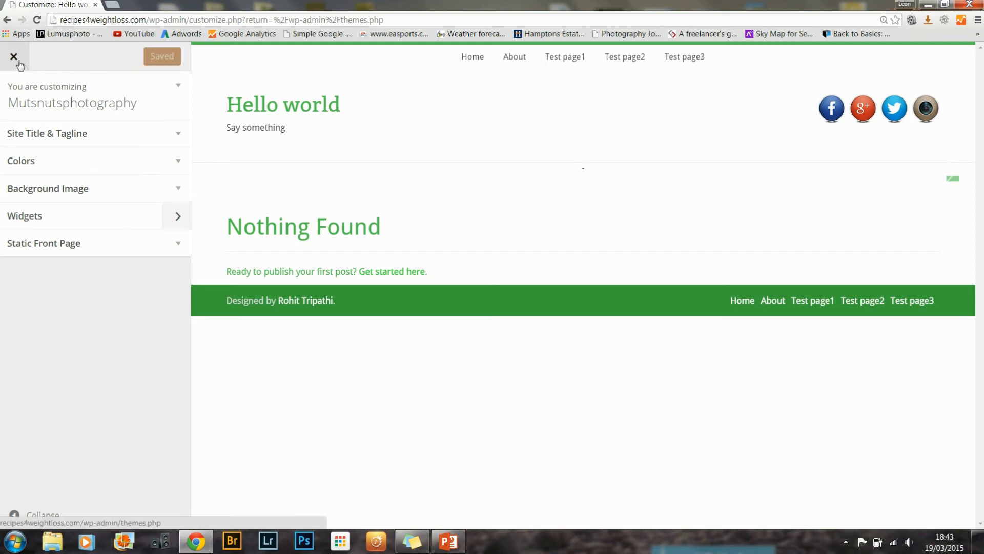
pyautogui.click(13, 57)
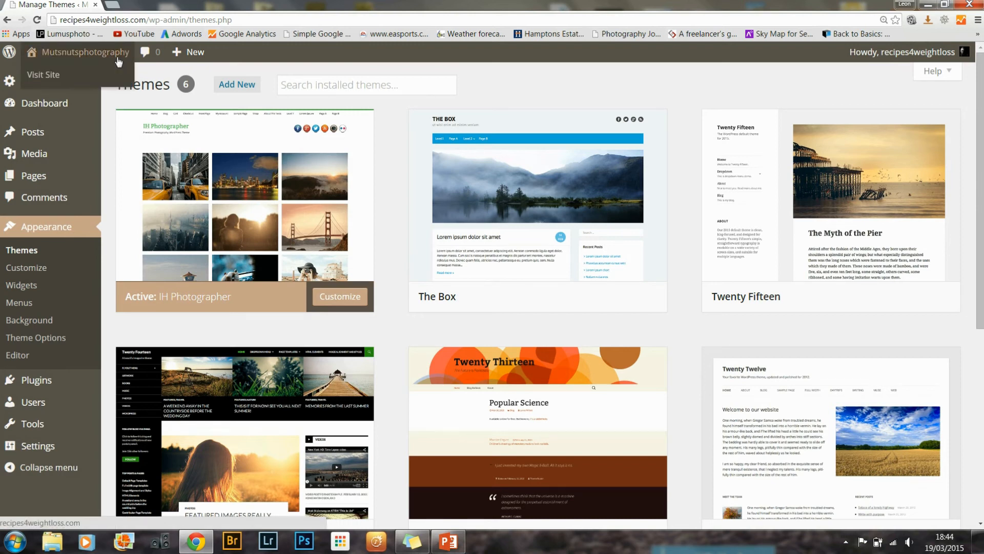
pyautogui.moveTo(43, 74)
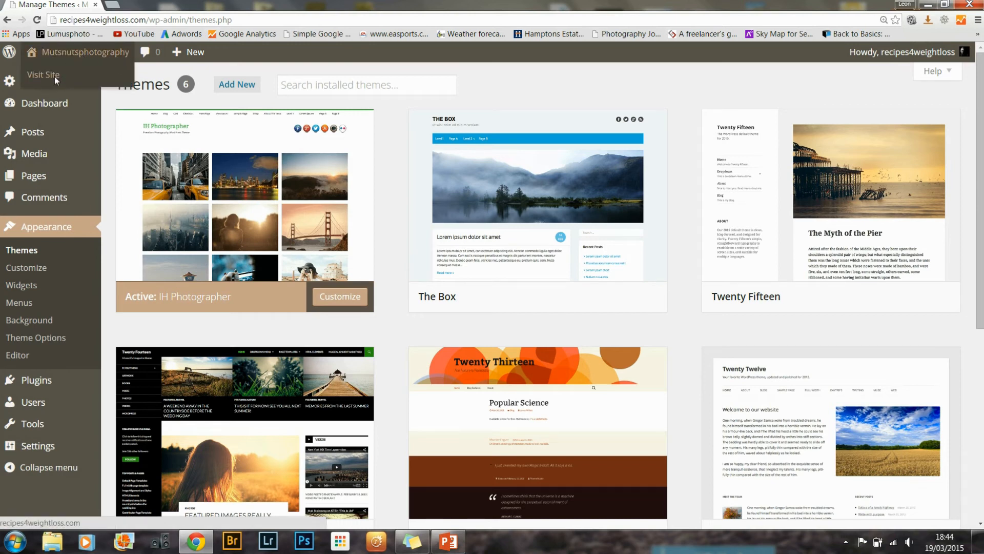
# Step: Visit the live site showing the Mutsnutsphotography title and new tagline
pyautogui.click(43, 75)
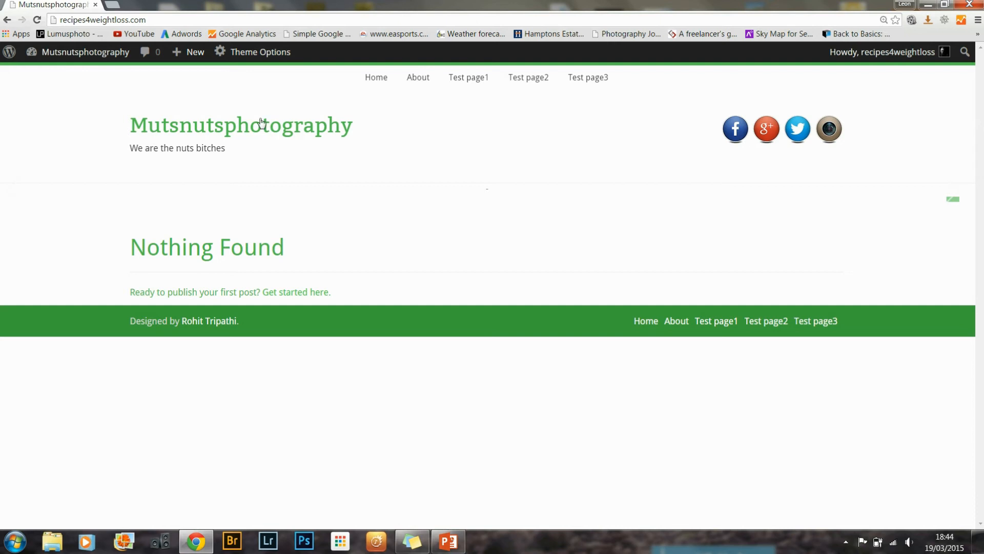
pyautogui.moveTo(217, 148)
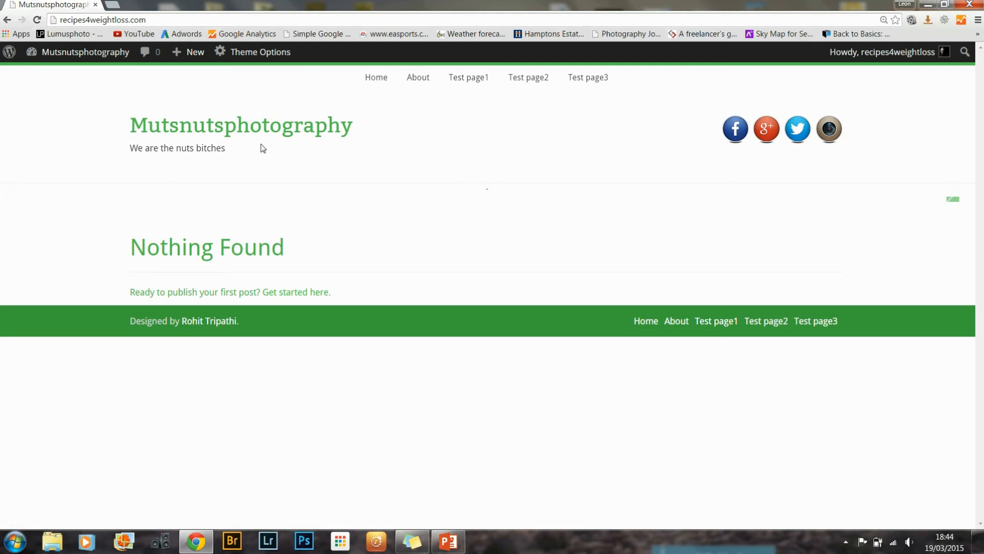
pyautogui.moveTo(178, 132)
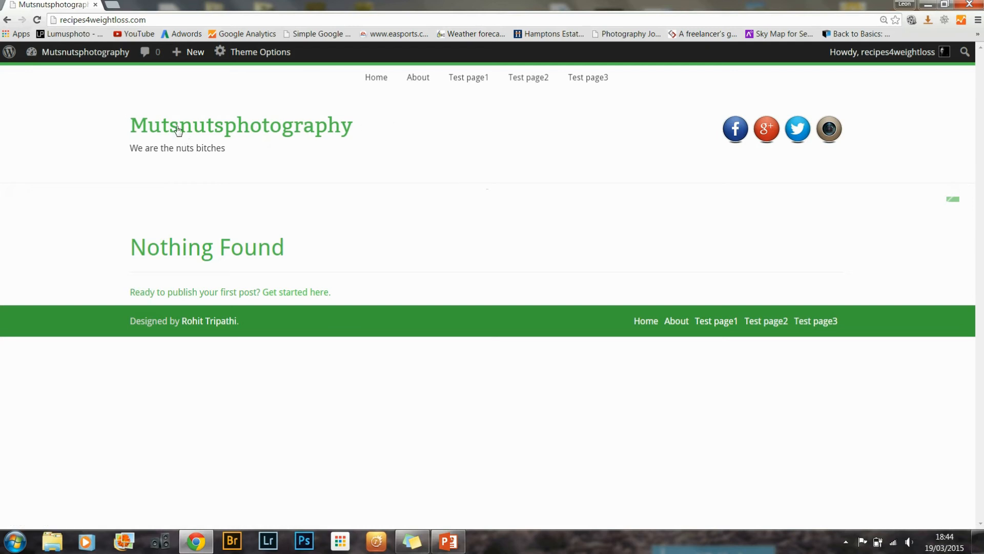
pyautogui.moveTo(881, 93)
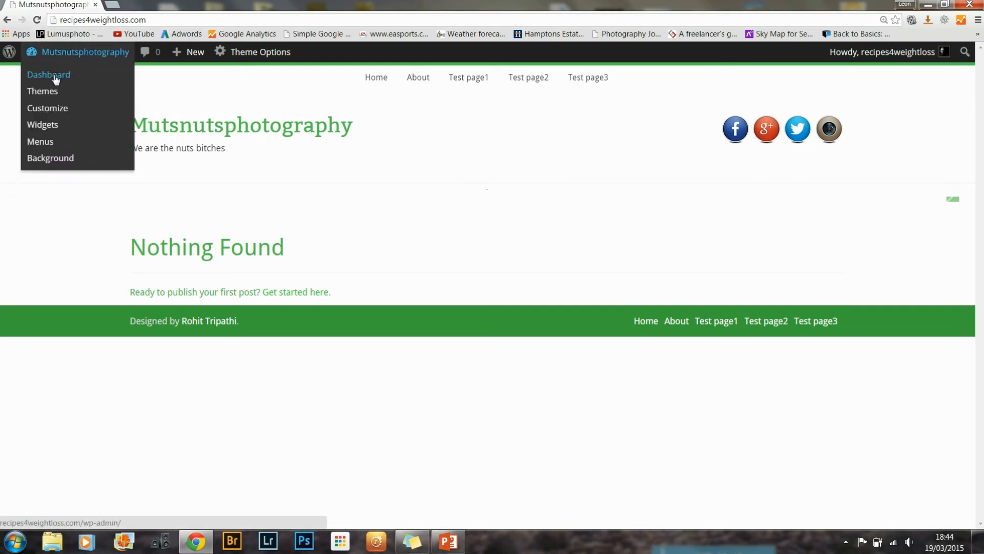
# Step: Return to the admin dashboard and start a new post via Posts > Add New
pyautogui.click(48, 74)
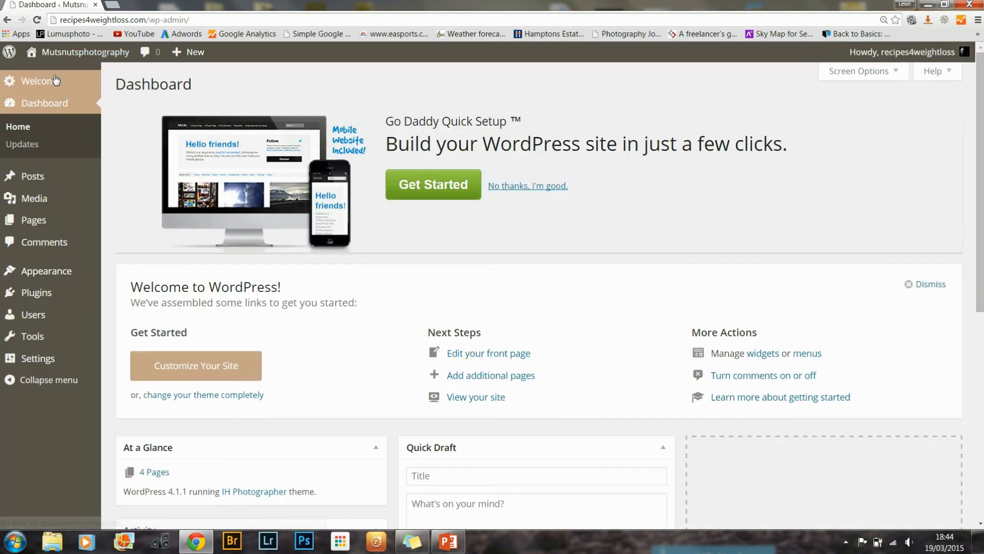
pyautogui.moveTo(88, 202)
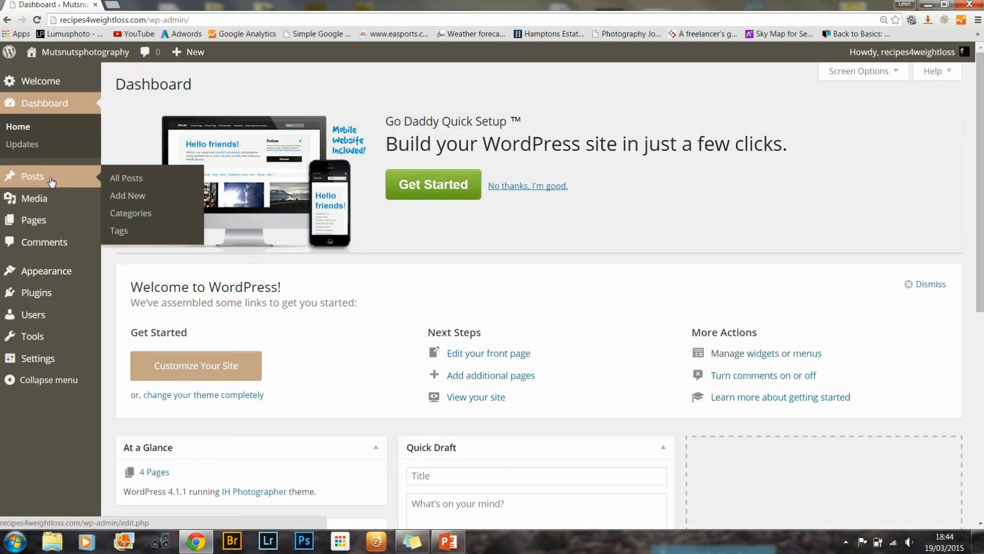
pyautogui.moveTo(126, 182)
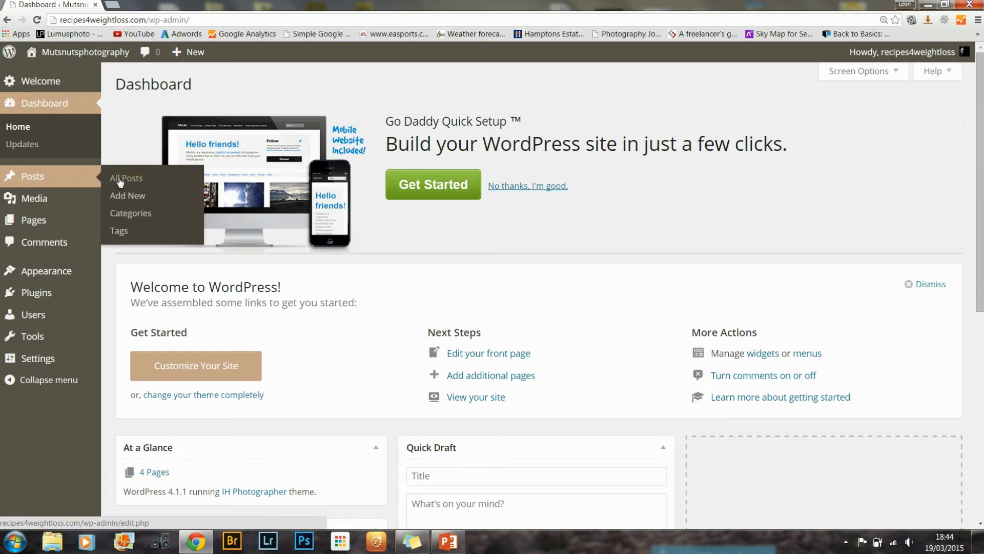
pyautogui.moveTo(71, 181)
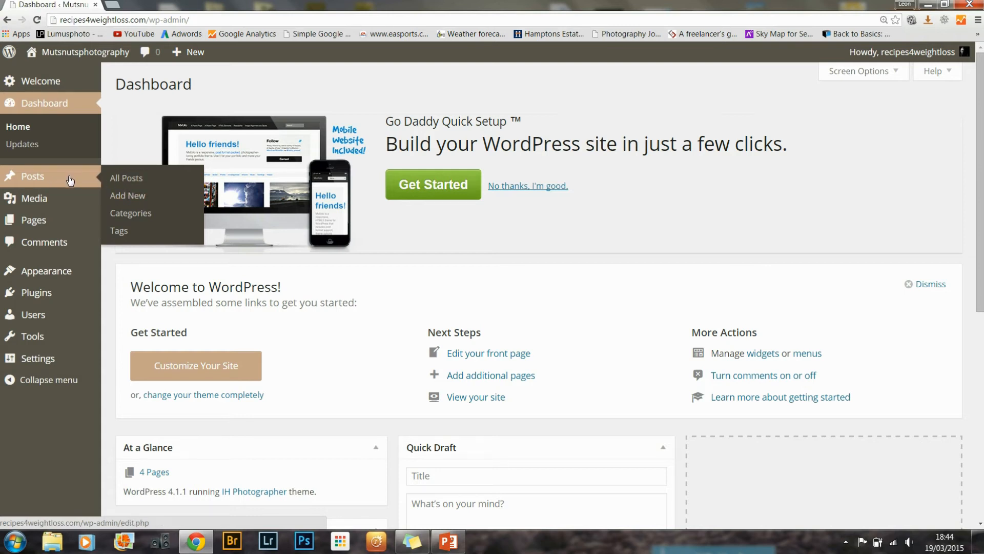
pyautogui.click(127, 195)
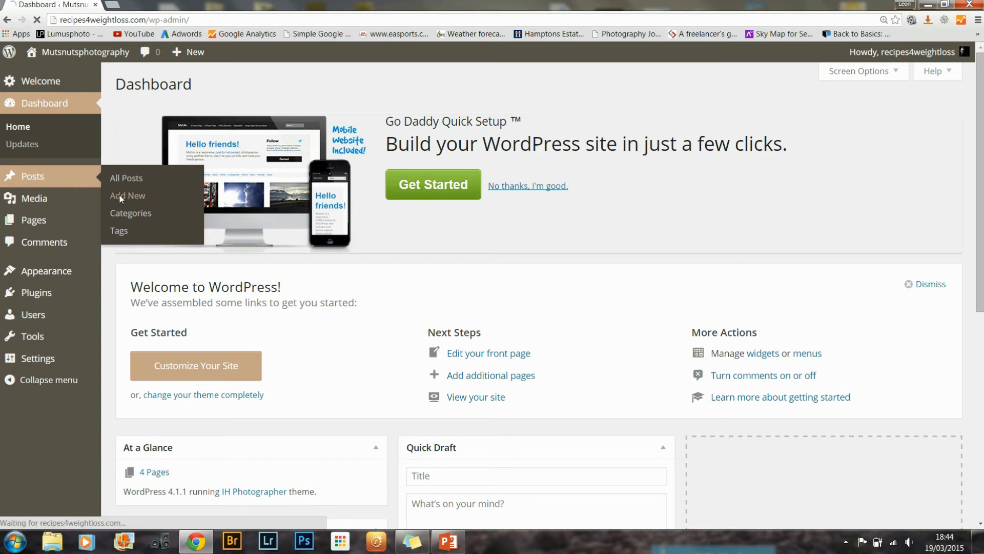
# Step: Create 'Test post 1' with body 'Hello we are muts nuts and we are the best. fact.' and publish it
pyautogui.click(127, 195)
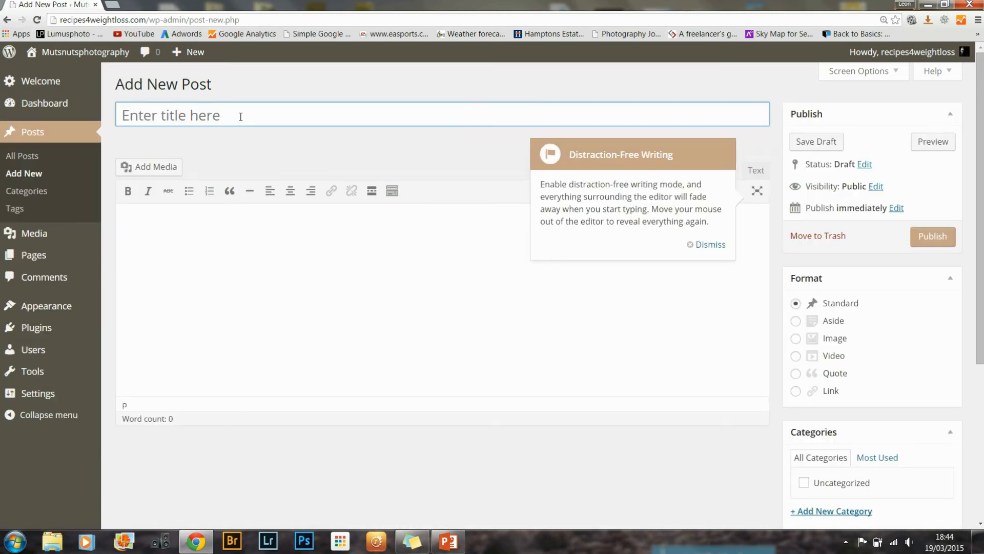
pyautogui.write('Test')
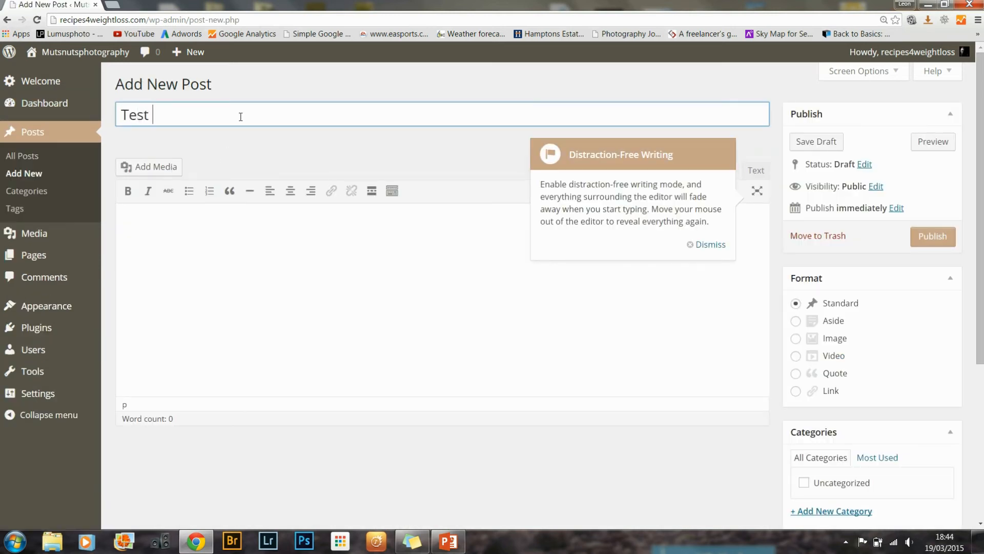
pyautogui.write('post 1')
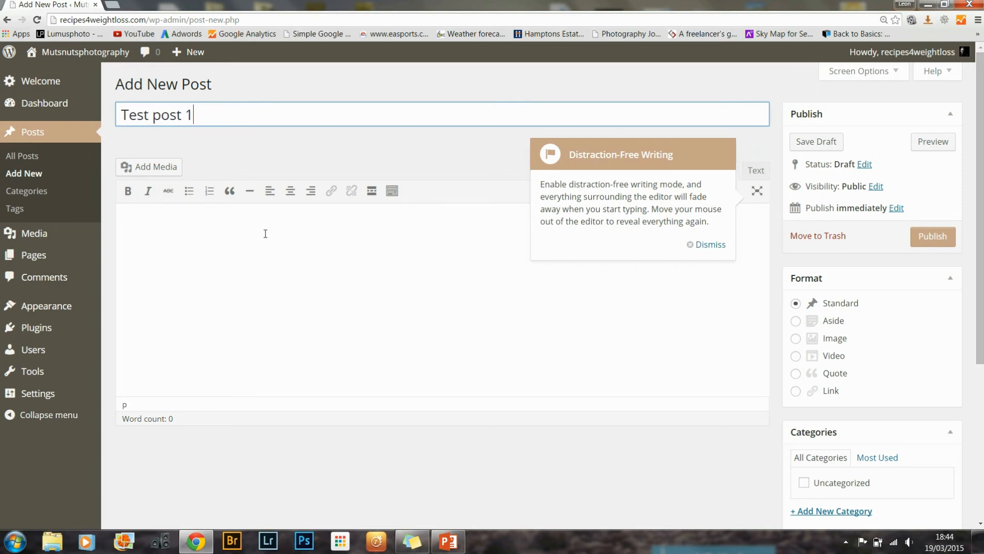
pyautogui.write('Hello')
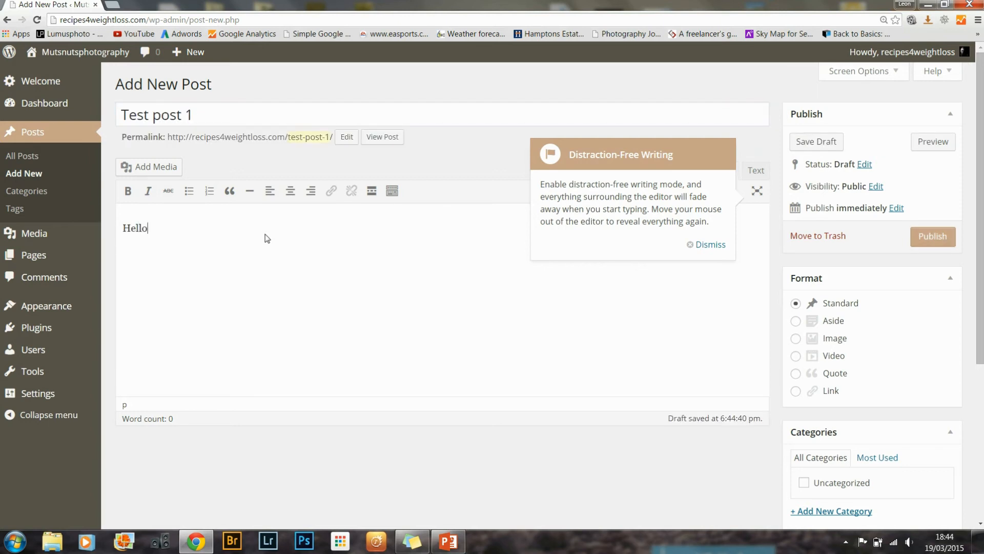
pyautogui.write('we ar')
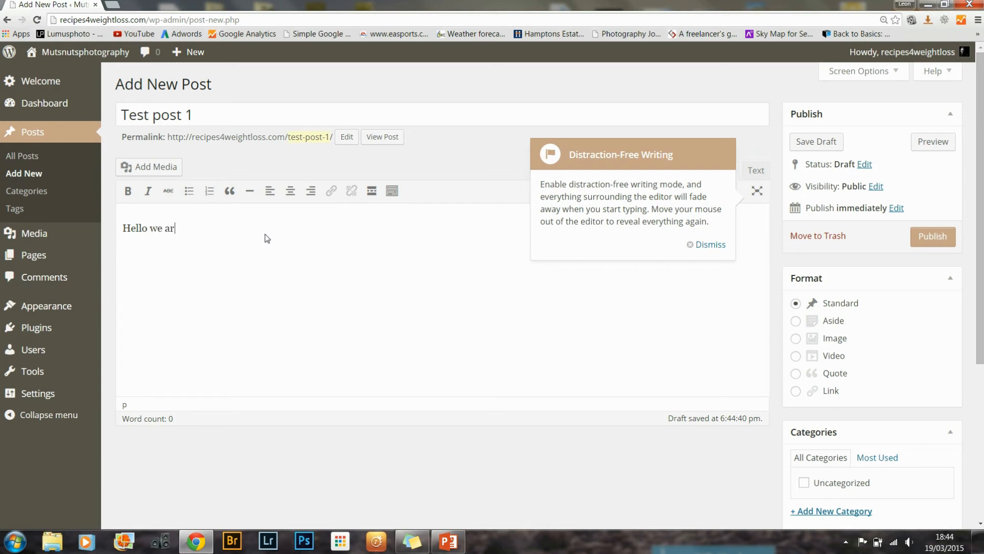
pyautogui.write('e muts nuts')
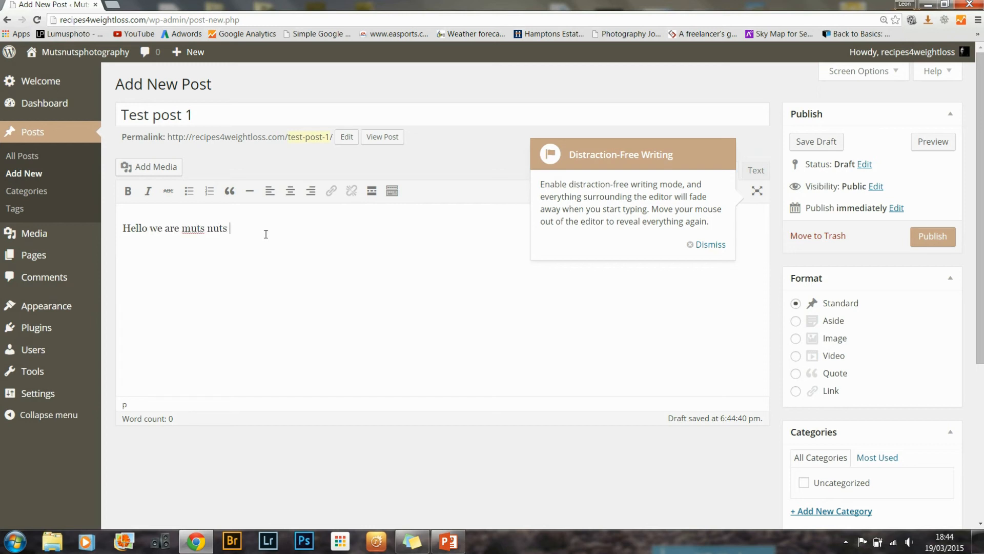
pyautogui.write('and we are')
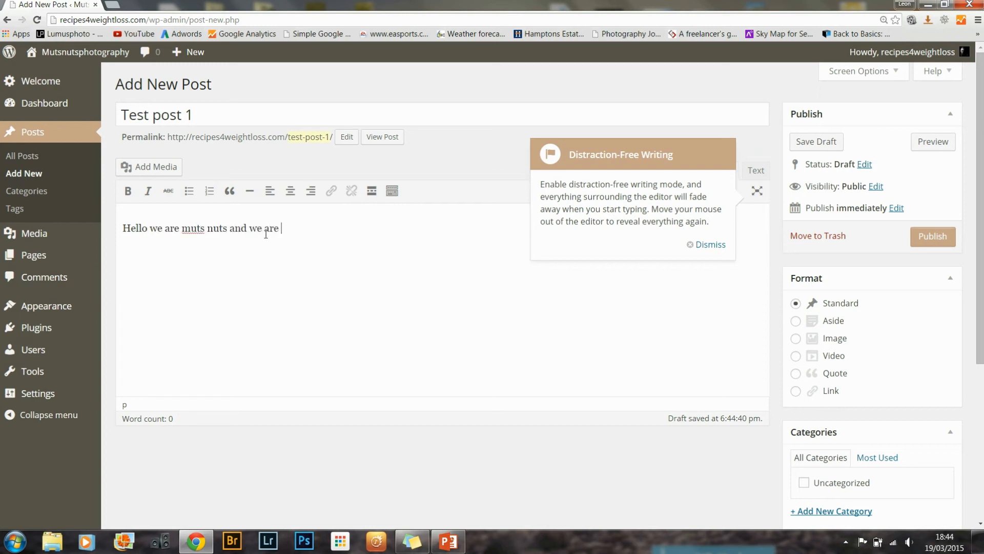
pyautogui.write('the best')
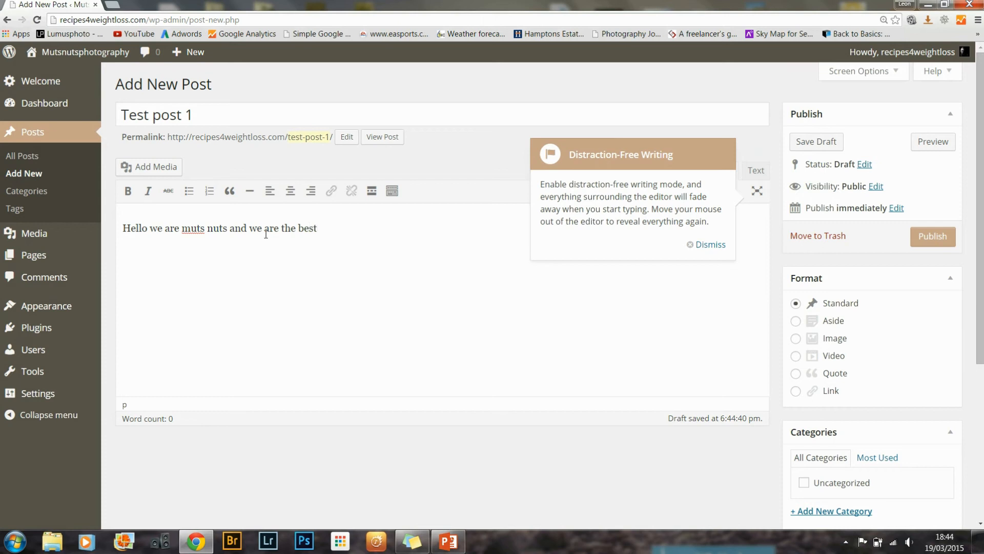
pyautogui.write('. fa')
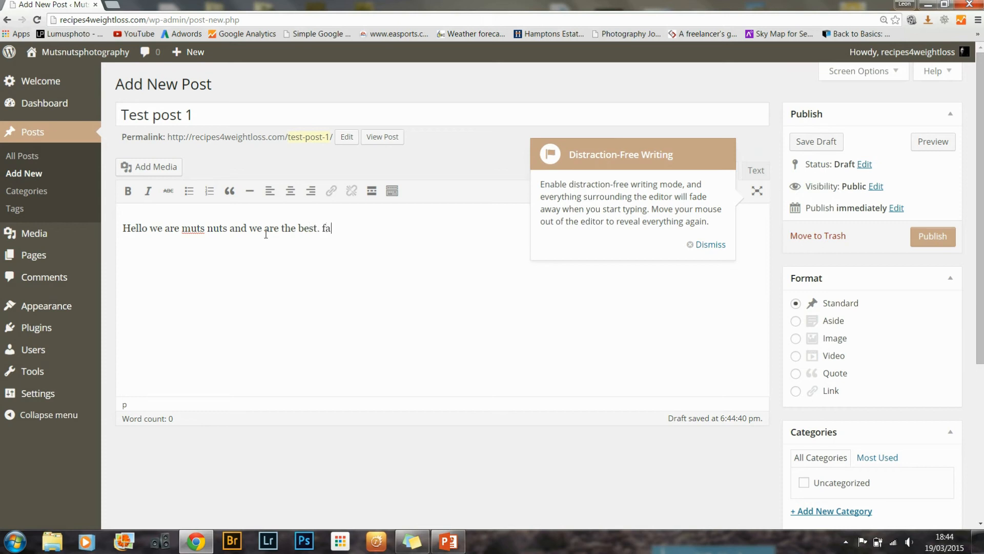
pyautogui.write('ct.')
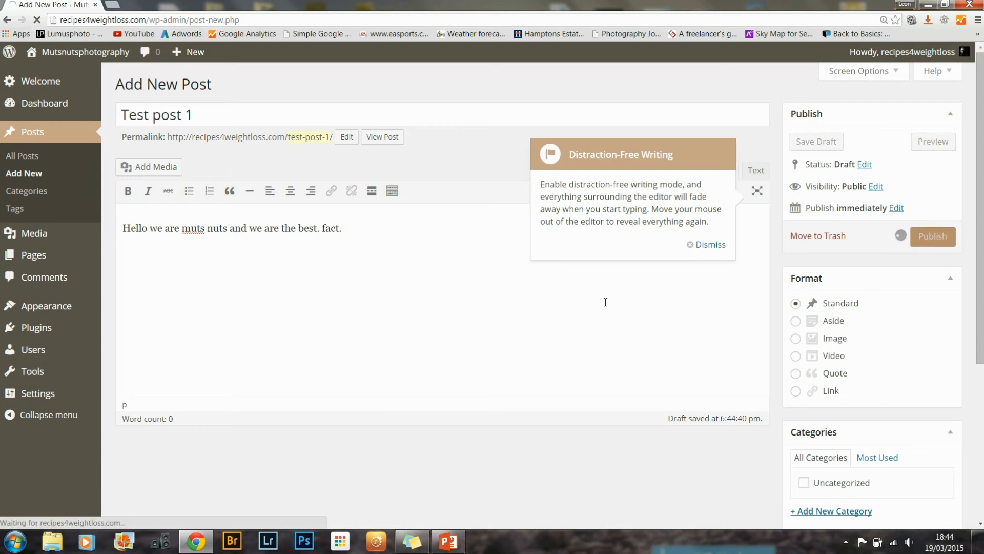
pyautogui.click(932, 236)
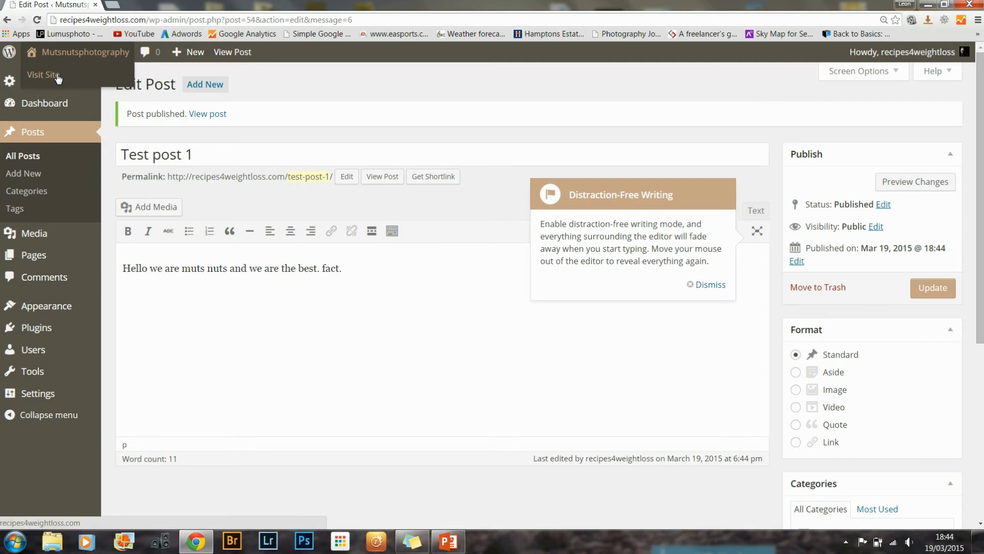
# Step: Visit the live site and open the Test post 1 card from the front page
pyautogui.click(43, 75)
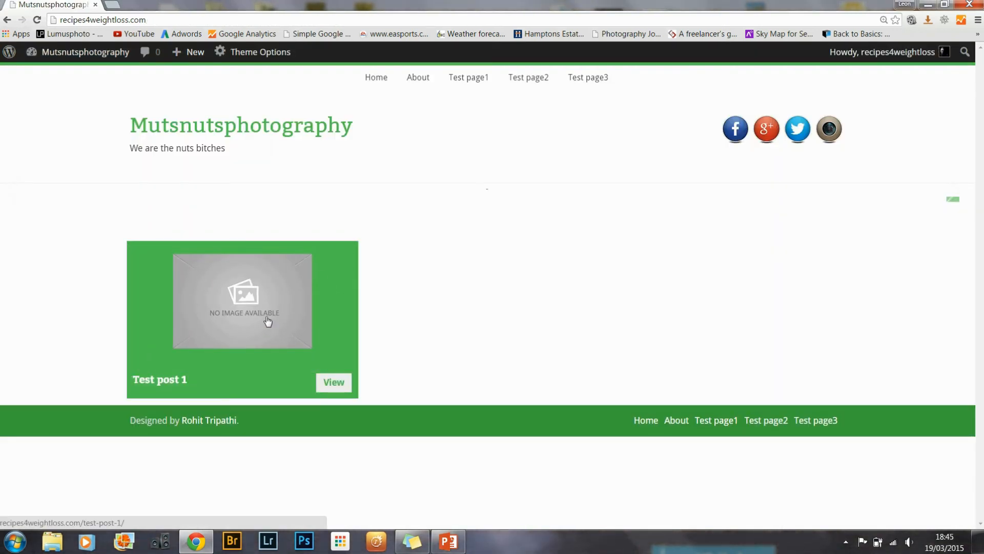
pyautogui.click(242, 301)
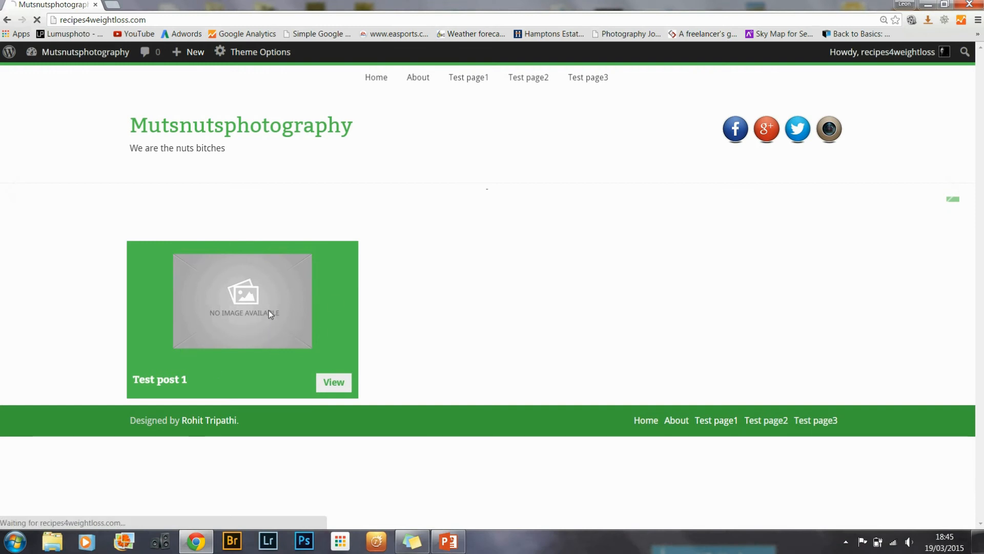
pyautogui.click(333, 382)
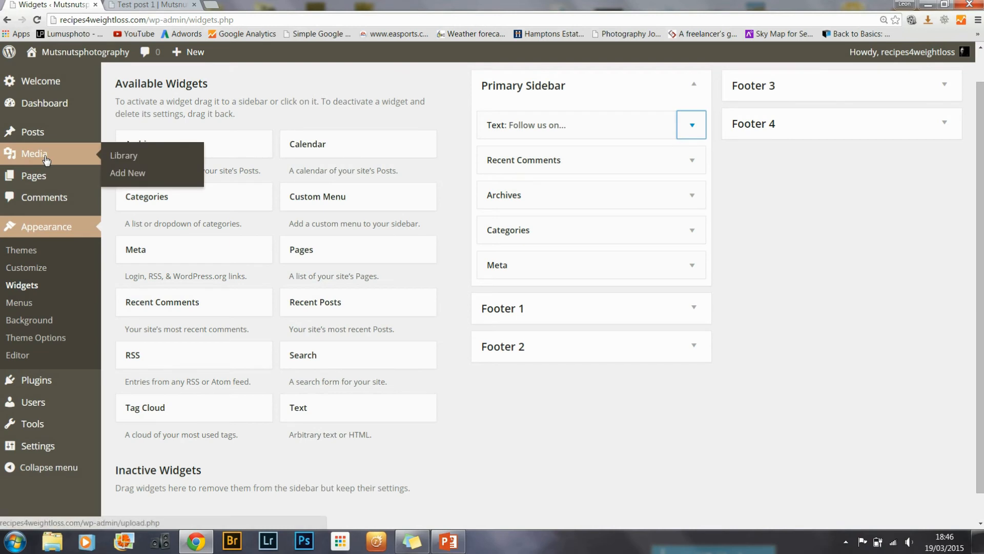
pyautogui.moveTo(55, 162)
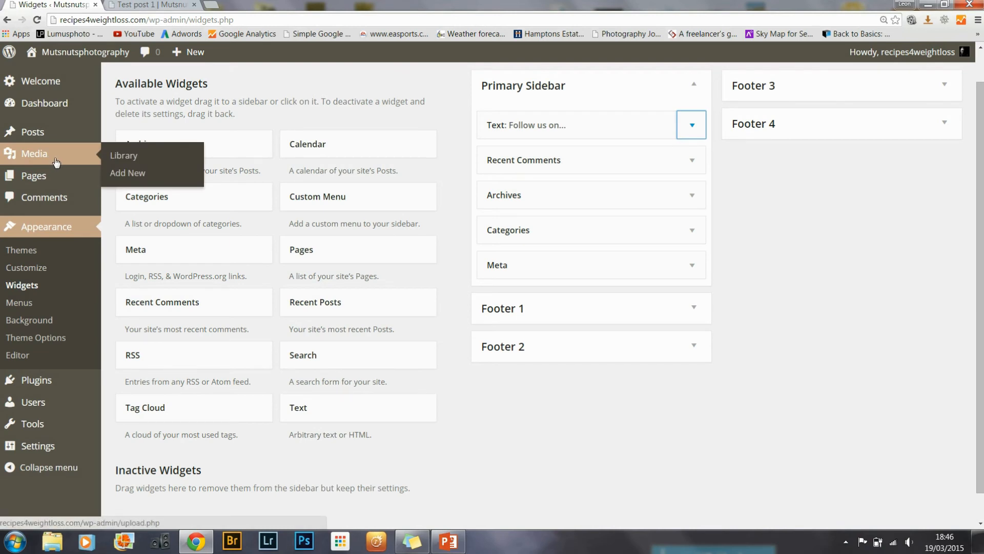
pyautogui.moveTo(161, 149)
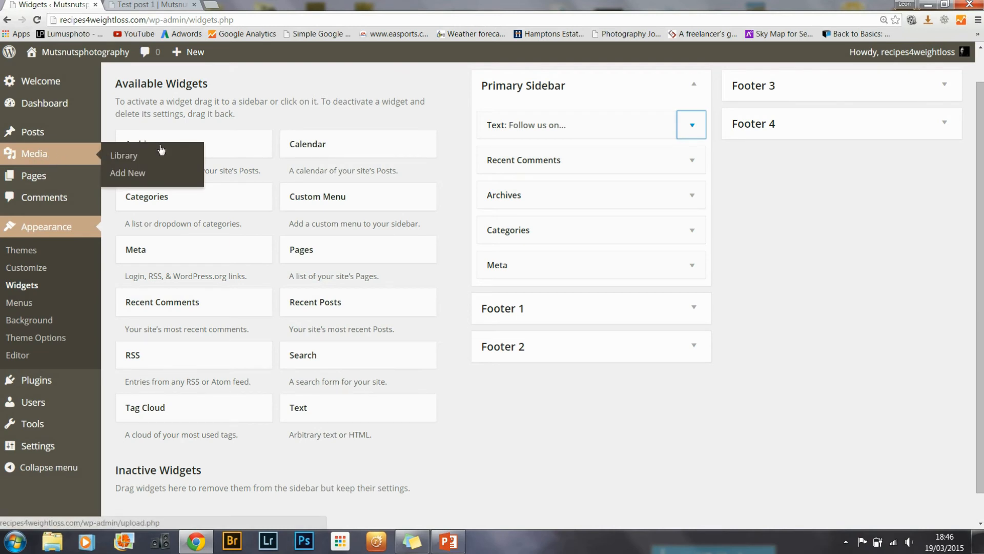
# Step: Upload the Beach photo through Media > Add New
pyautogui.click(127, 172)
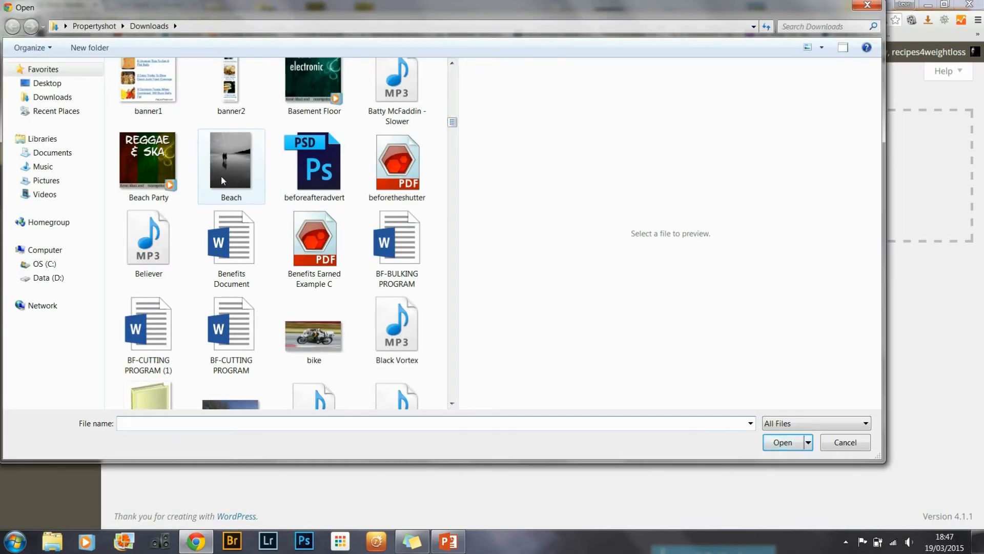
pyautogui.click(782, 442)
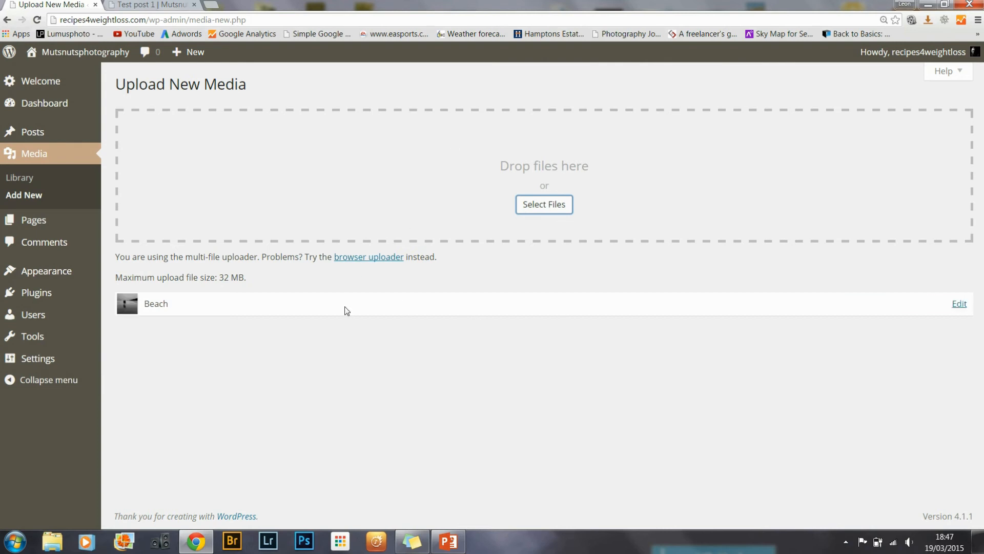
pyautogui.moveTo(24, 194)
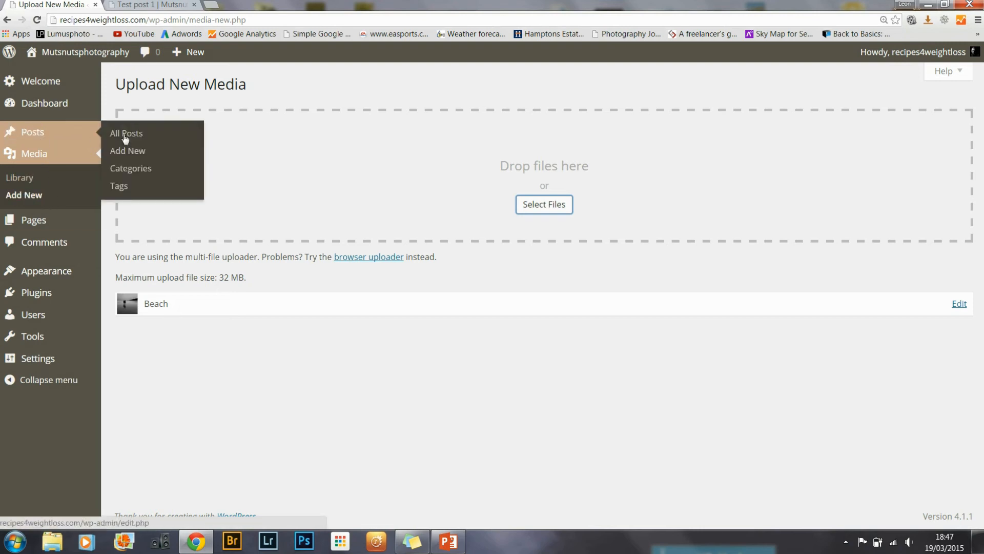
# Step: From All Posts, open Test post 1 in the editor and reach the Featured Image box
pyautogui.click(126, 134)
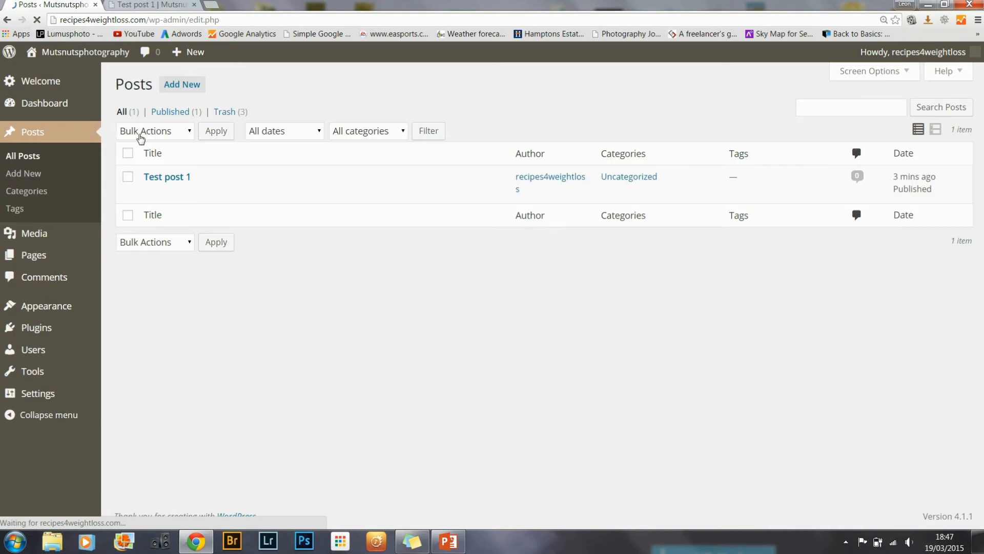
pyautogui.moveTo(168, 176)
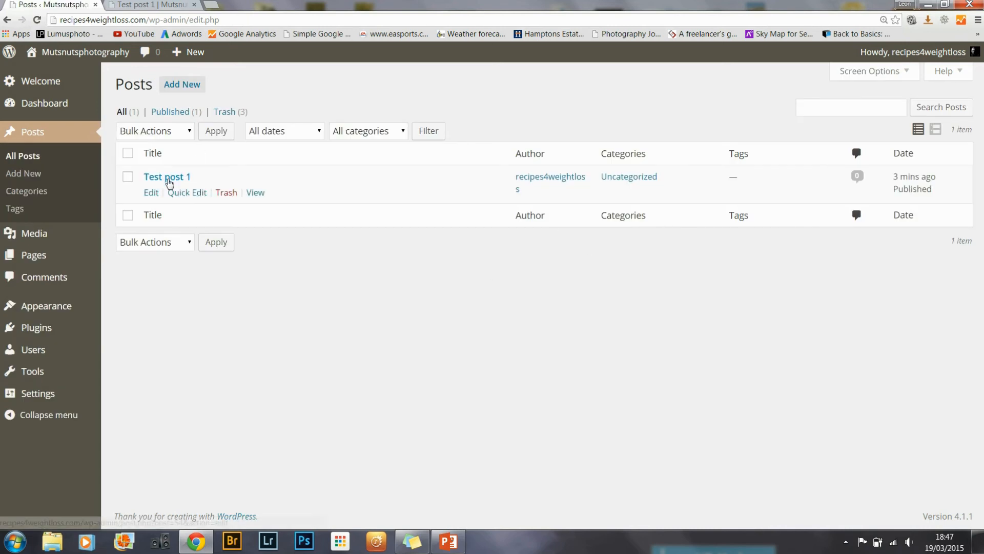
pyautogui.click(167, 176)
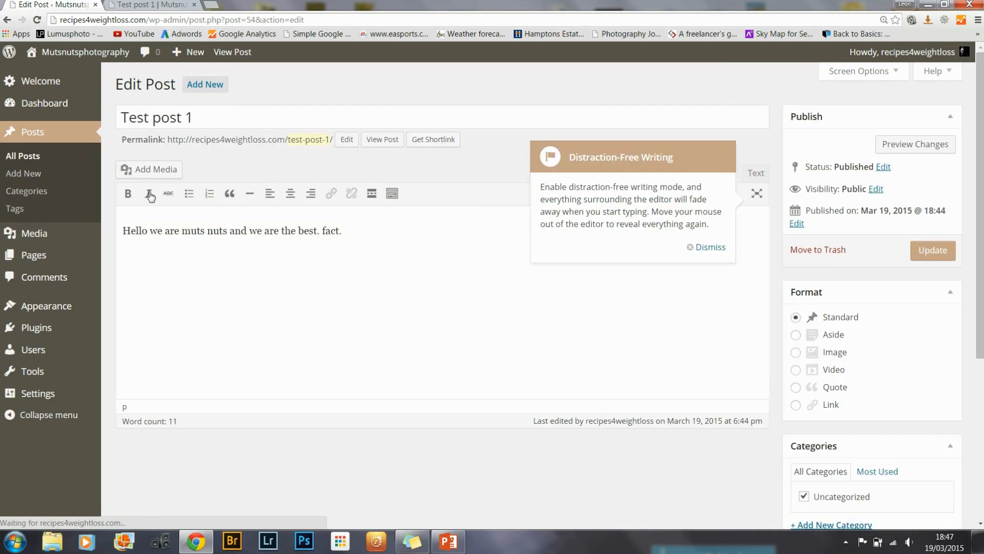
pyautogui.scroll(-3)
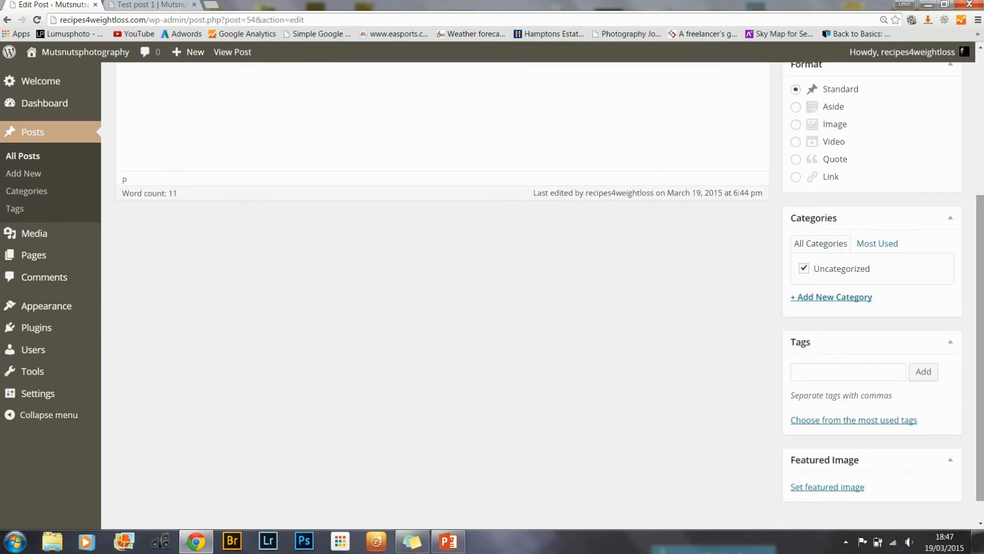
pyautogui.moveTo(828, 486)
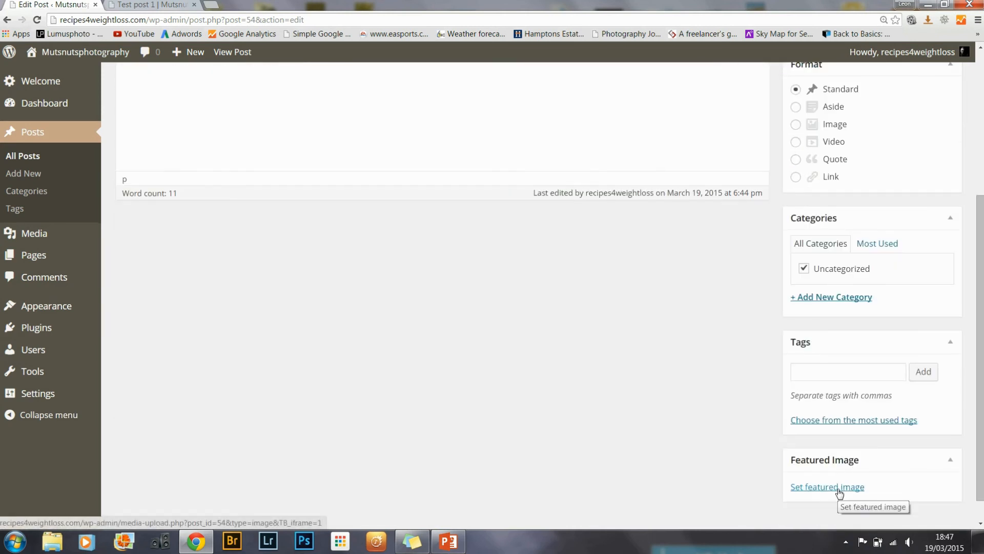
# Step: Set the Beach photo as the featured image of Test post 1, update the post and view it live
pyautogui.click(827, 486)
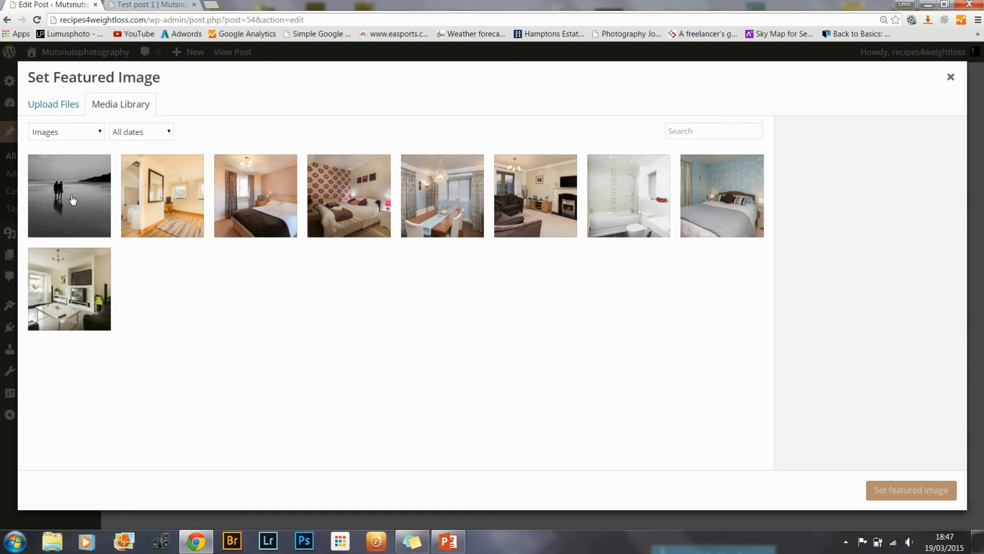
pyautogui.click(69, 195)
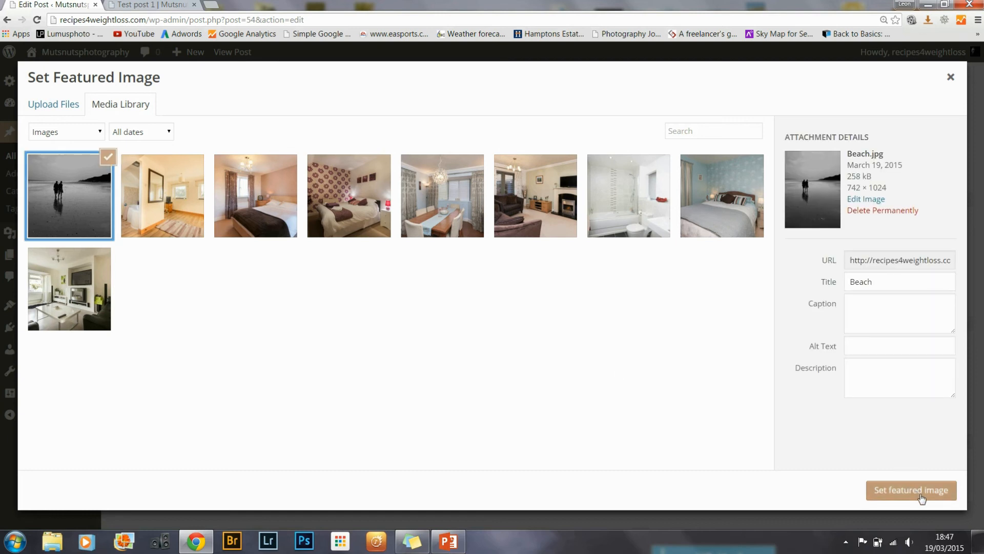
pyautogui.click(910, 490)
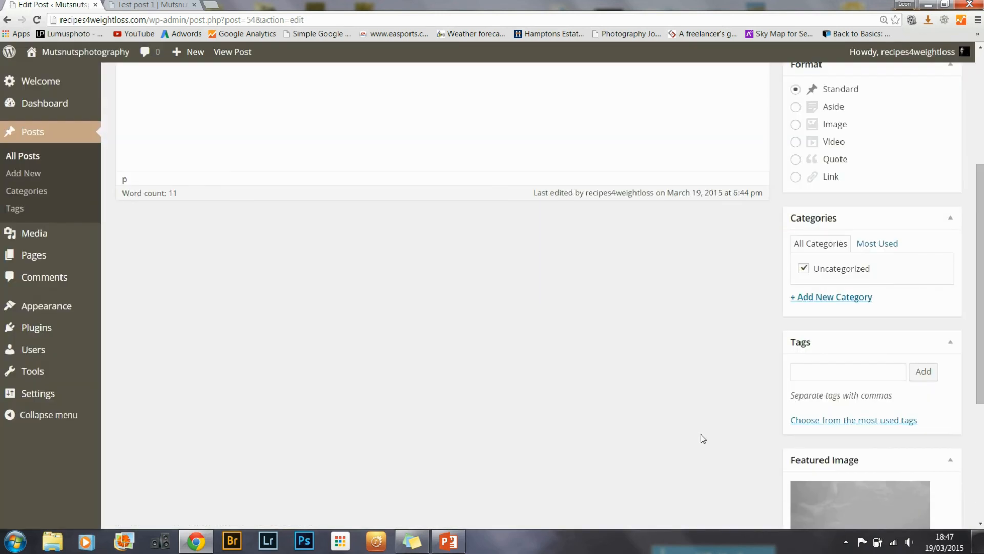
pyautogui.scroll(3)
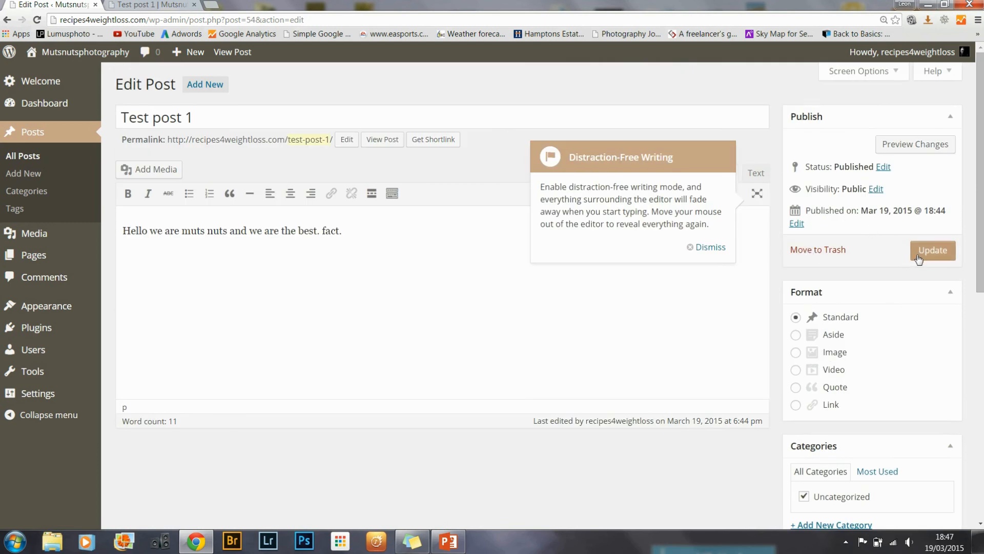
pyautogui.click(932, 250)
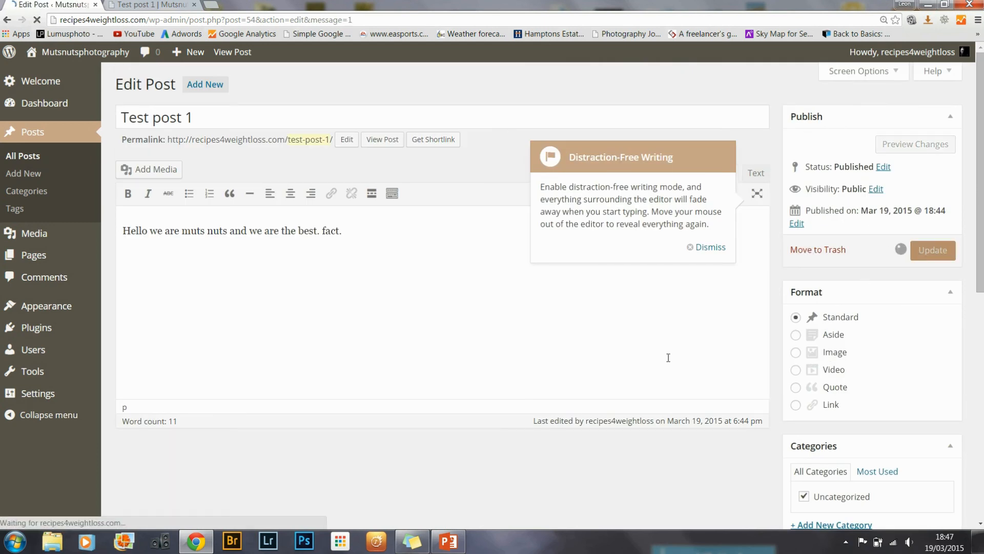
pyautogui.click(932, 250)
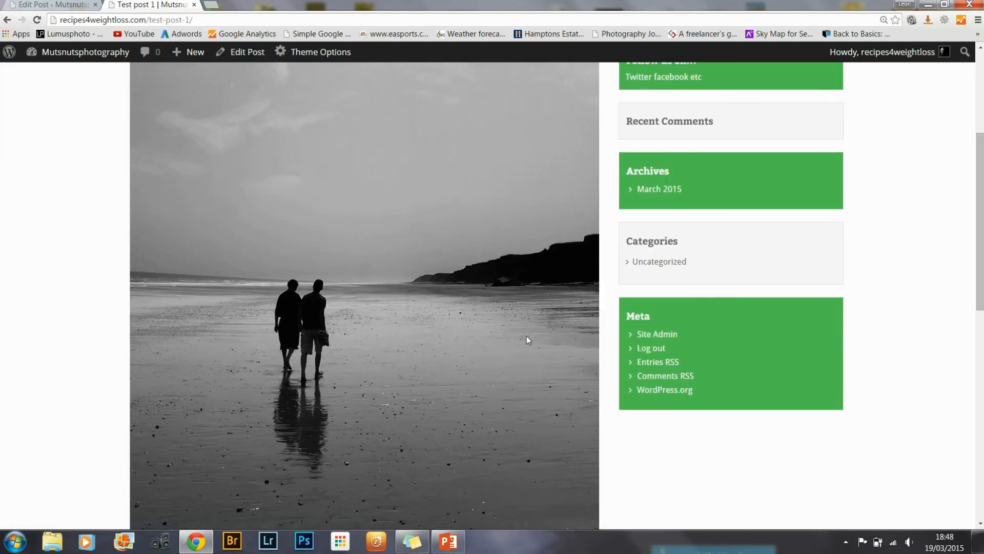
# Step: Scroll the live Test post 1 to see its beach photo
pyautogui.scroll(-3)
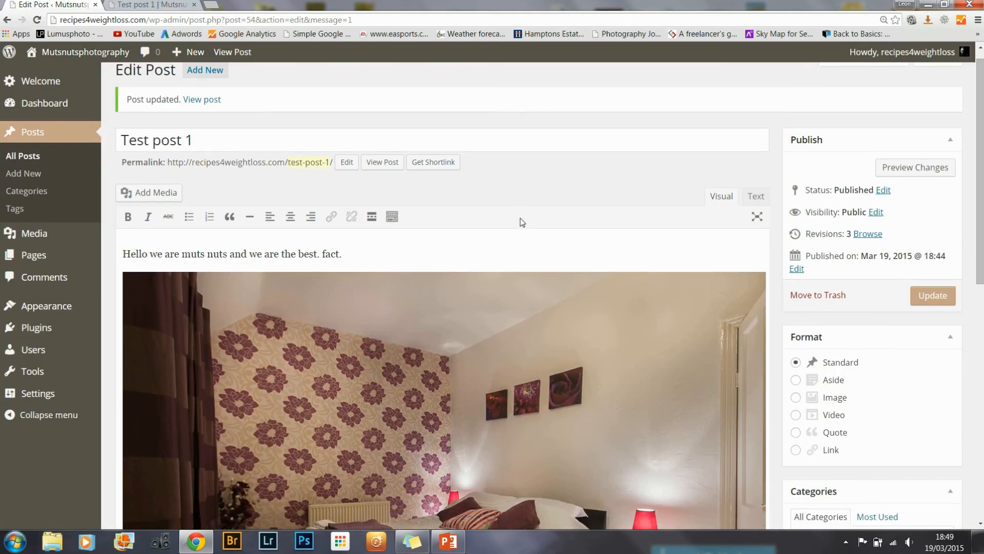
# Step: Return to the All Posts list, which shows only Test post 1
pyautogui.scroll(3)
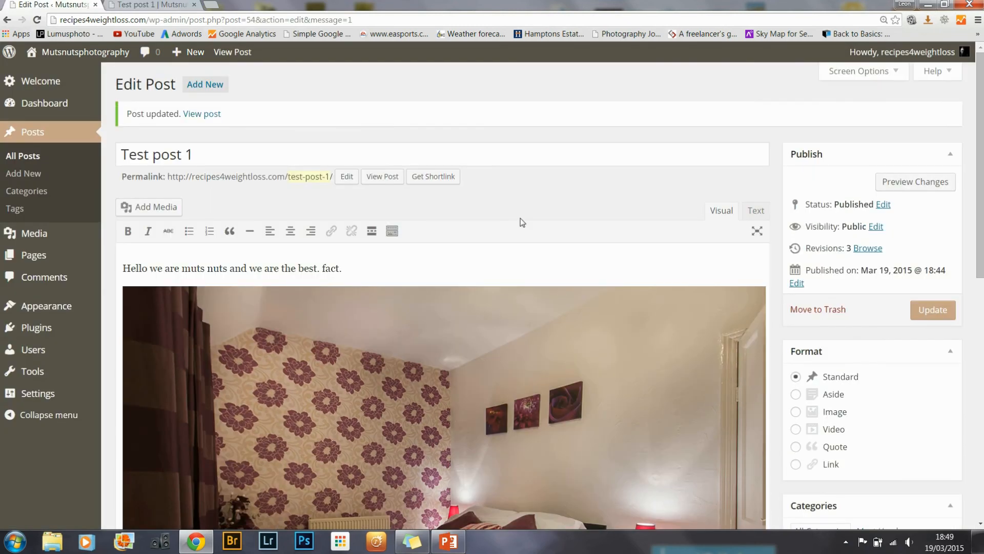
pyautogui.moveTo(23, 156)
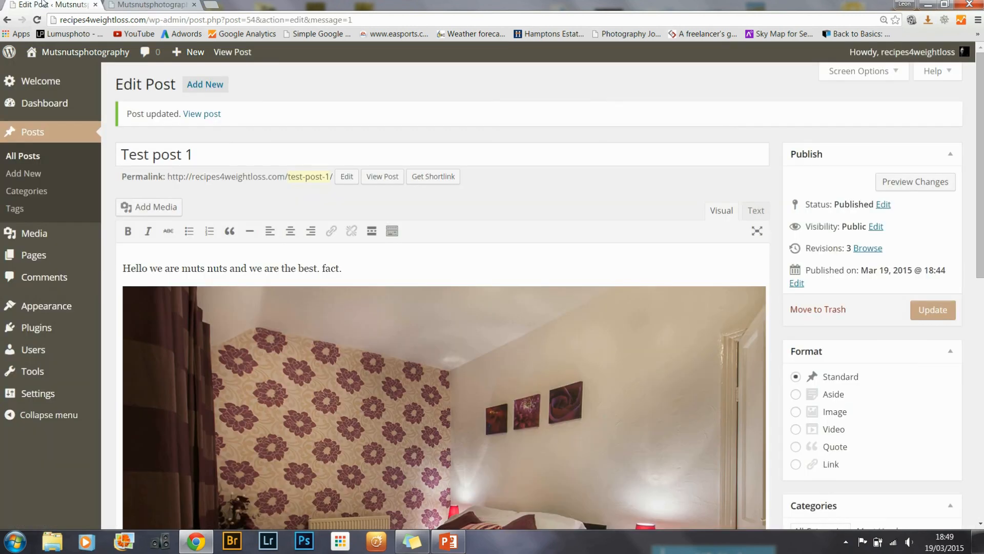
pyautogui.moveTo(23, 156)
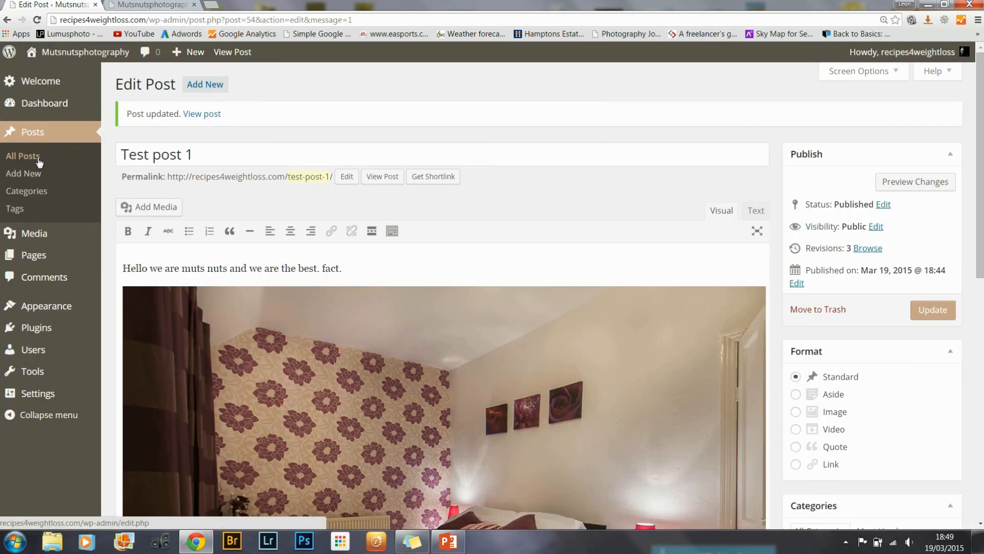
pyautogui.click(23, 156)
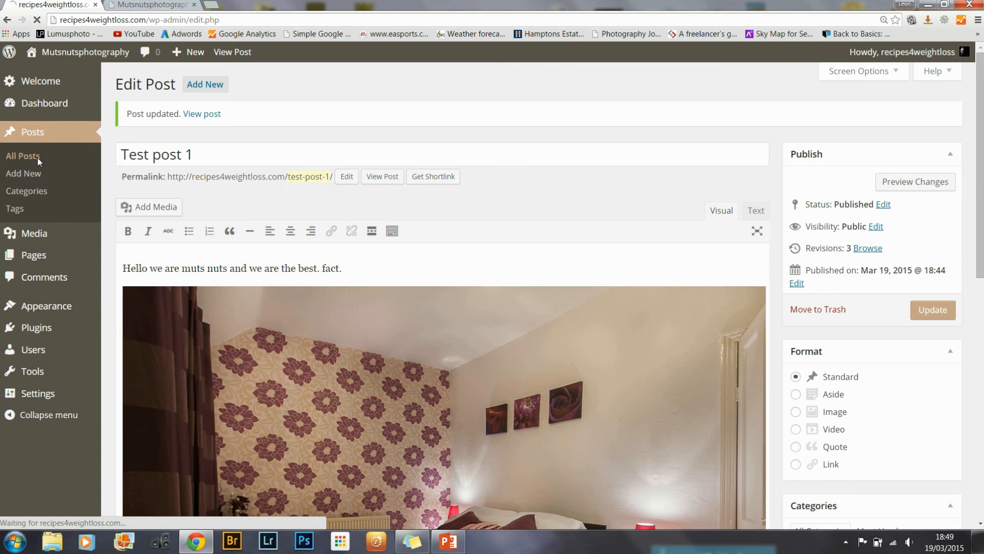
pyautogui.click(23, 156)
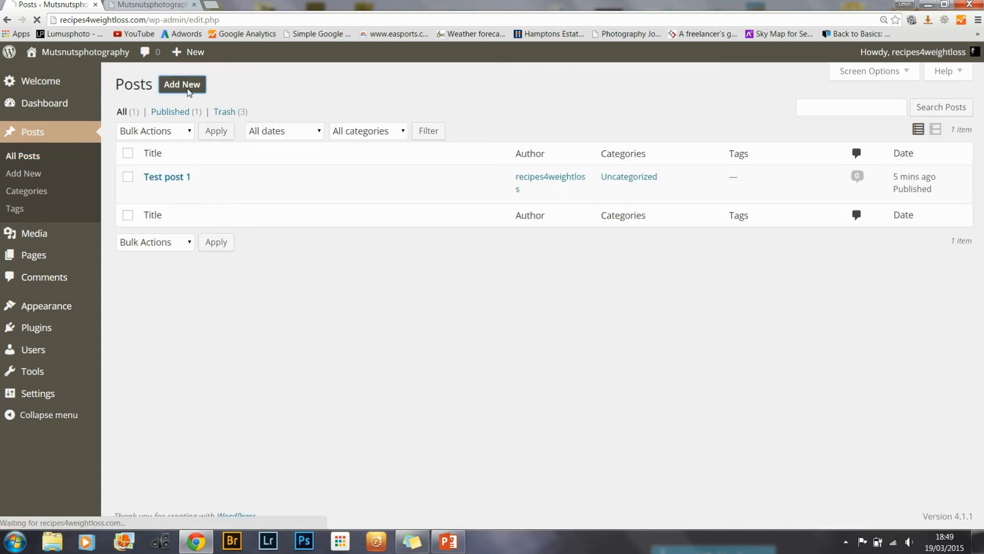
# Step: Title the open post 'Test post 2' and publish it
pyautogui.click(182, 83)
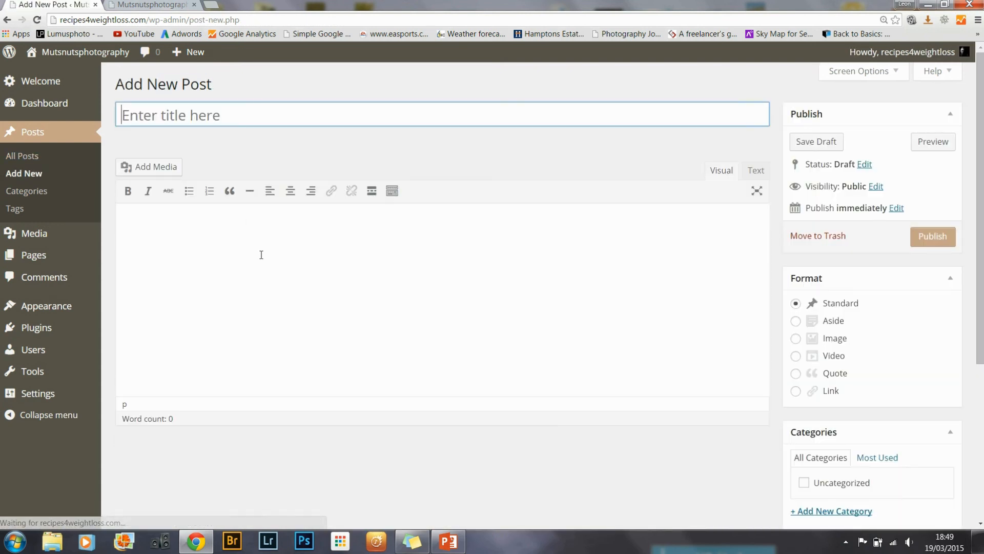
pyautogui.write('Test p')
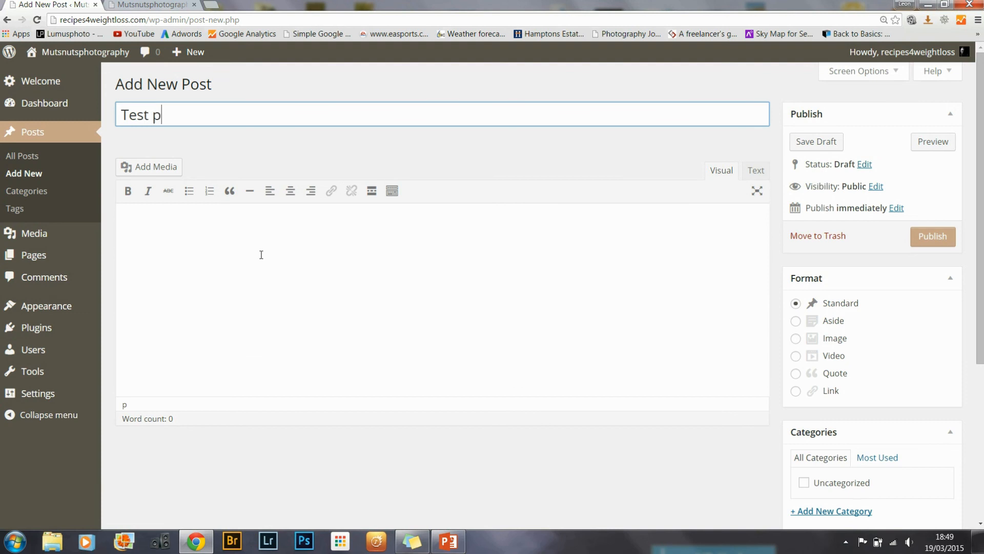
pyautogui.write('ost 2')
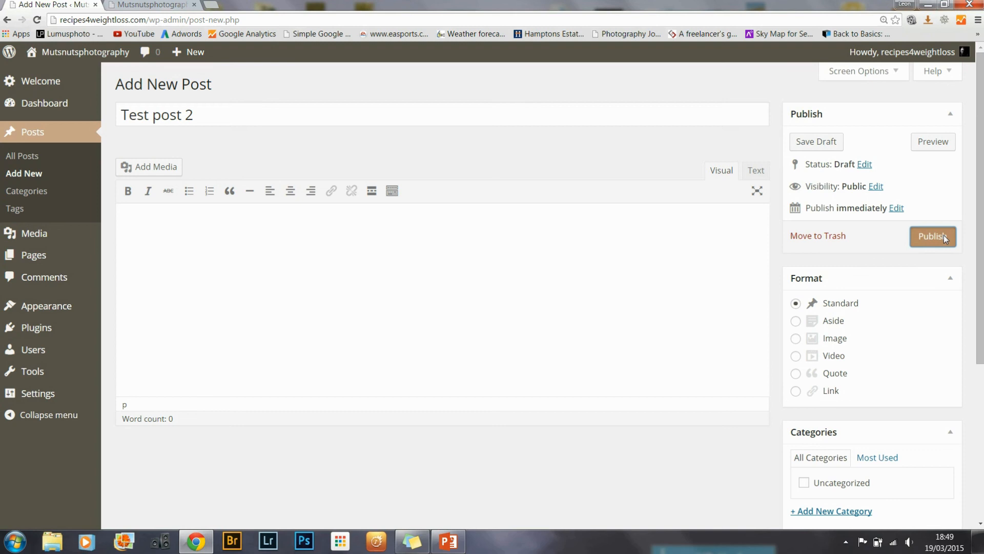
pyautogui.click(933, 237)
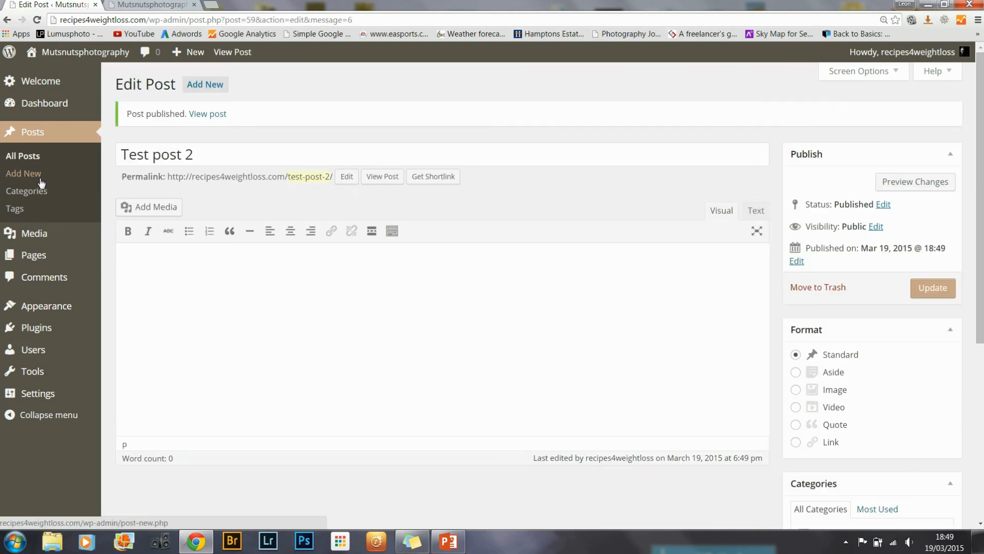
# Step: Start another post, title it 'Test post 3' and publish it
pyautogui.click(23, 173)
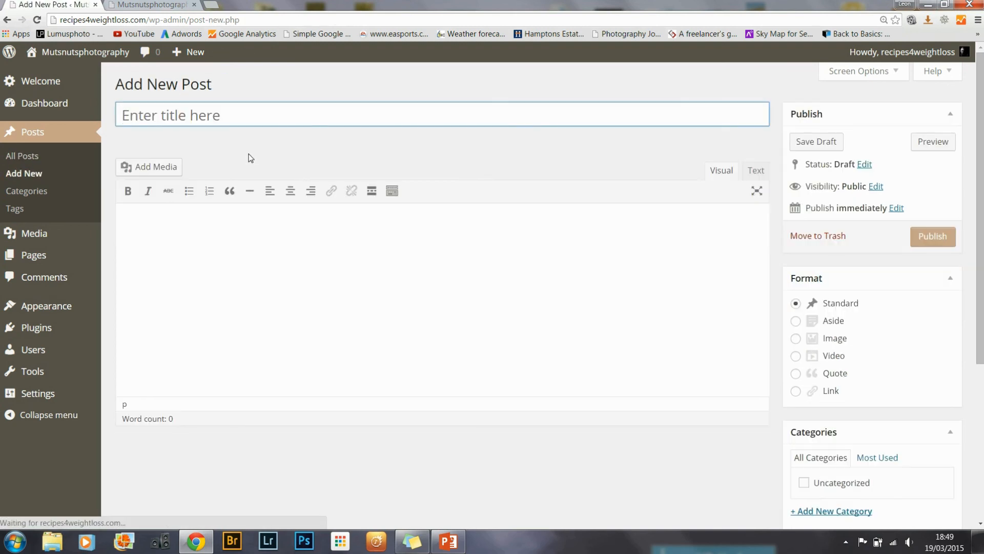
pyautogui.write('t')
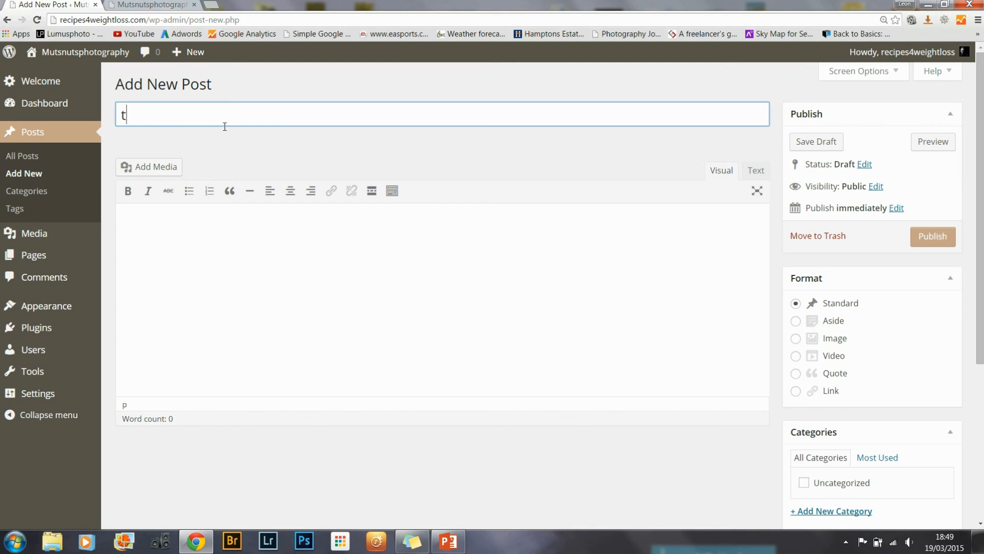
pyautogui.write('T')
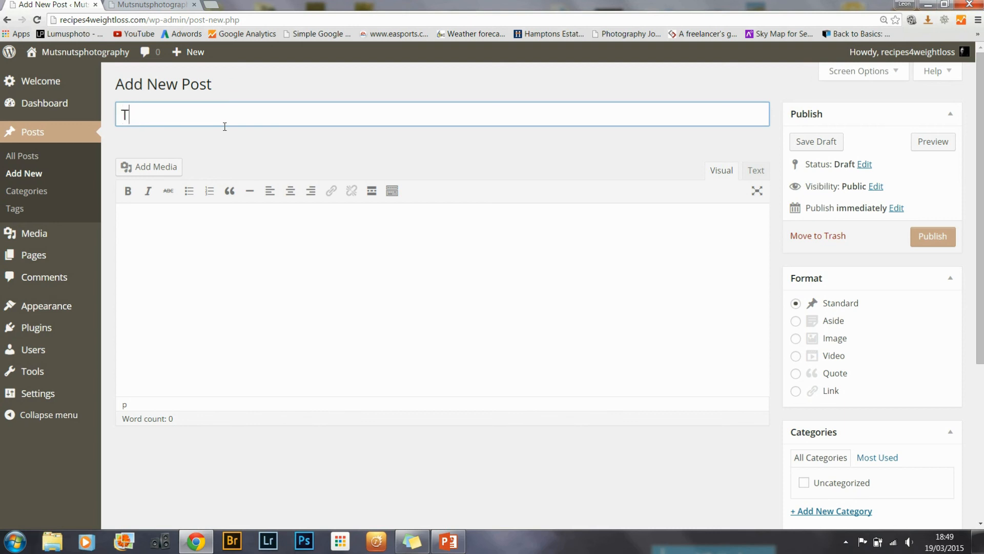
pyautogui.write('est post 3')
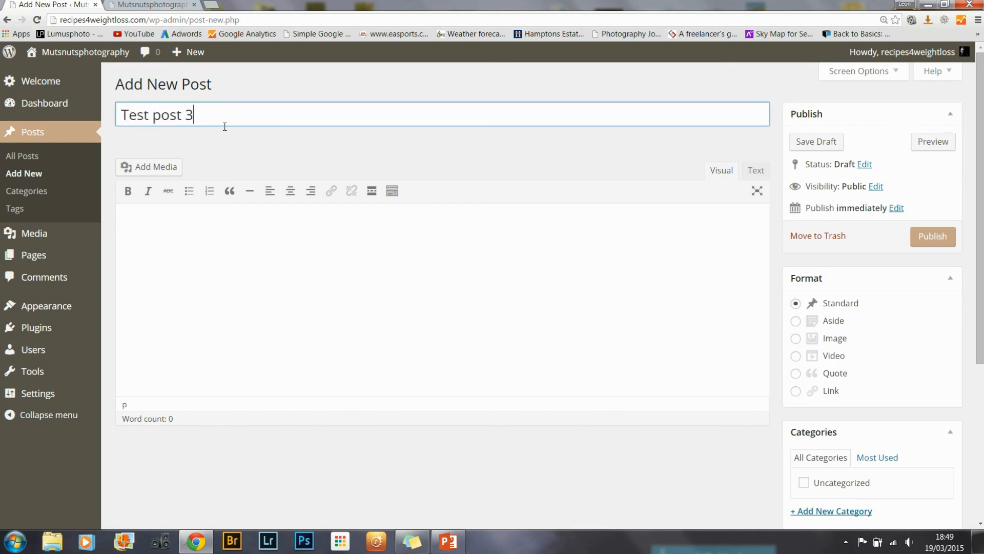
pyautogui.moveTo(934, 236)
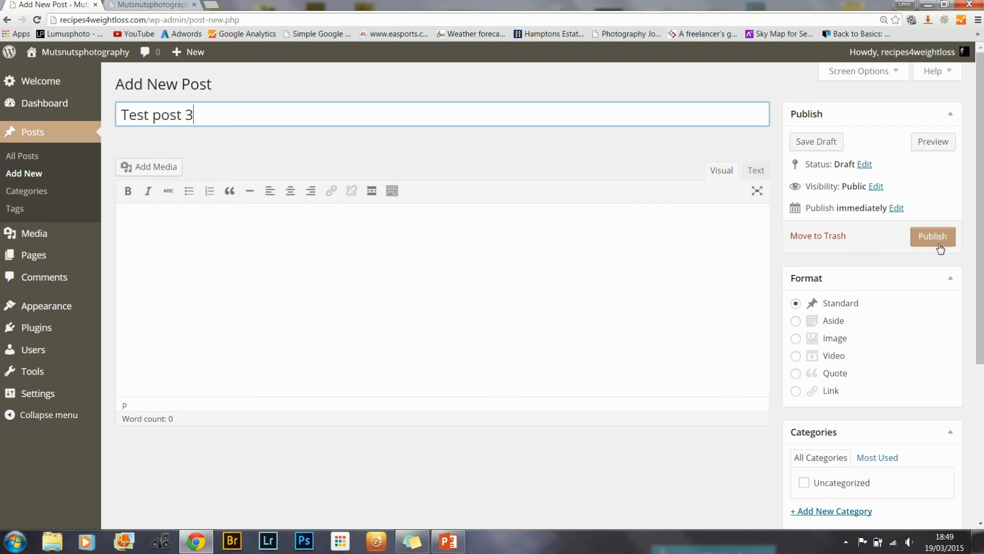
pyautogui.click(932, 236)
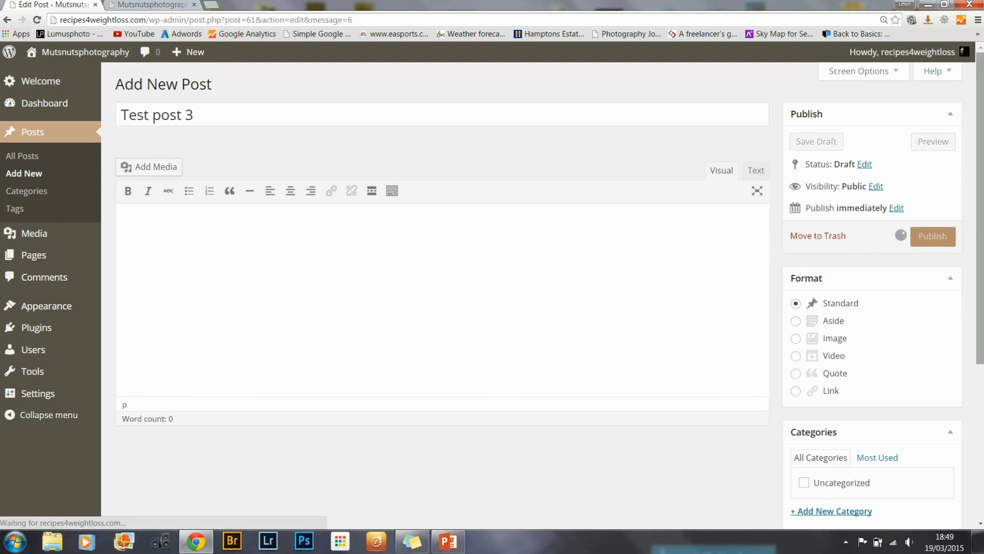
# Step: Set the white living-room photo as Test post 3's featured image and update the post
pyautogui.scroll(-3)
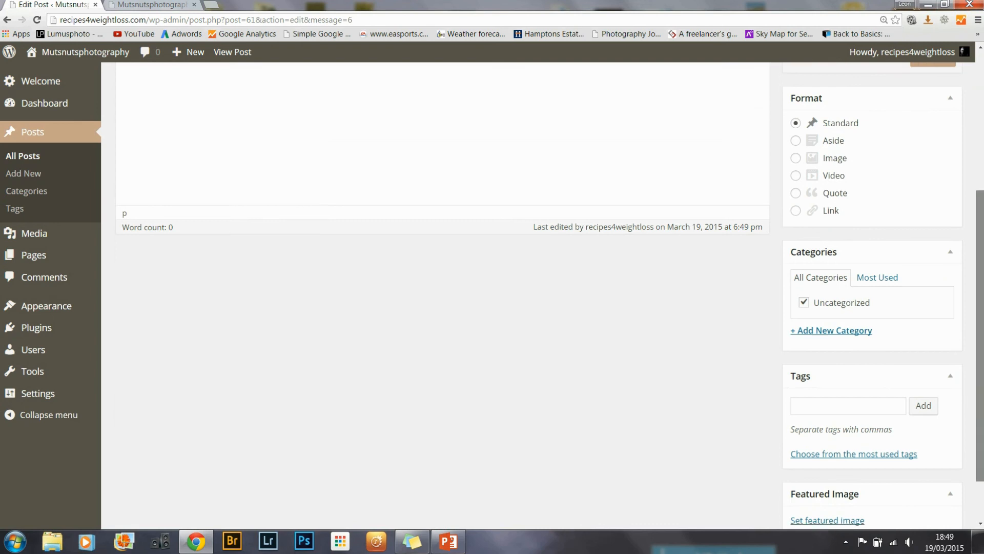
pyautogui.scroll(-3)
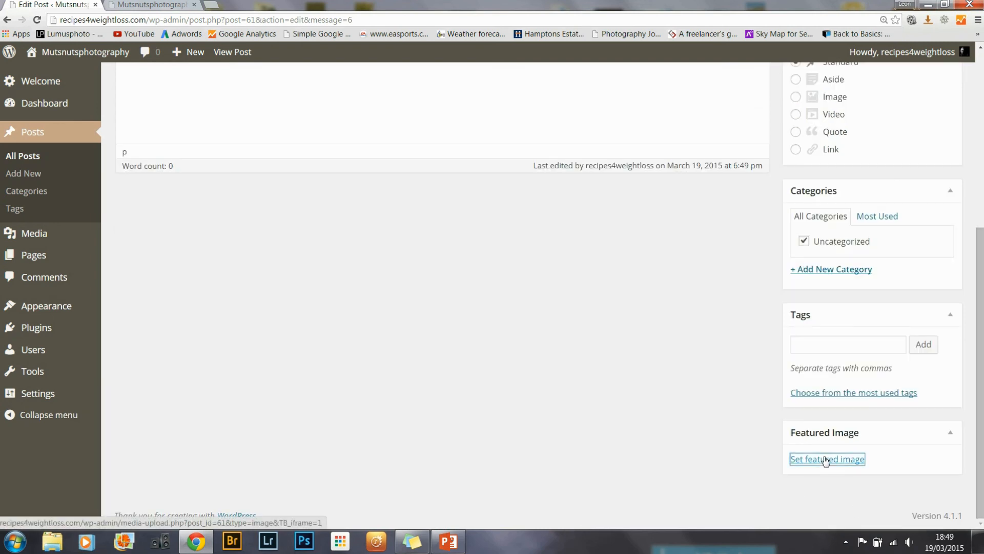
pyautogui.click(827, 460)
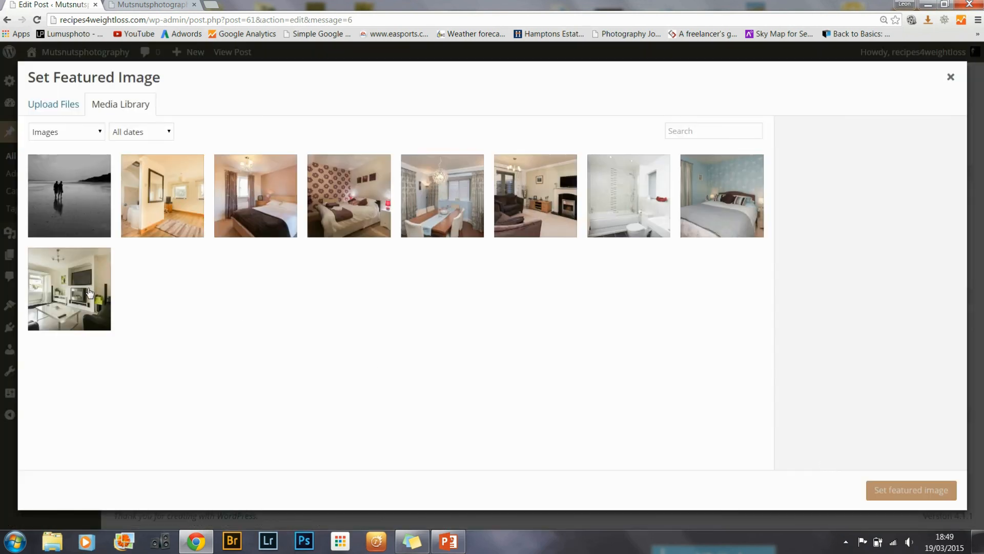
pyautogui.click(910, 490)
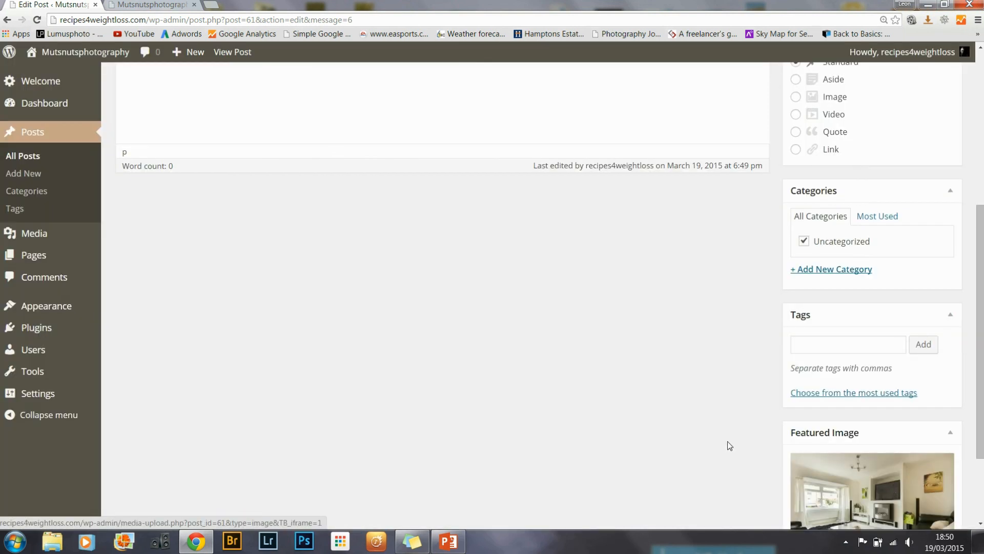
pyautogui.scroll(3)
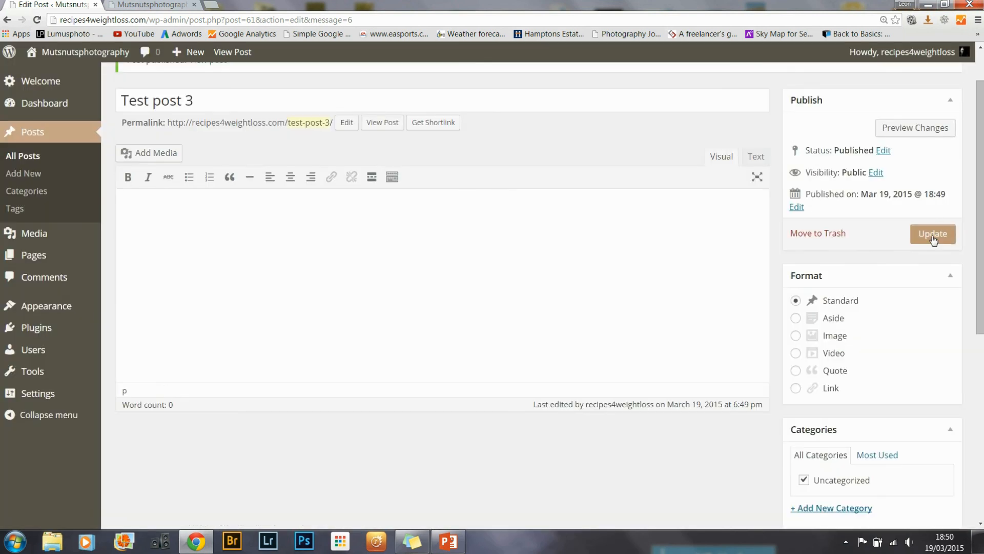
pyautogui.click(932, 234)
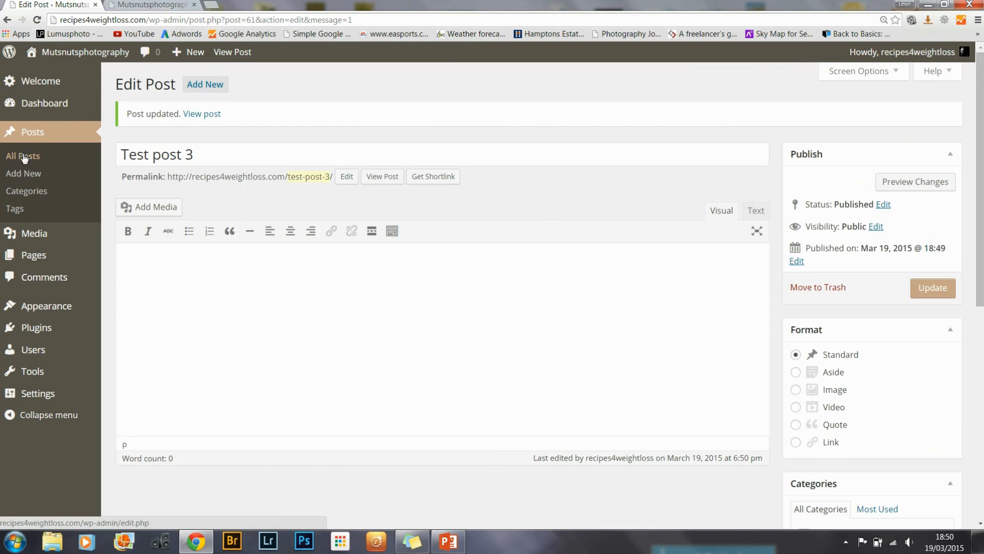
# Step: From All Posts, reopen Test post 2 for editing and bring up its featured image picker
pyautogui.click(22, 156)
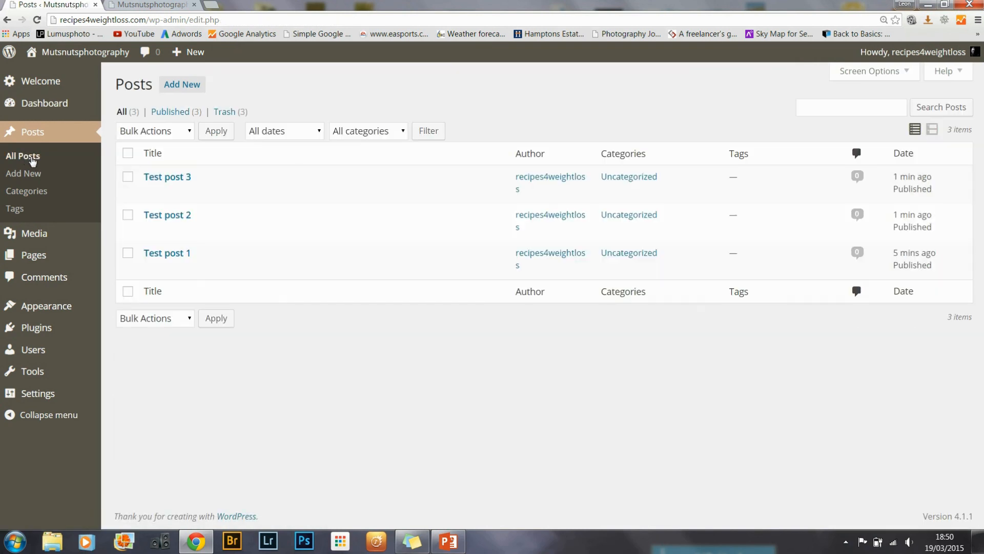
pyautogui.click(151, 231)
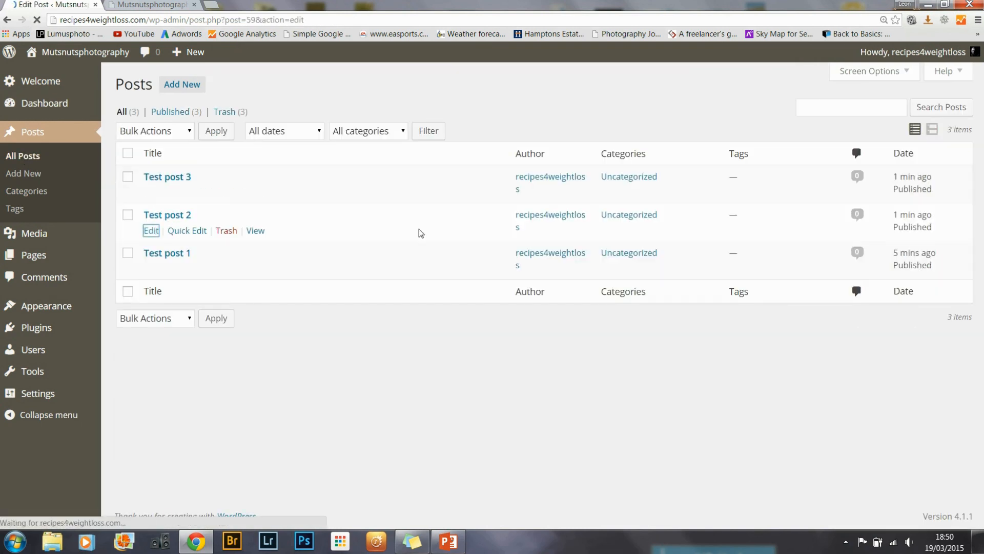
pyautogui.click(151, 231)
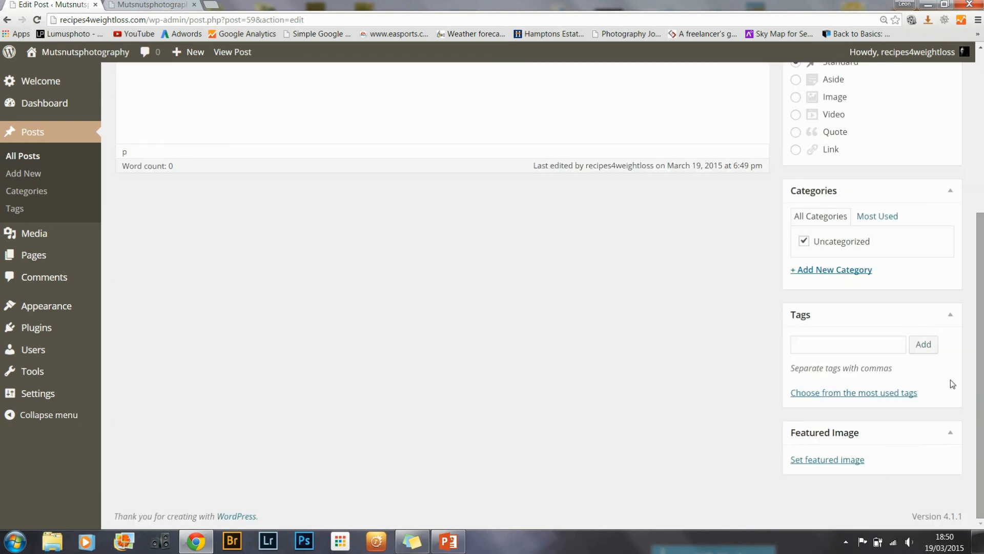
pyautogui.click(828, 459)
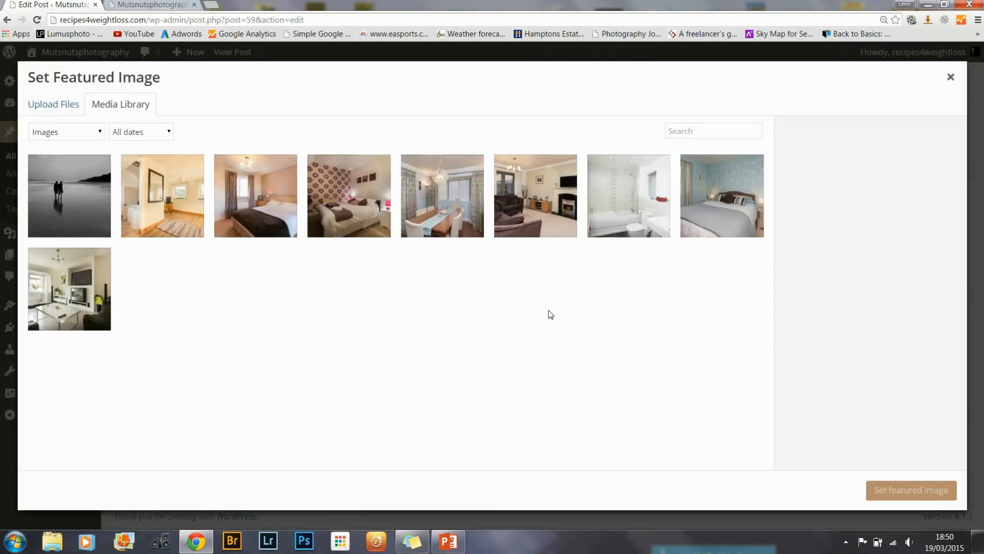
# Step: Make the dining-room photo Test post 2's featured image, update, and view the live front page
pyautogui.click(442, 195)
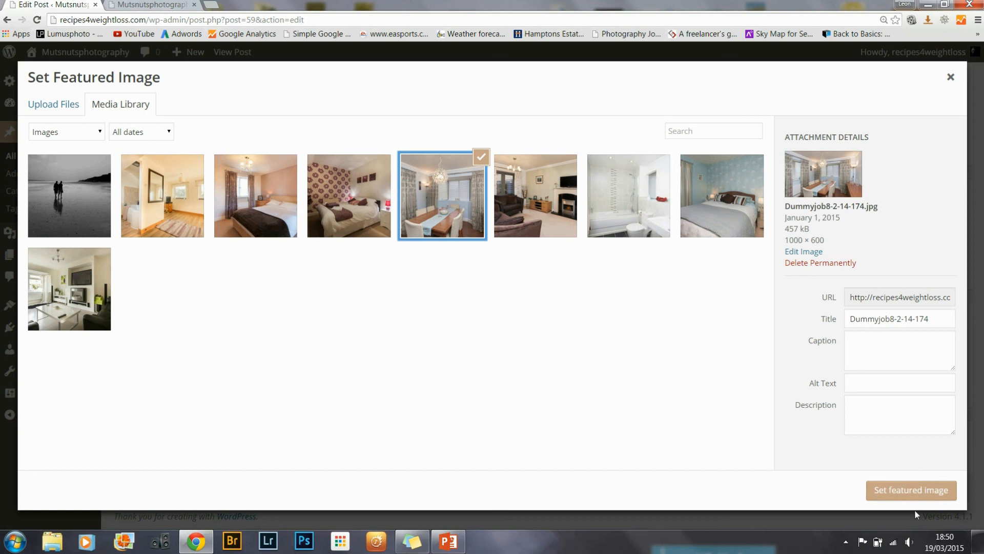
pyautogui.moveTo(921, 292)
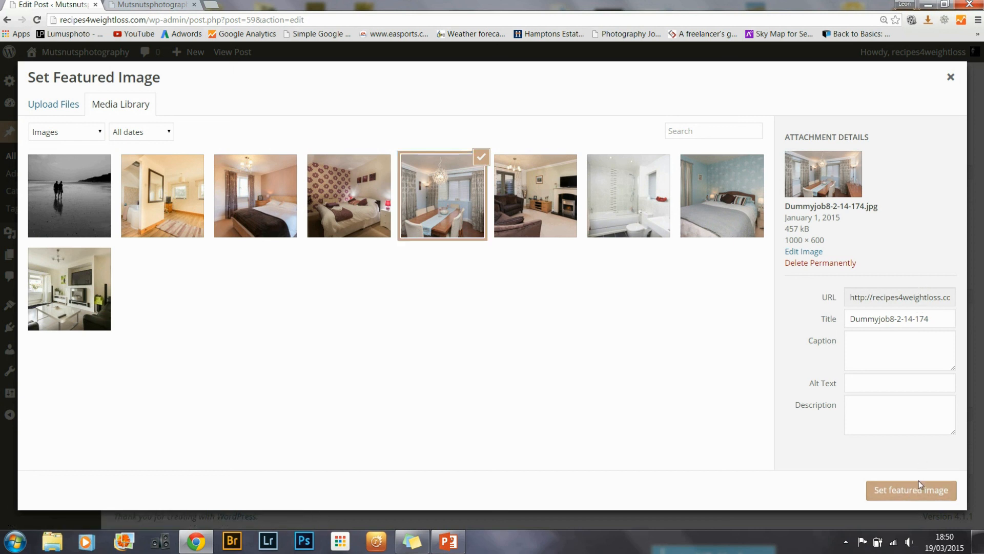
pyautogui.click(910, 490)
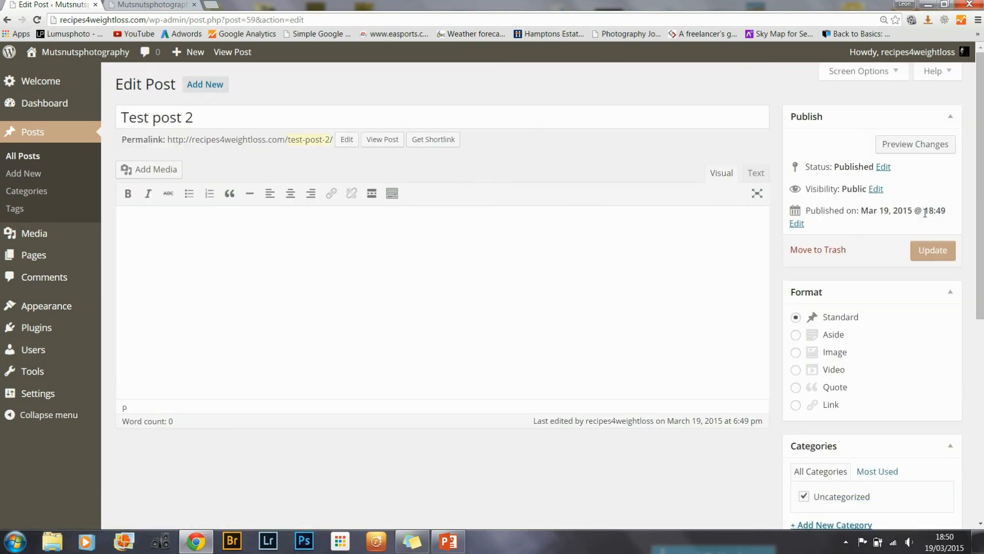
pyautogui.click(932, 249)
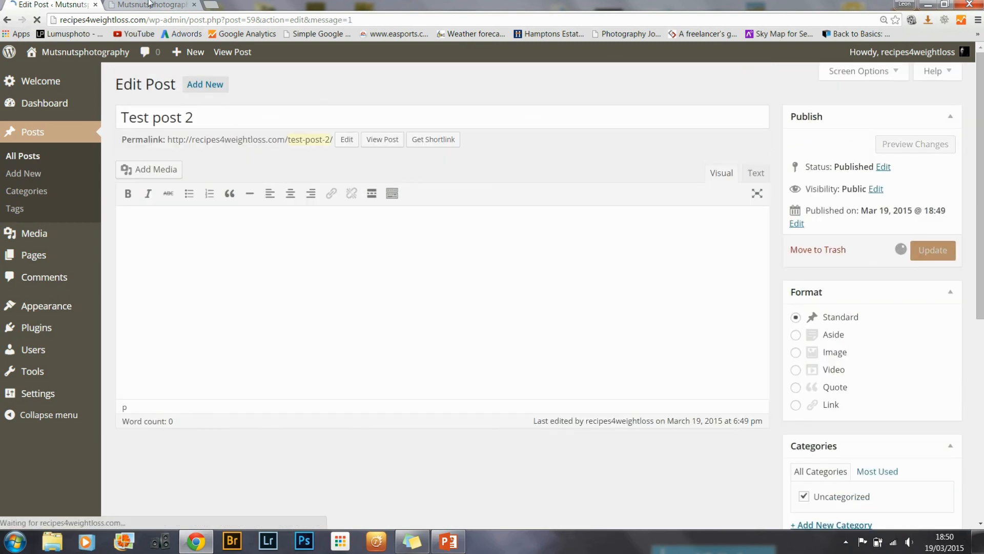
pyautogui.click(151, 5)
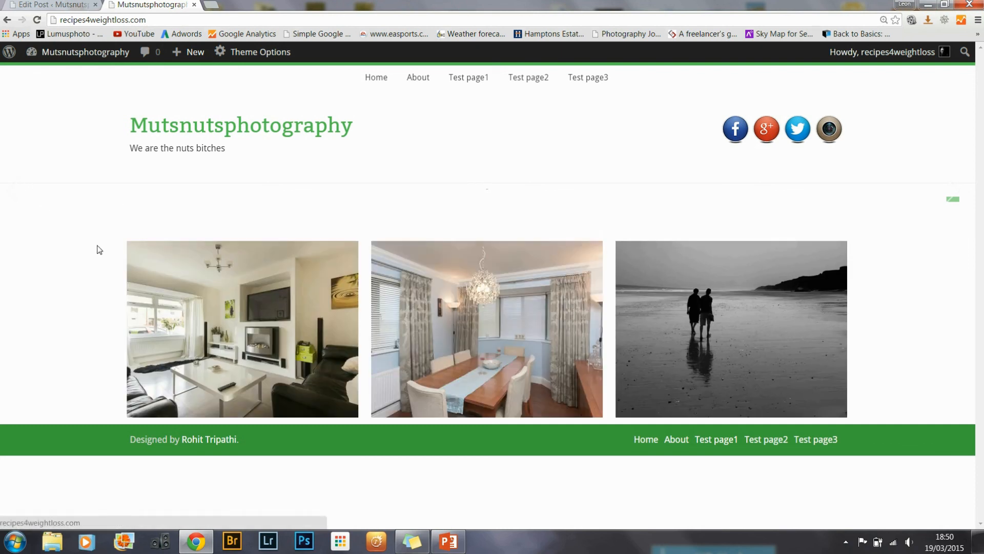
pyautogui.moveTo(666, 337)
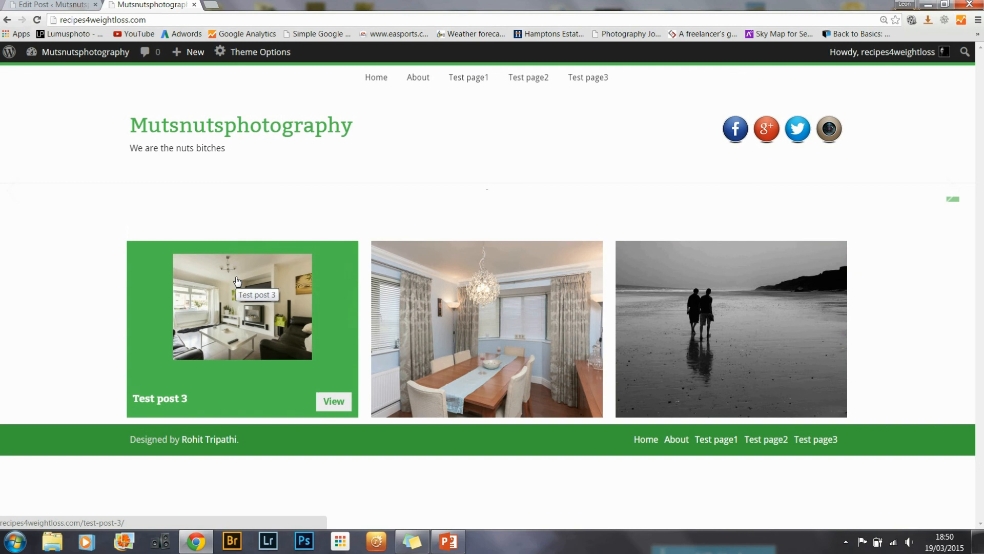
pyautogui.moveTo(150, 408)
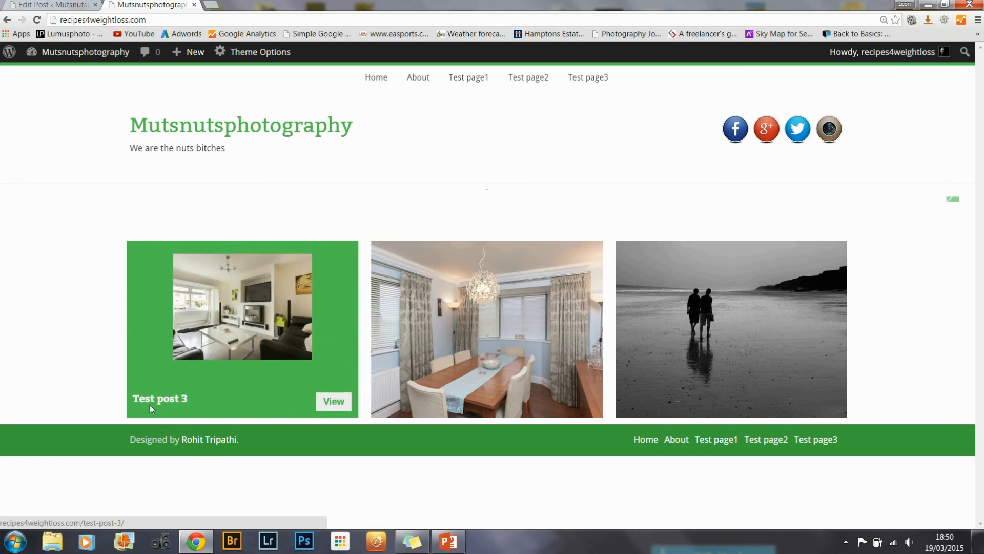
pyautogui.moveTo(172, 405)
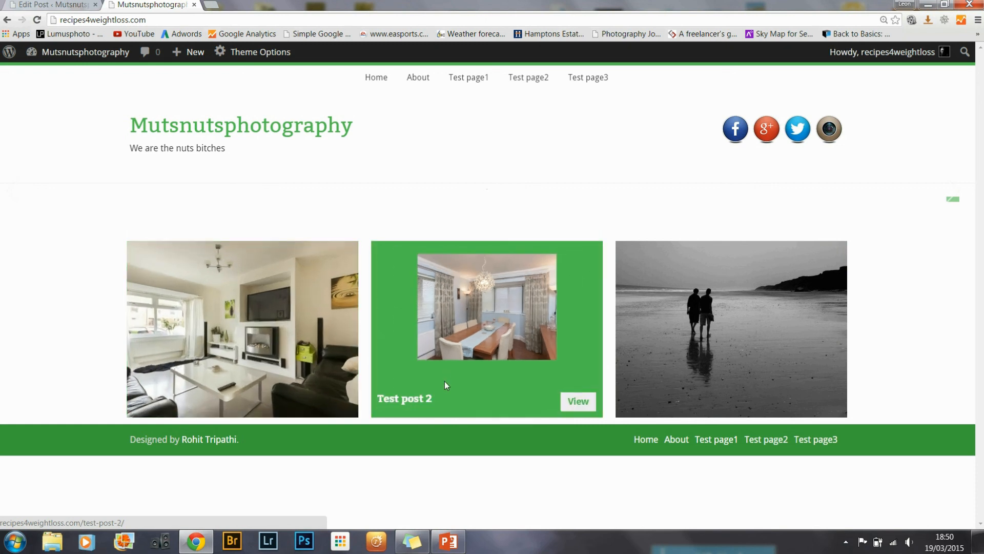
pyautogui.moveTo(449, 398)
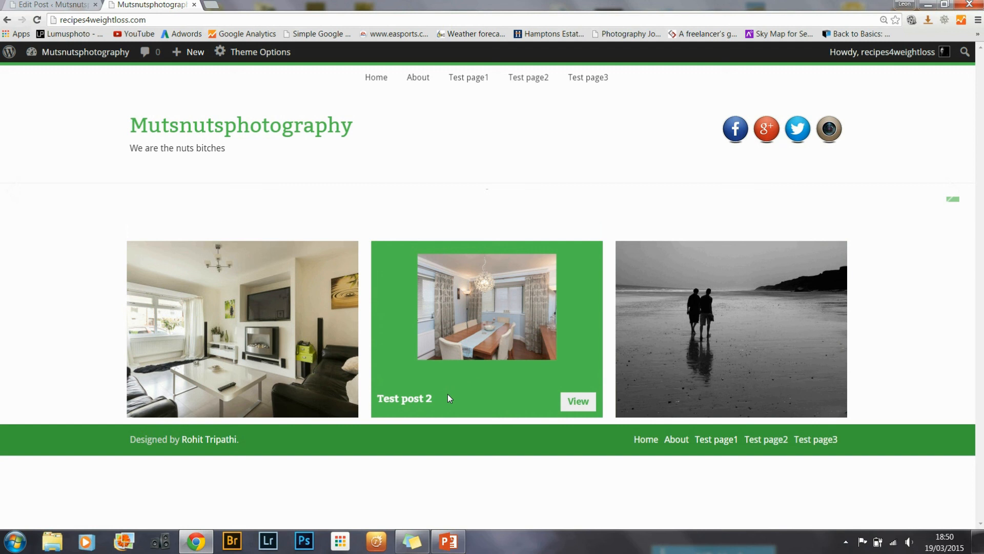
pyautogui.moveTo(464, 397)
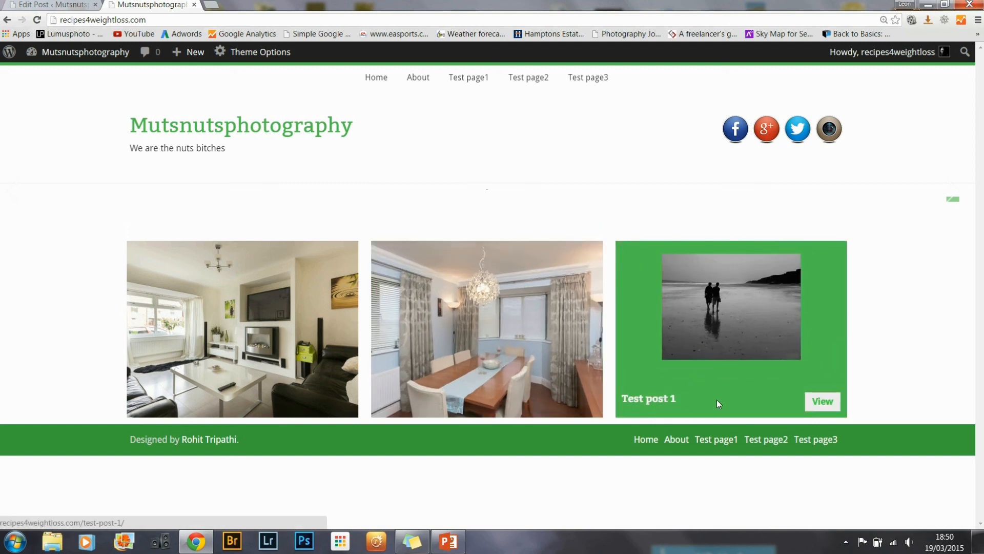
pyautogui.moveTo(906, 258)
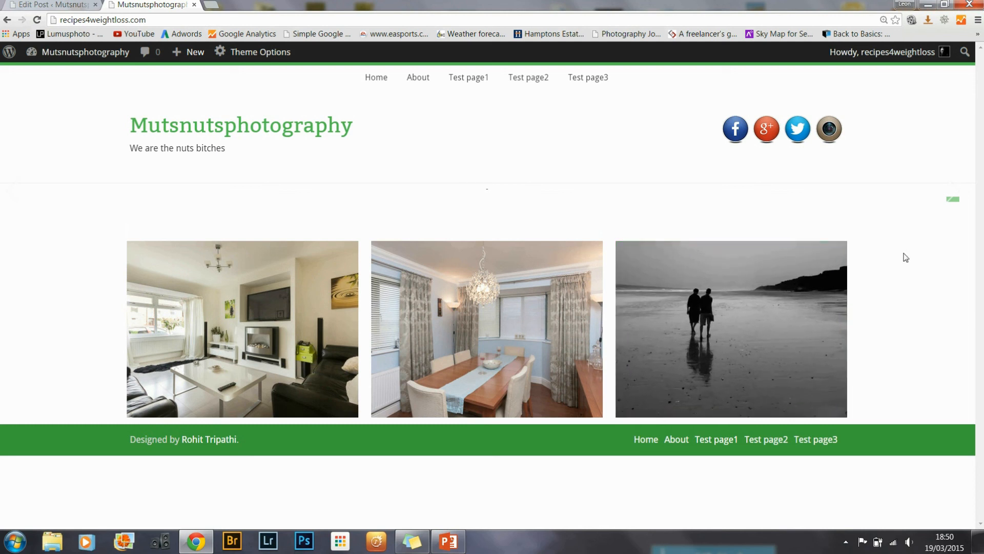